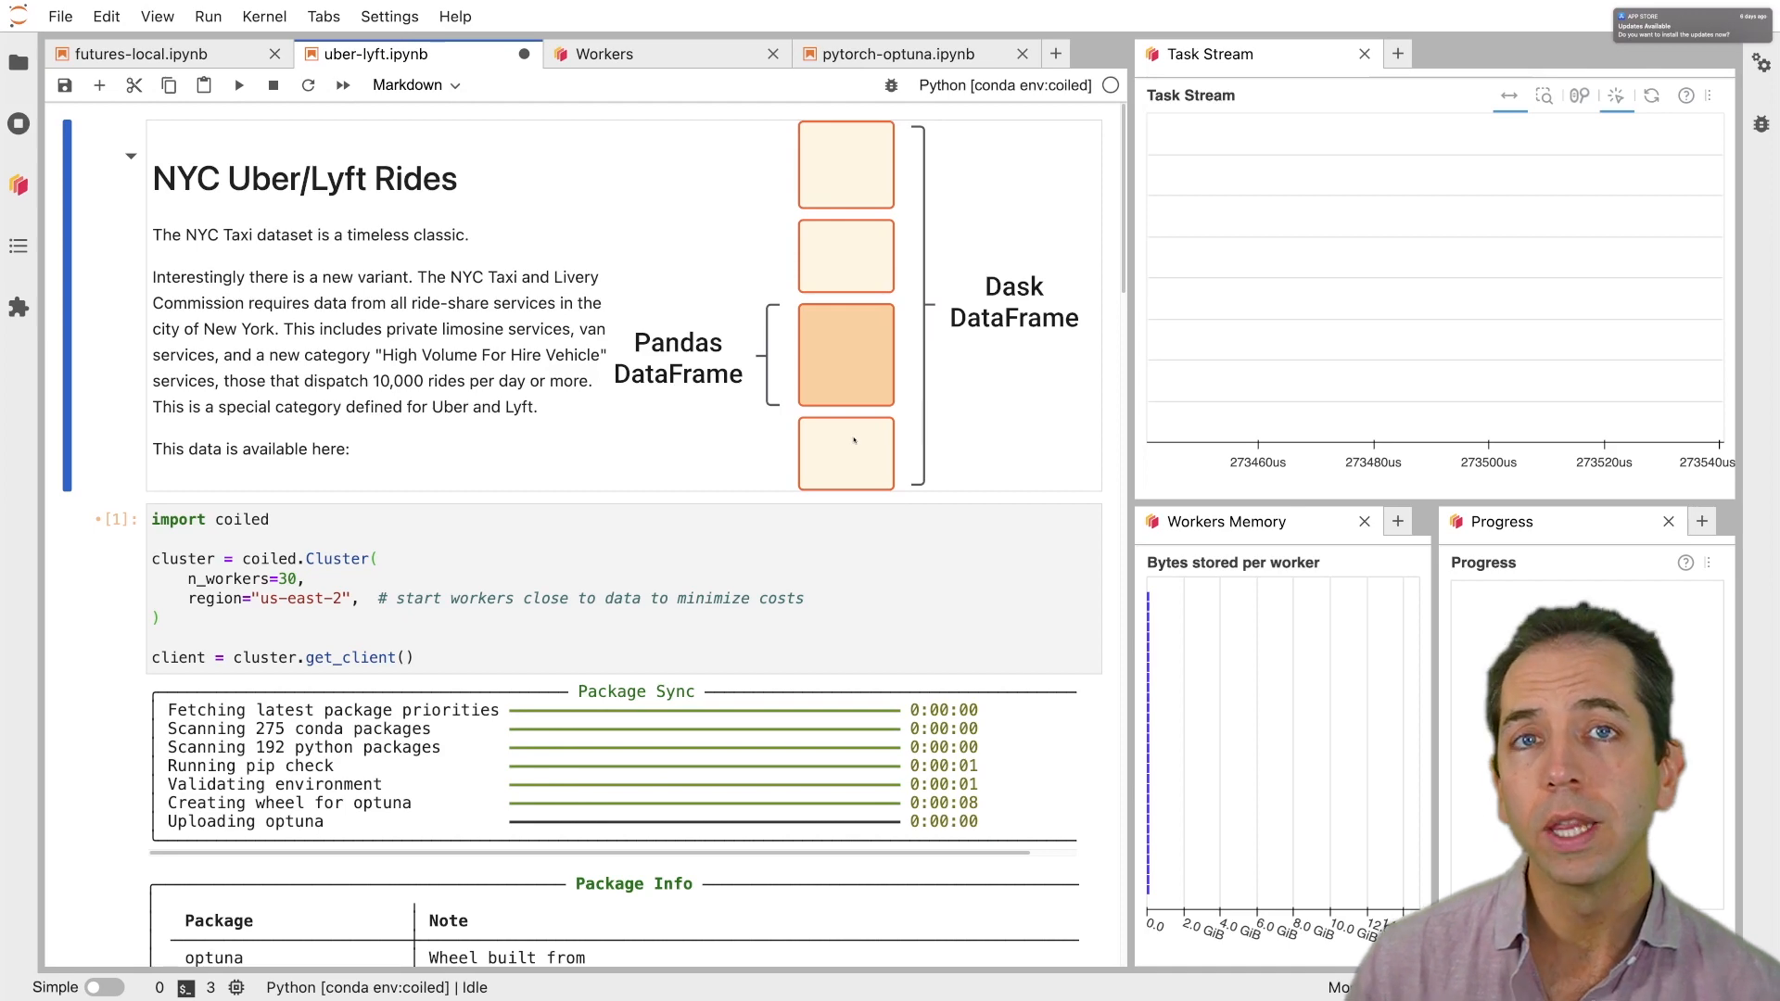
mouse_move(842, 565)
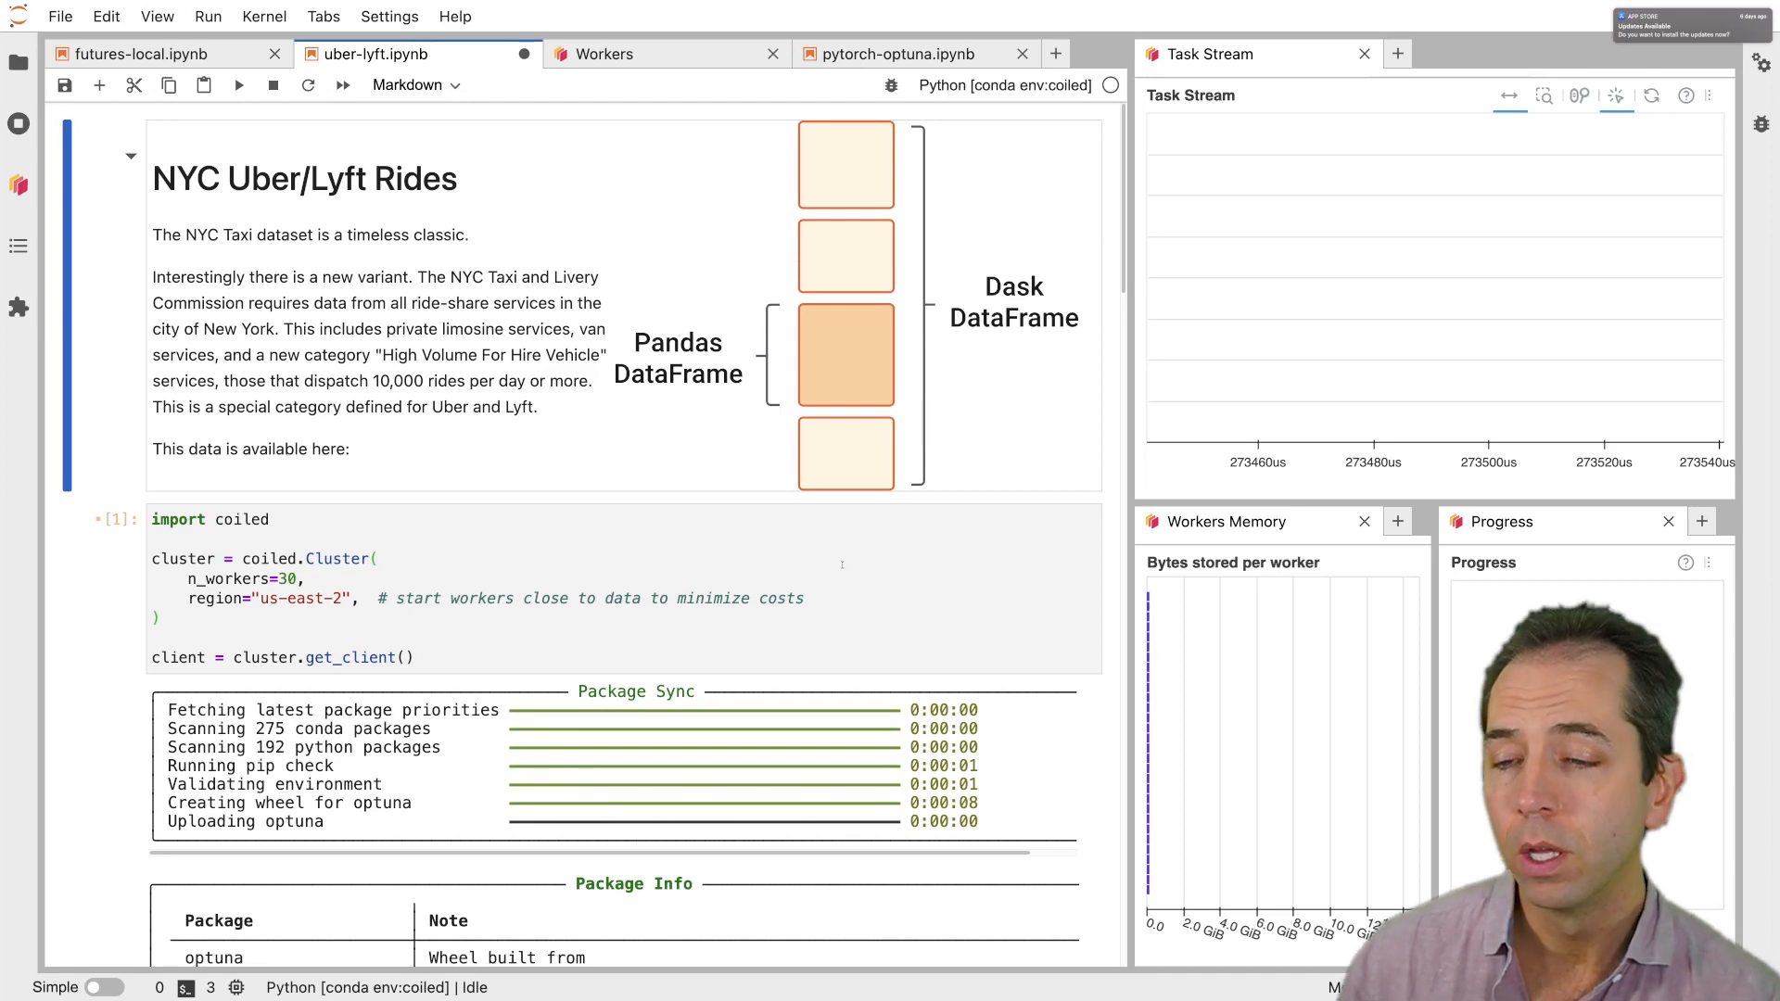
Check the list of cluster workers, then return to the Uber/Lyft notebook
scroll(down, 3)
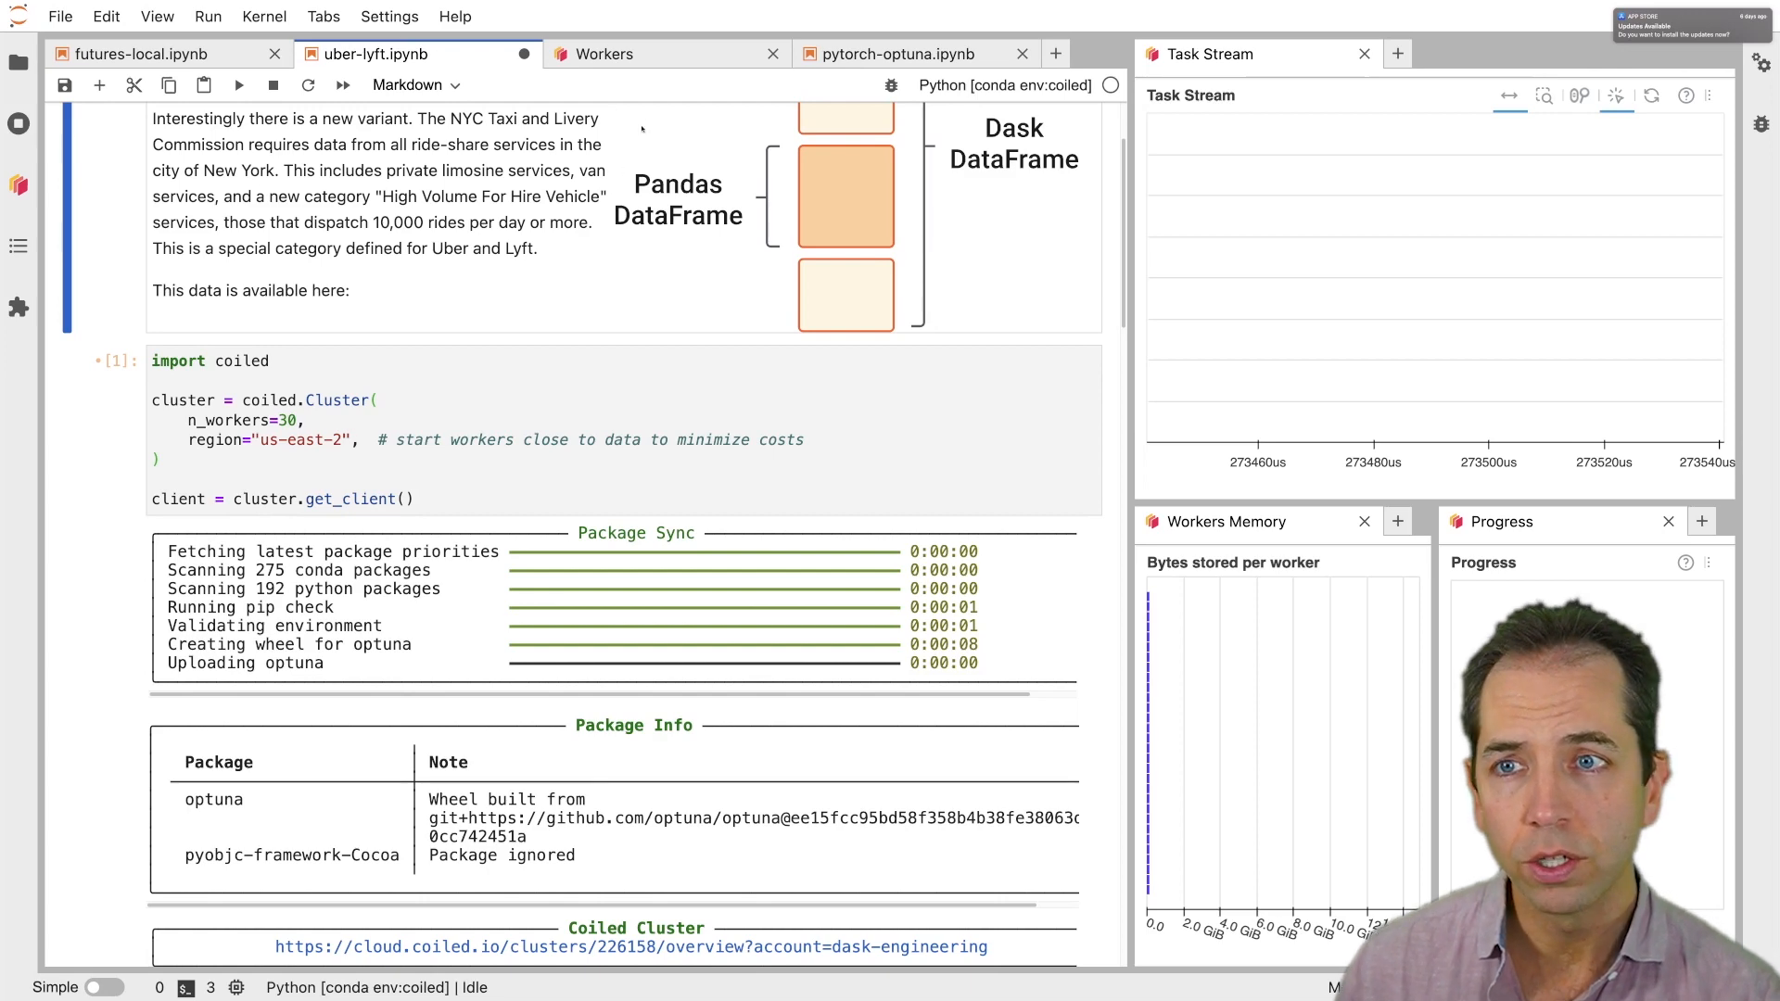
click(606, 53)
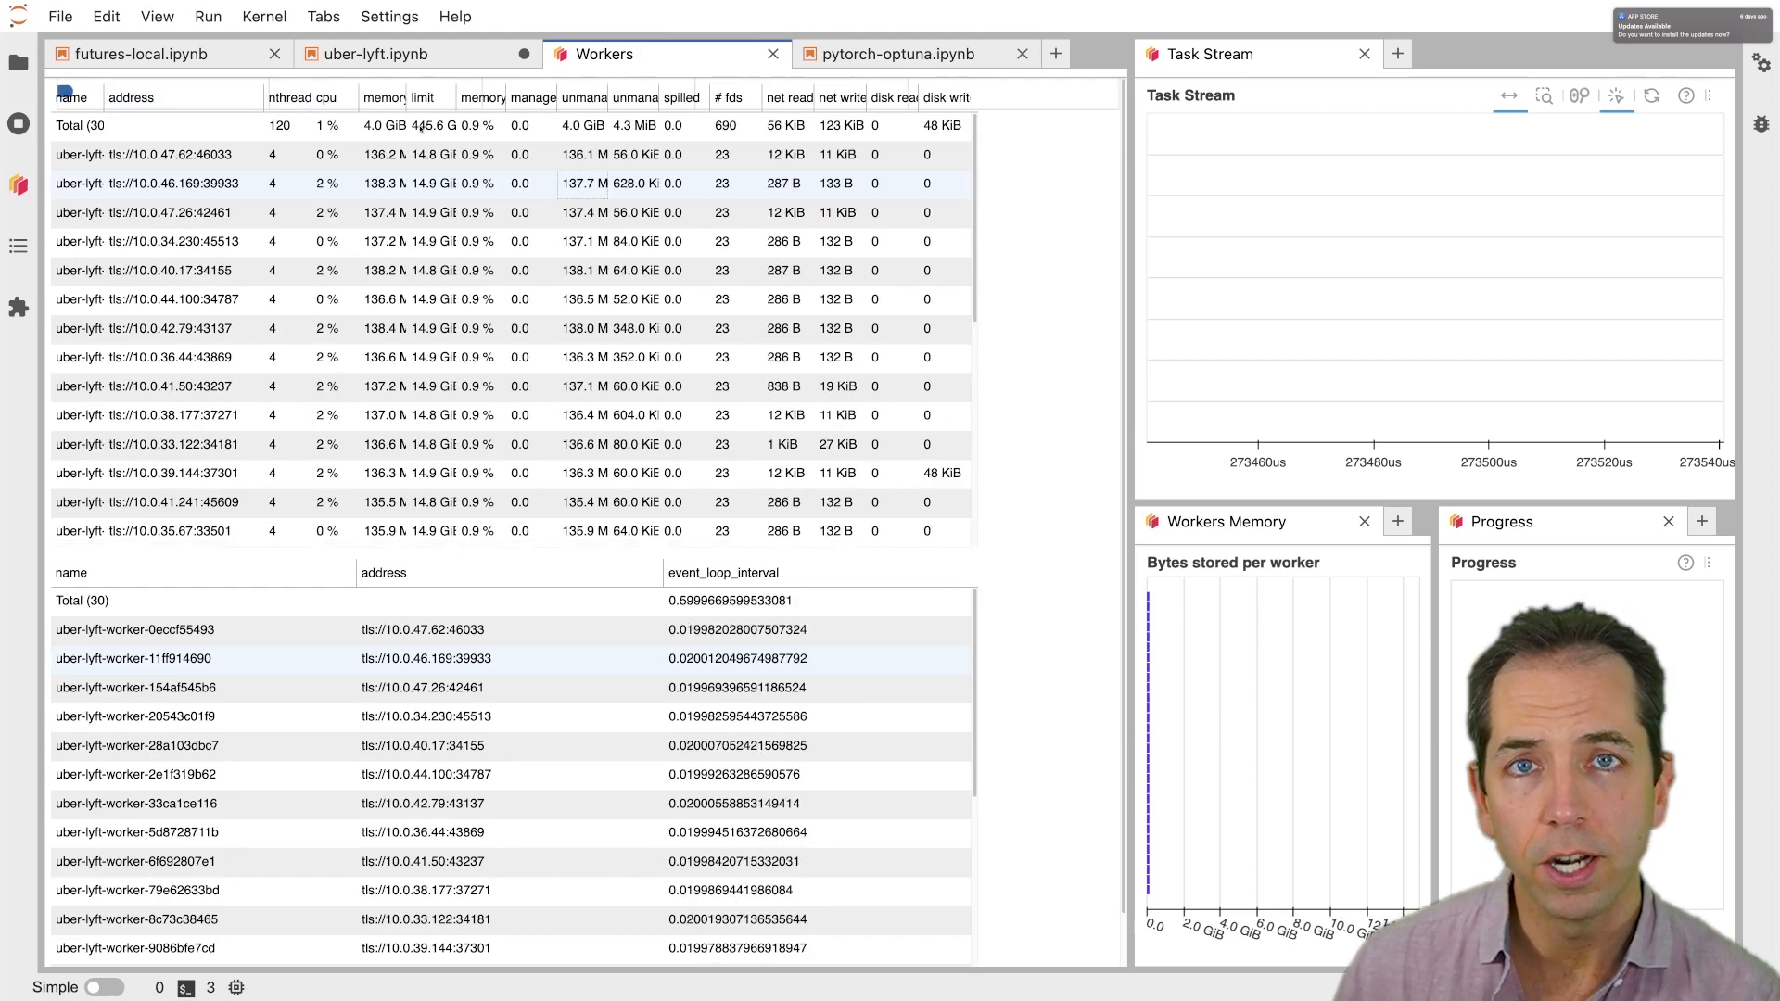
click(371, 53)
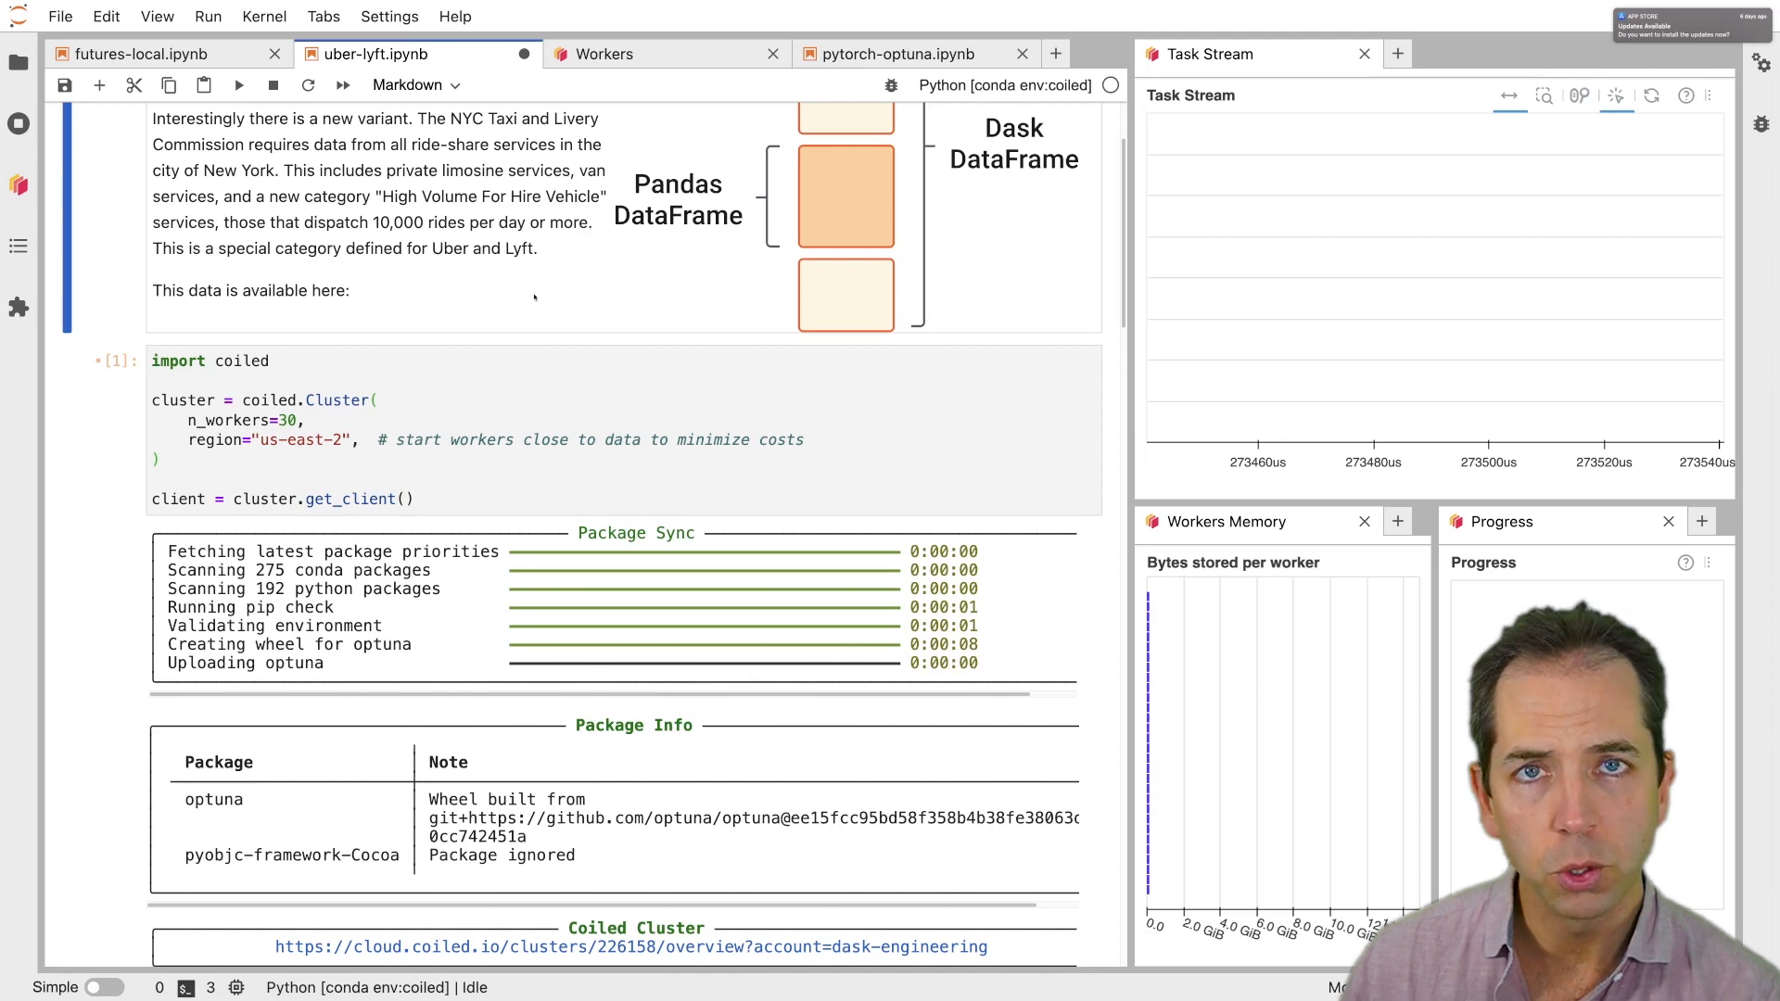
Run the read_parquet cell to load the S3 ride data and show df.head()
scroll(down, 3)
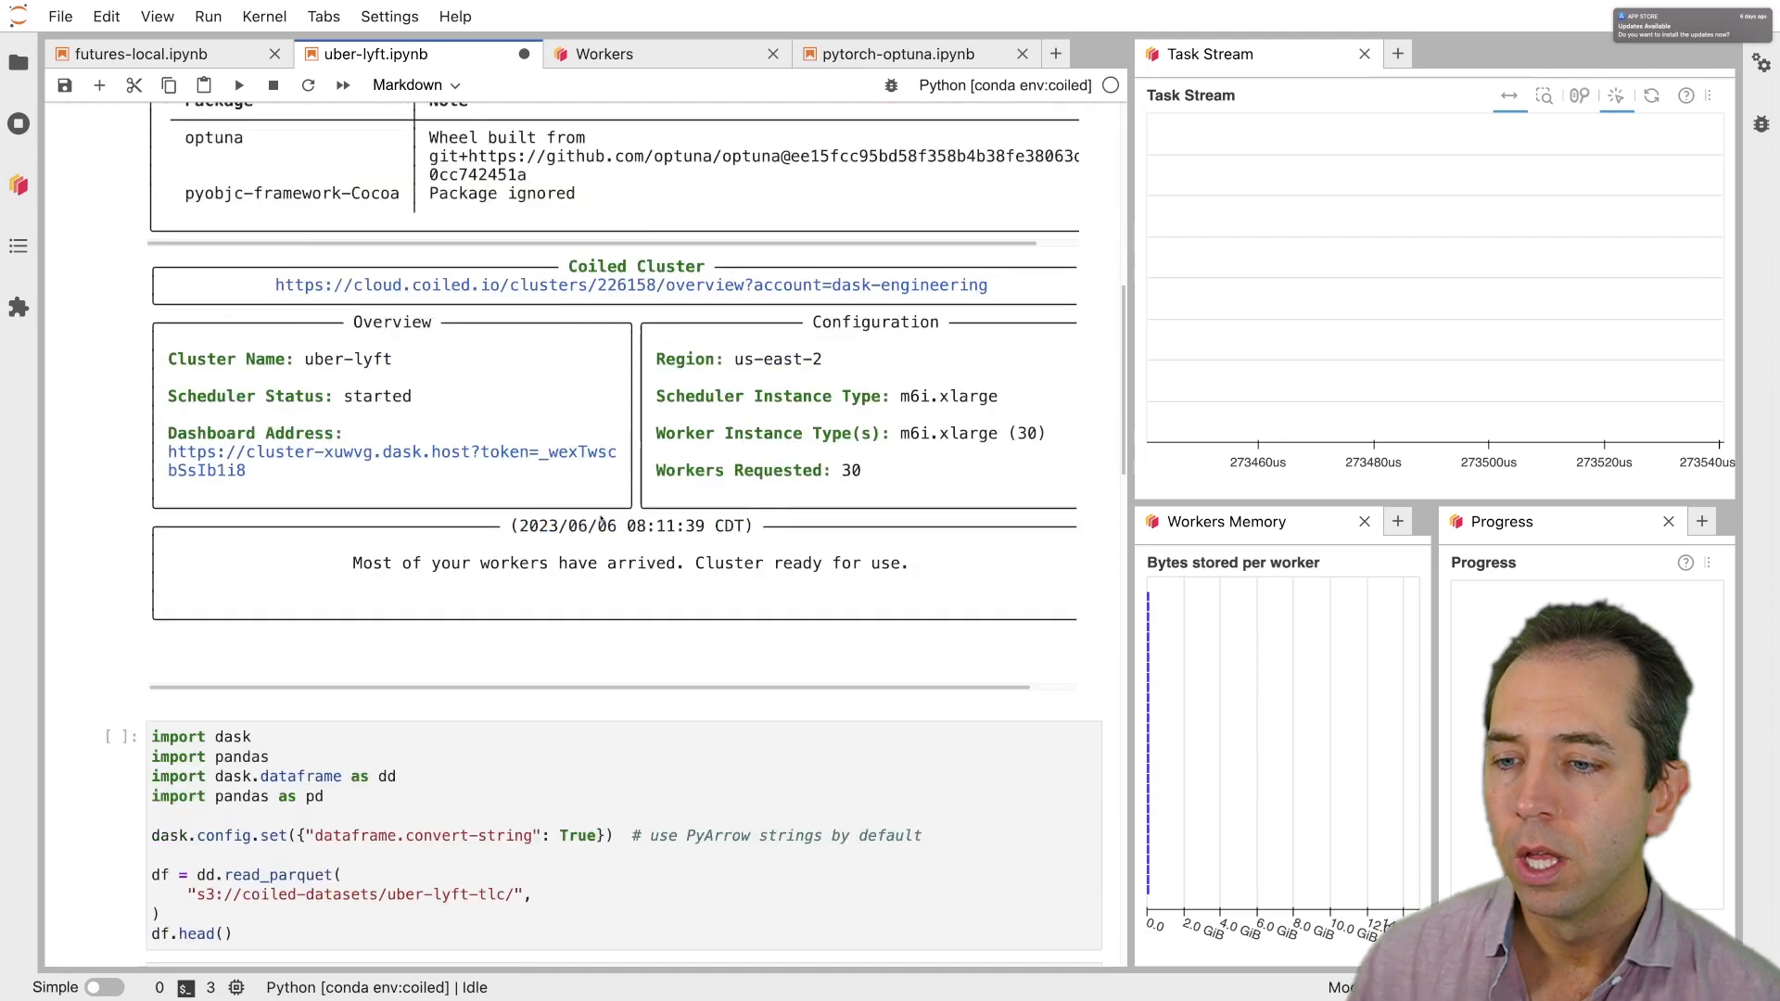
scroll(down, 3)
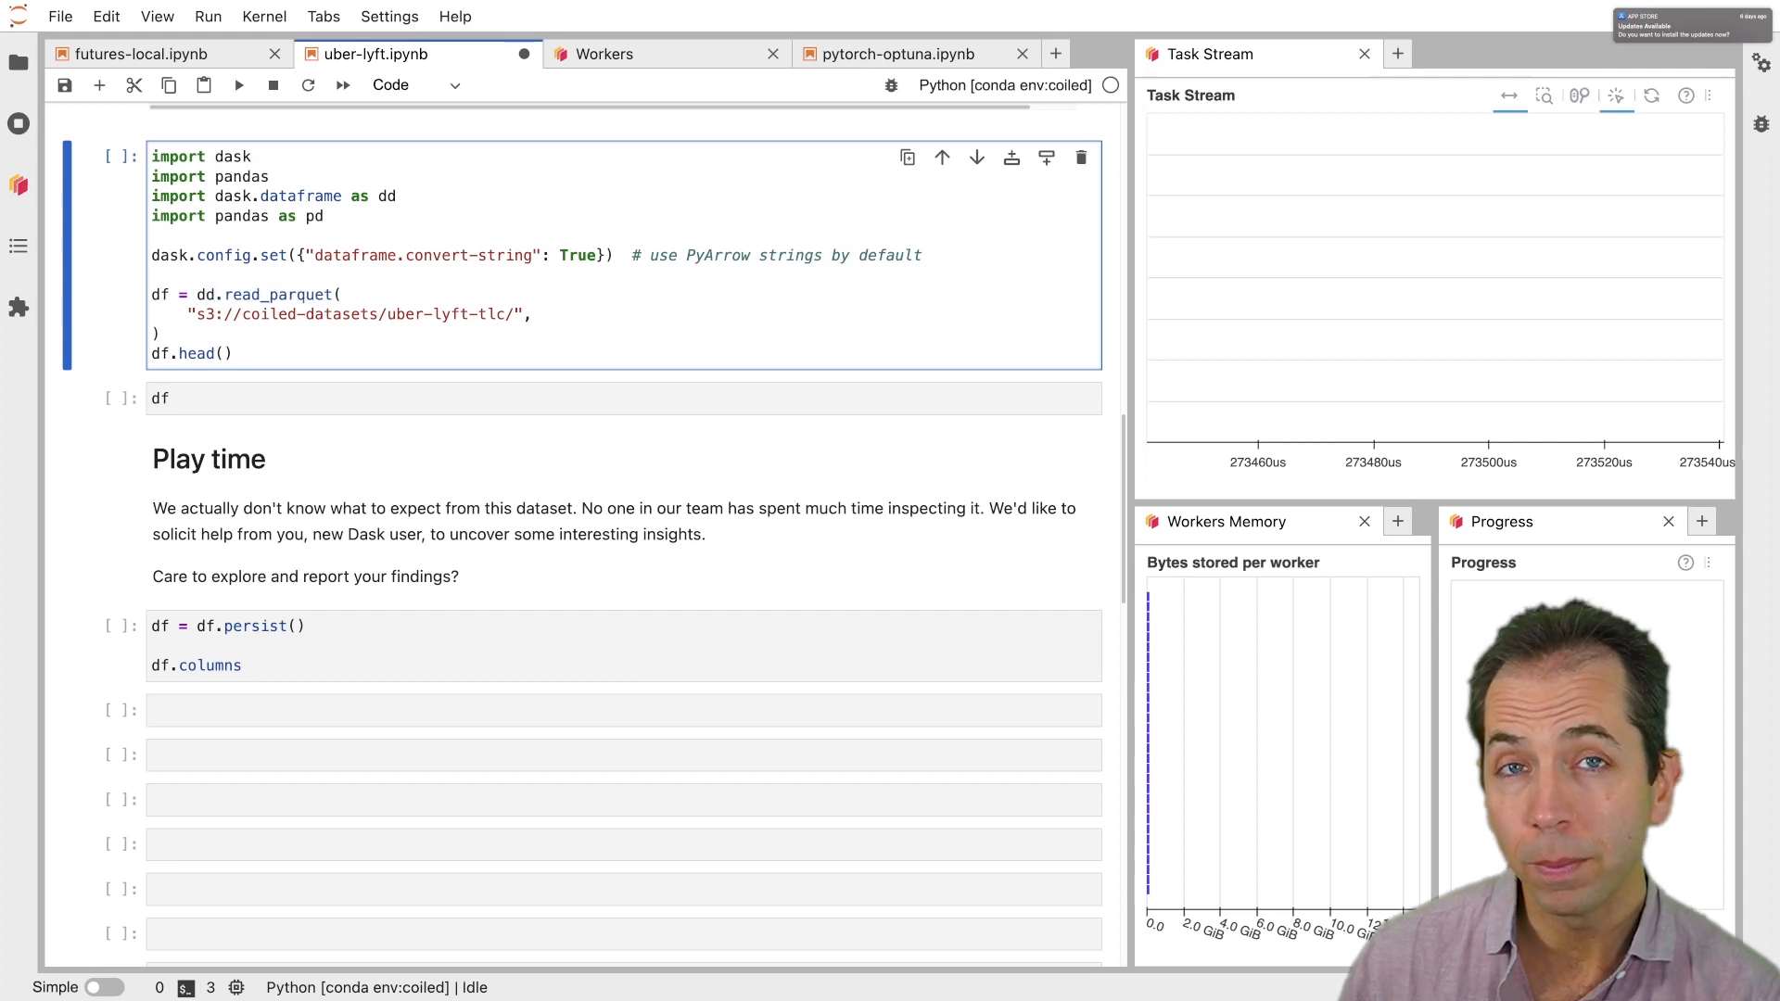
key(Shift+Enter)
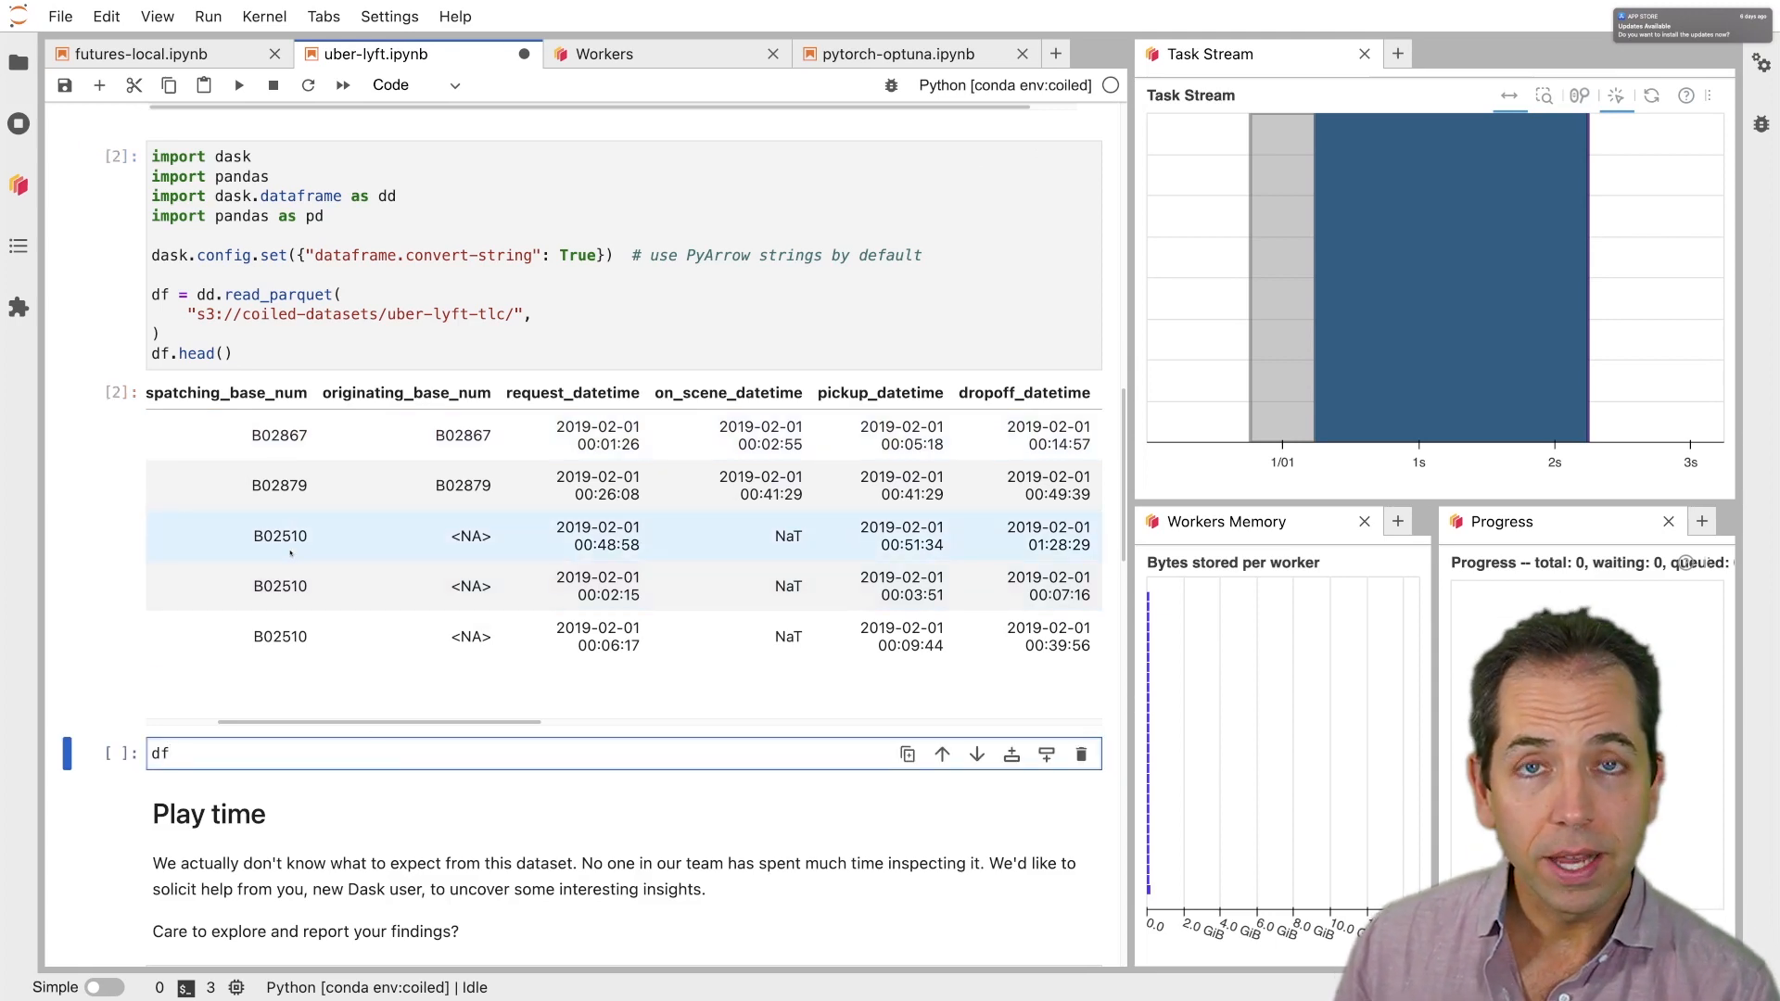
Display the 720-partition DataFrame structure, then persist it and list its columns
key(Shift+Enter)
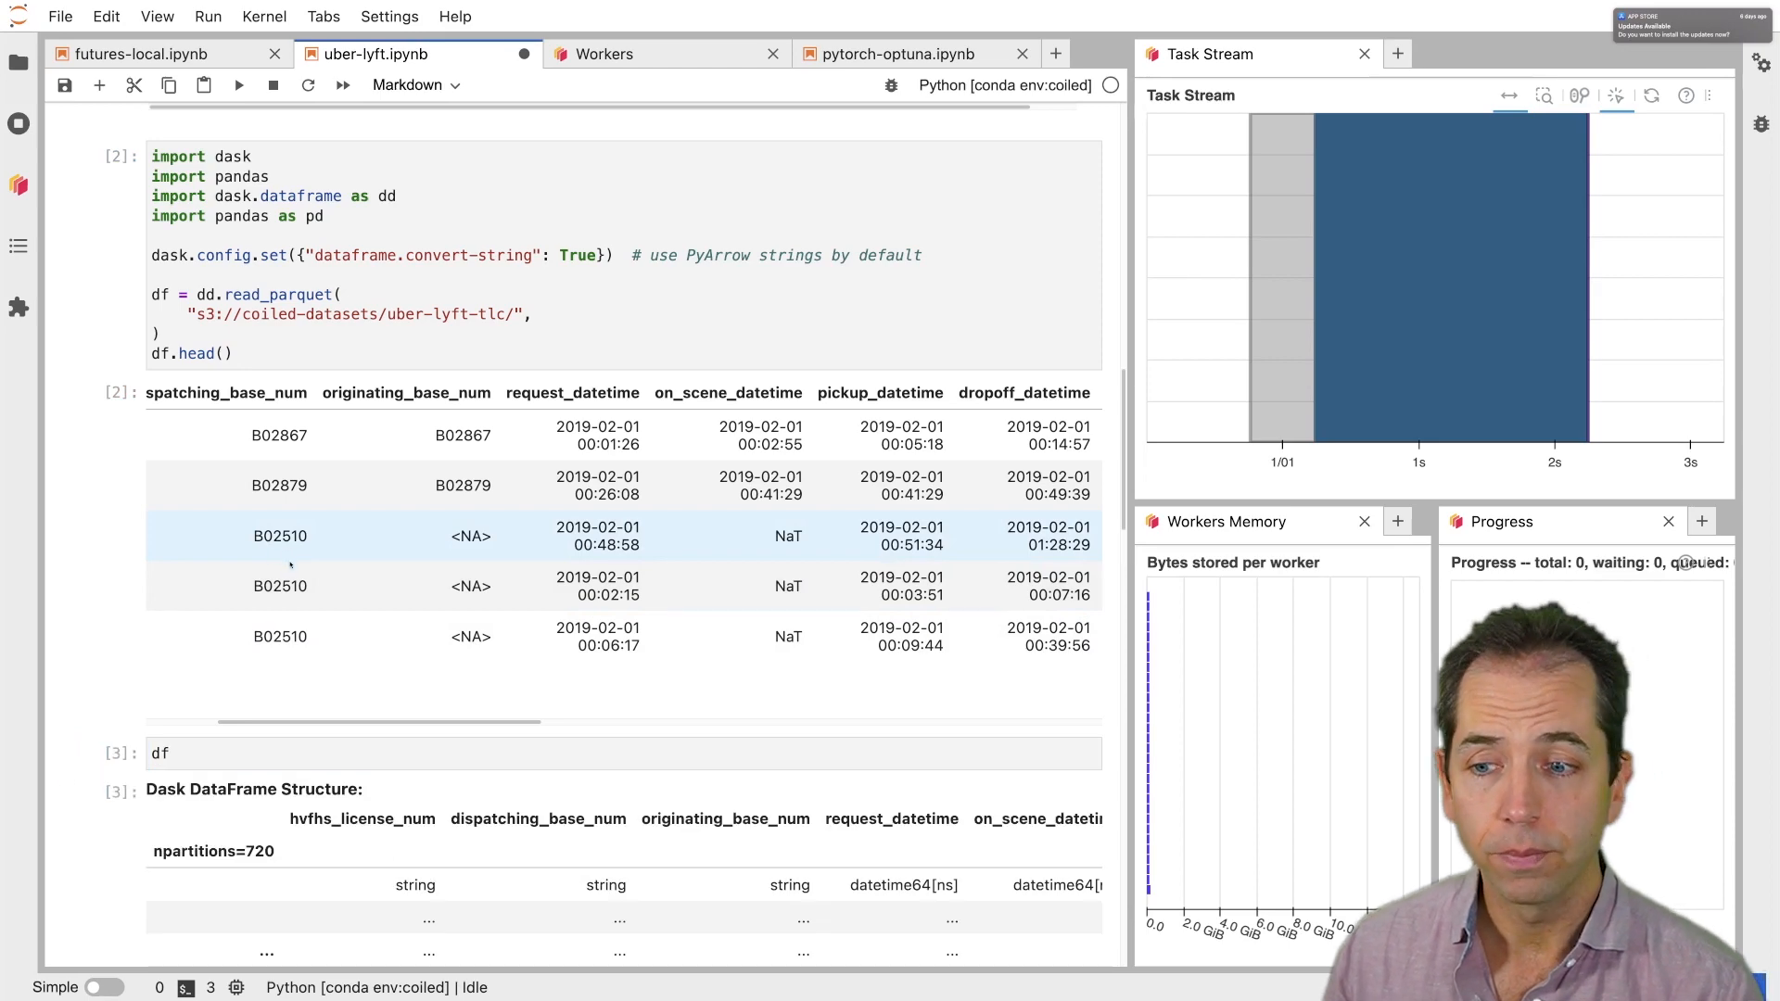
scroll(down, 3)
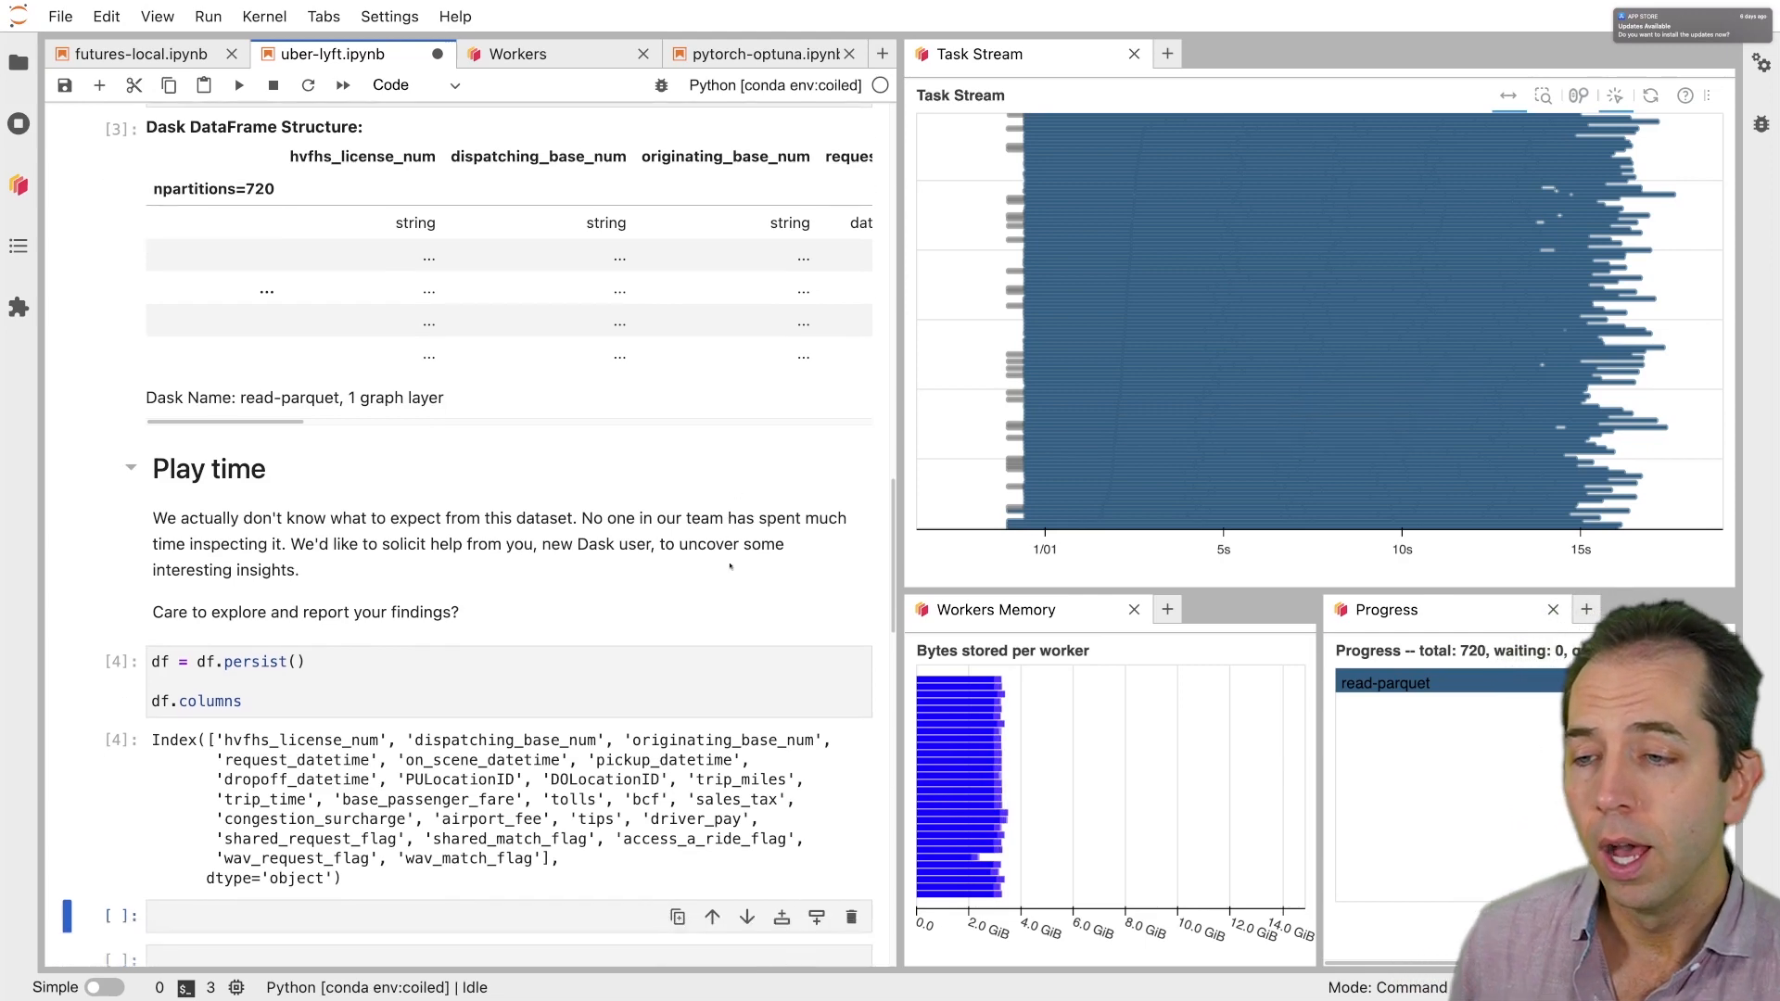
scroll(down, 3)
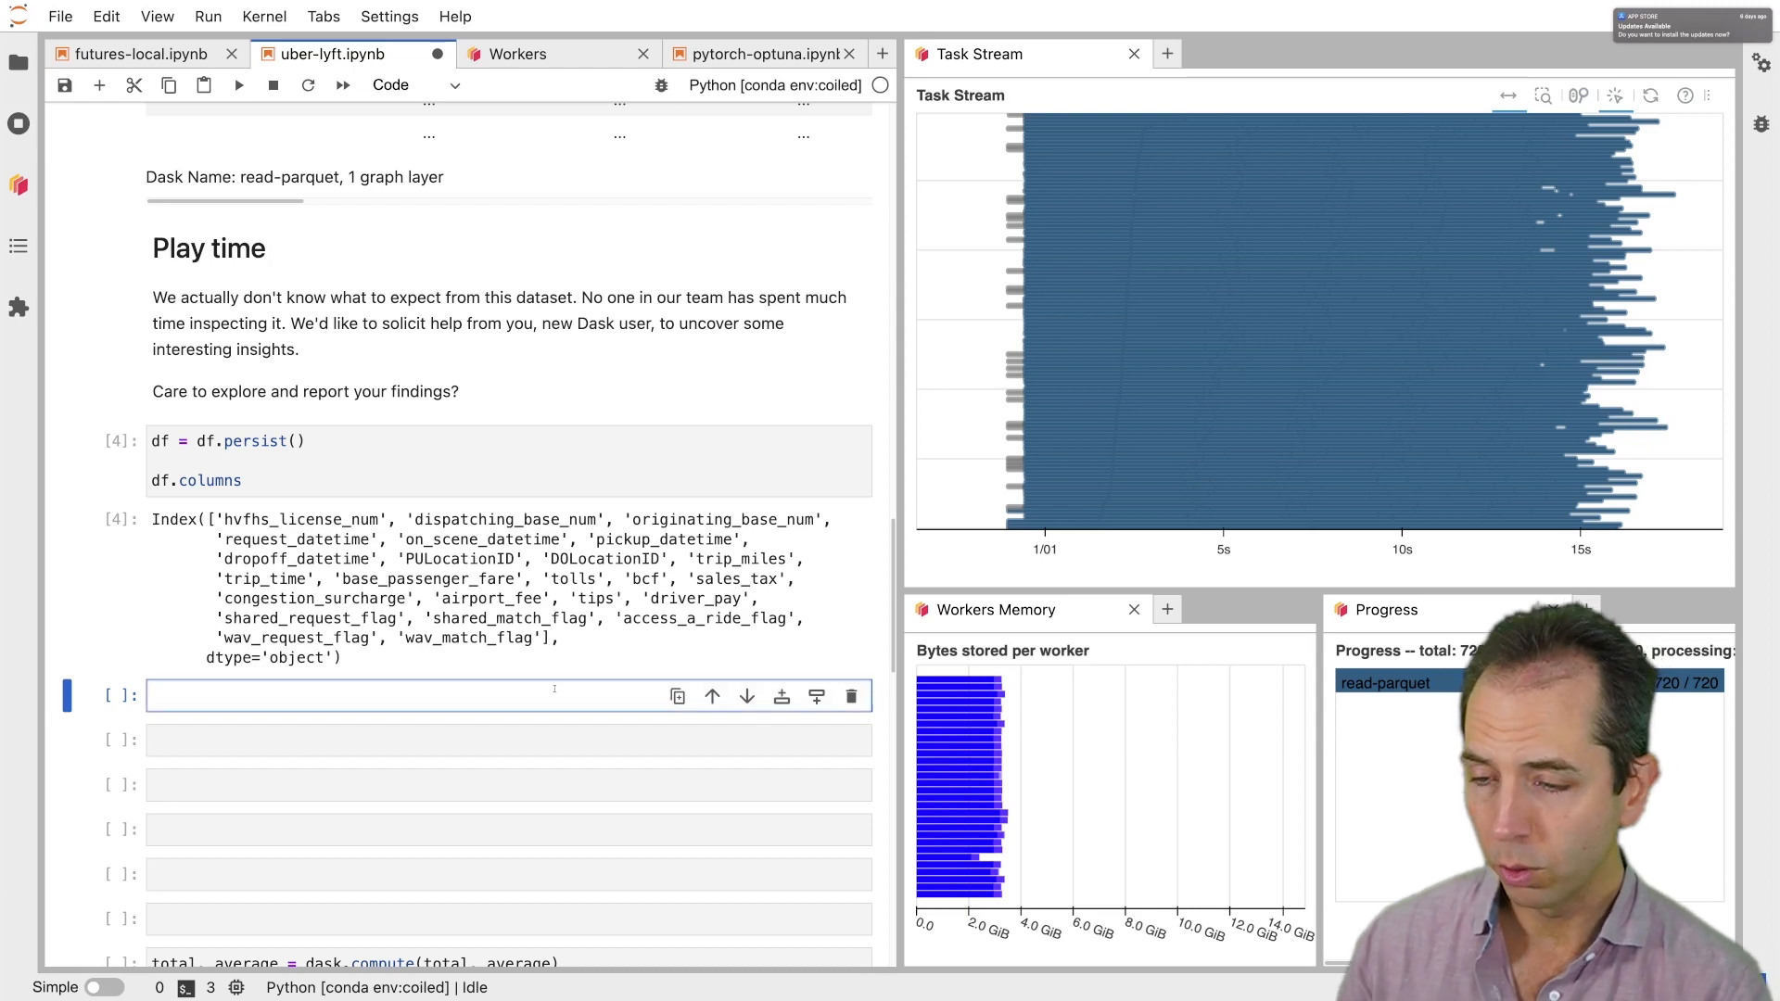
text(df.base_passenger_fare)
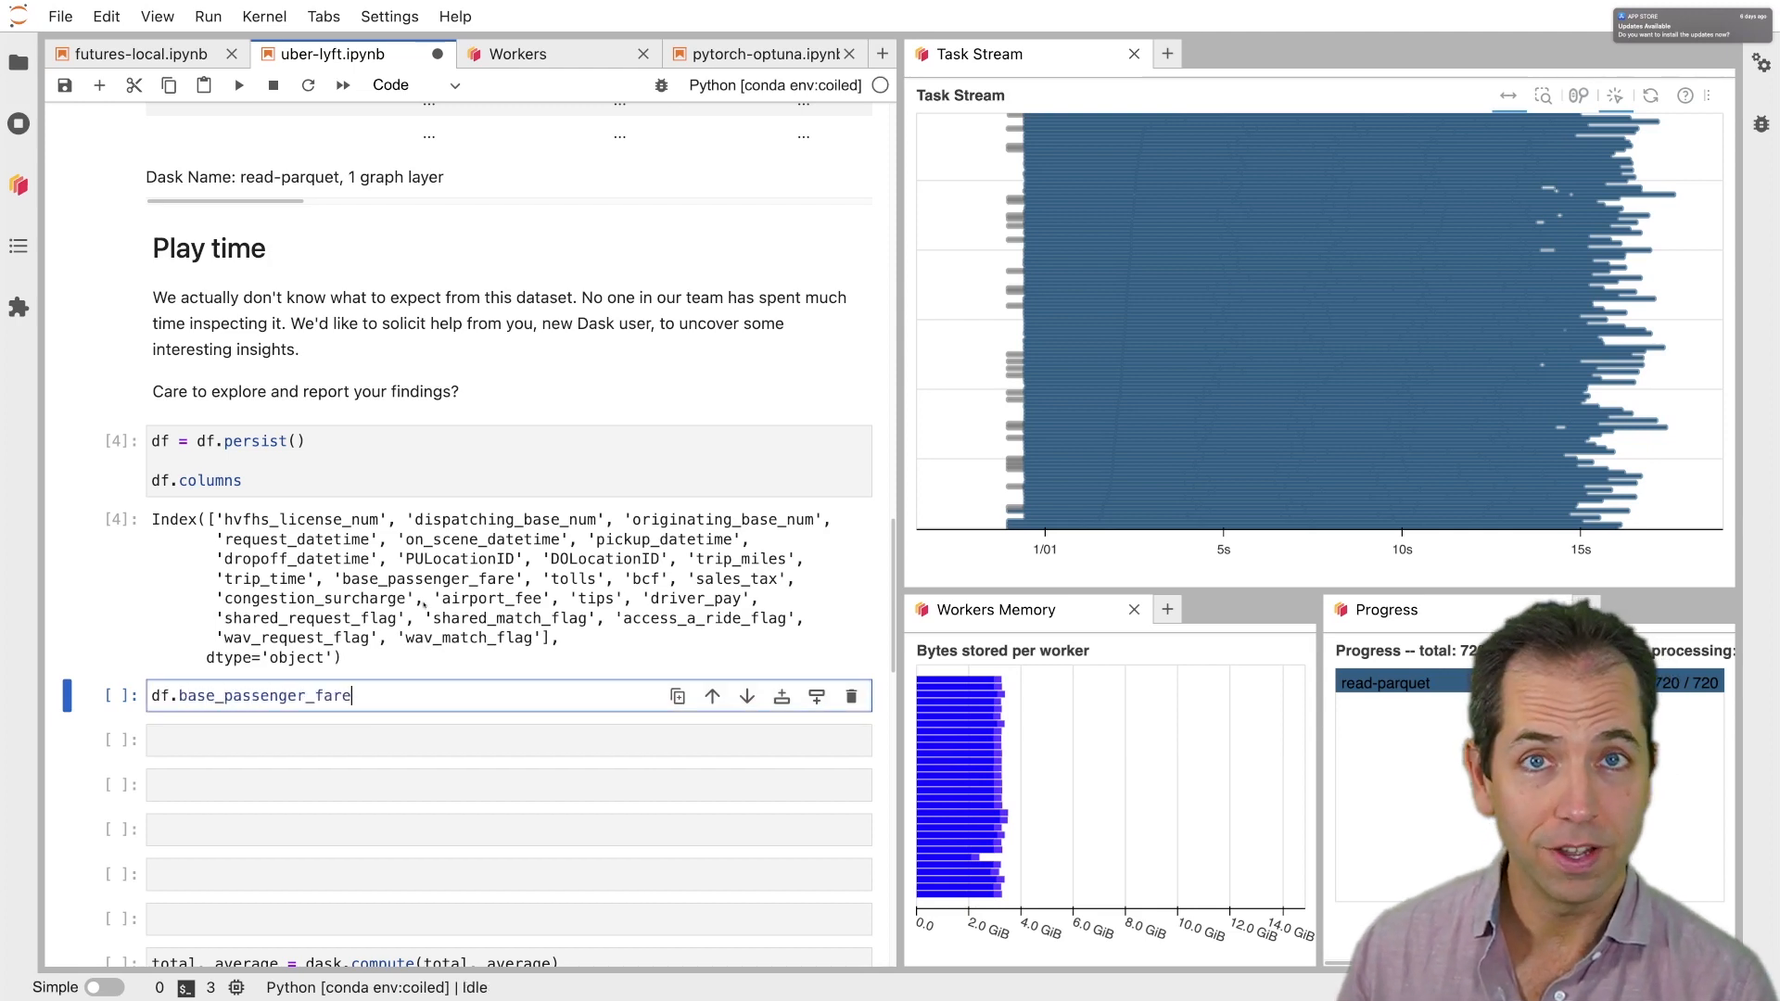
scroll(down, 3)
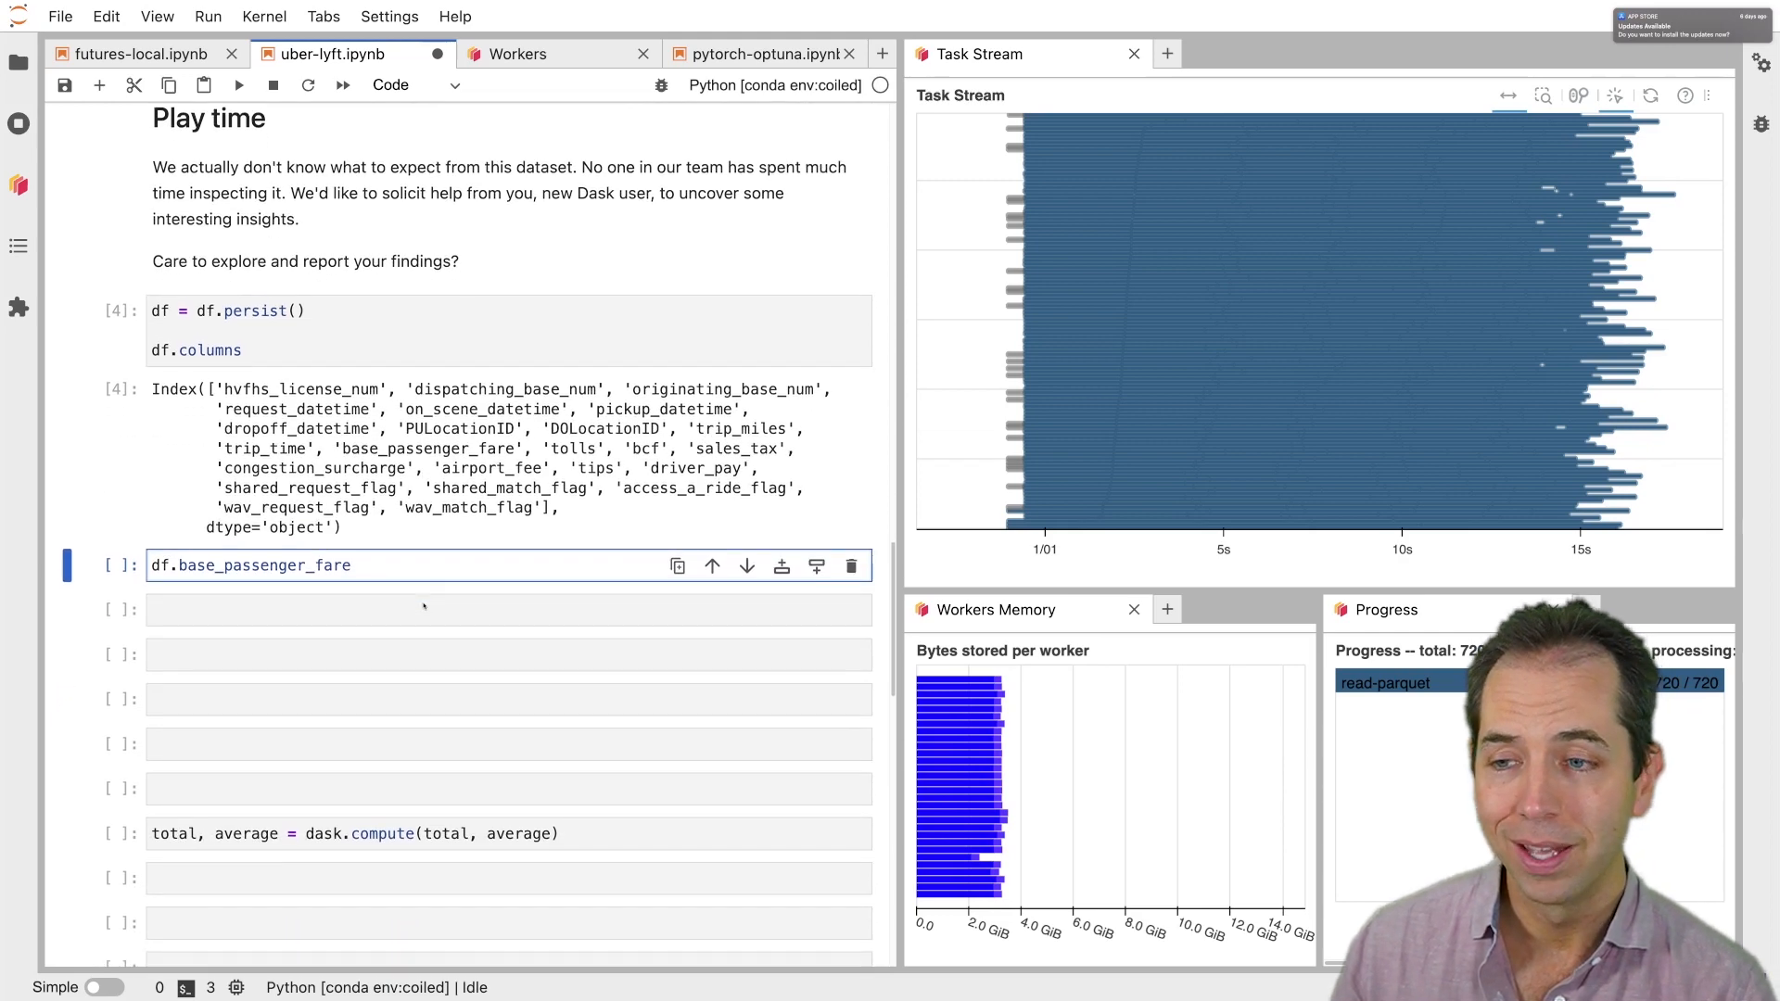
scroll(down, 3)
text(df.request_datetime.)
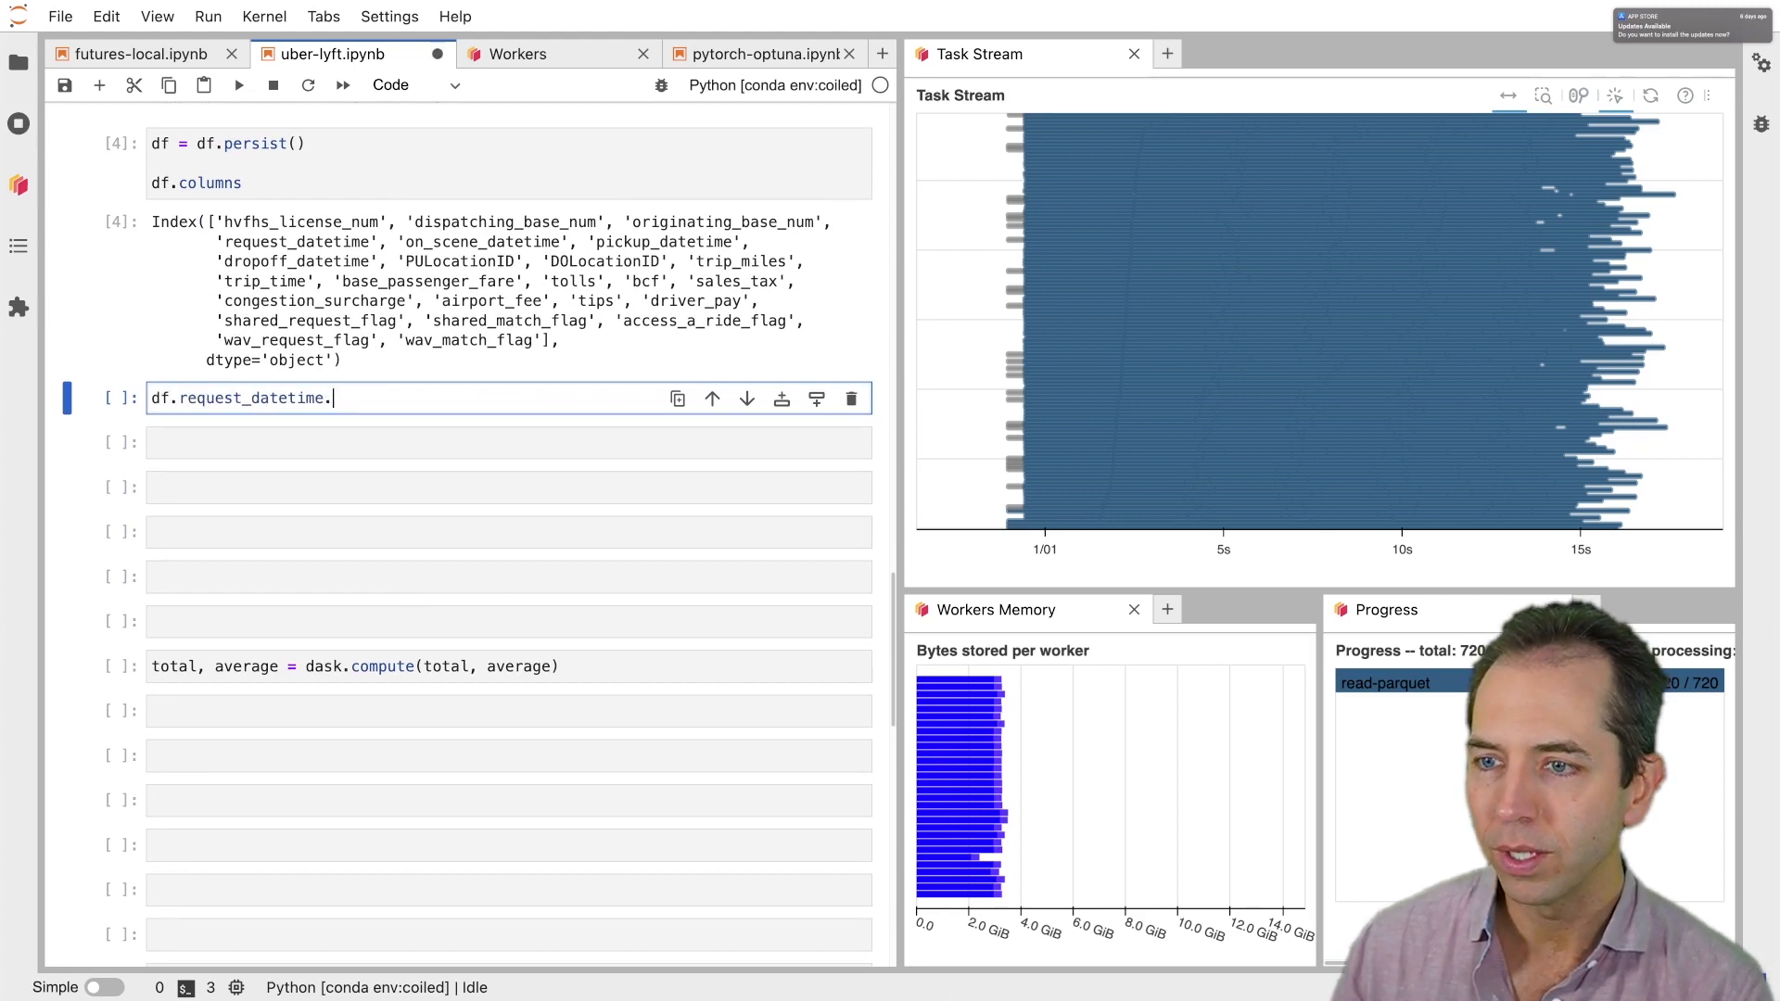
text(min().compute()
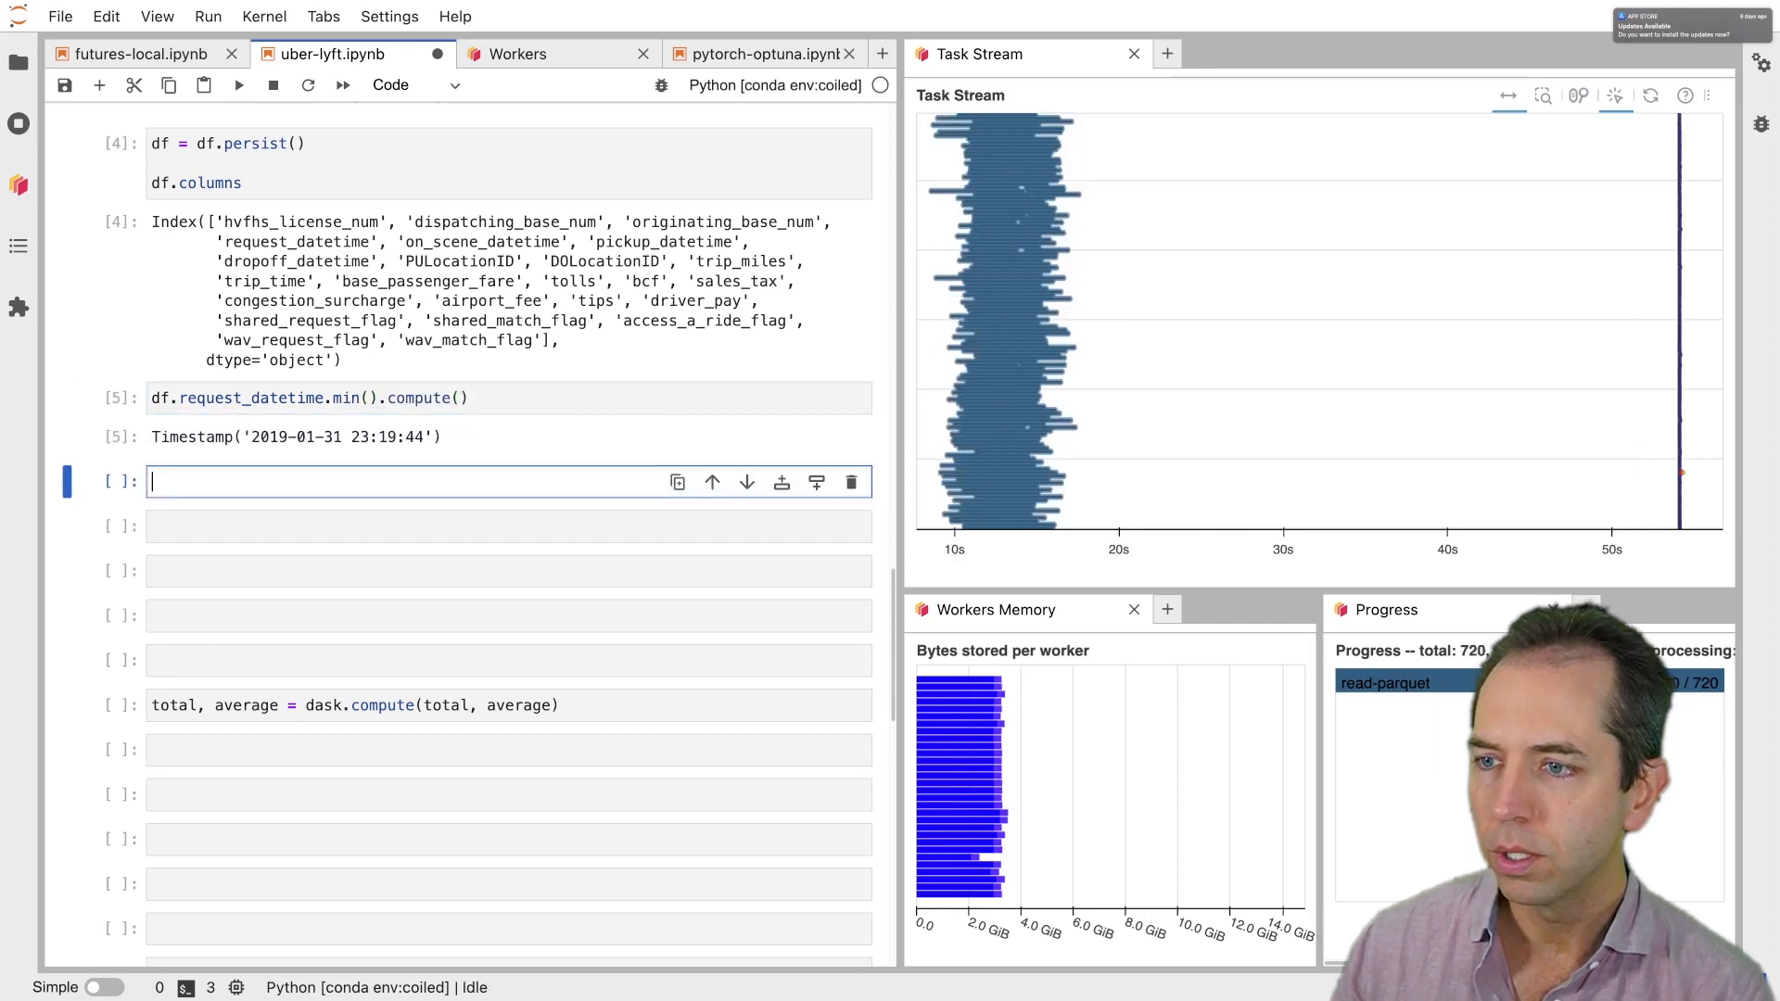
text(df.request_datetime.max().compute()
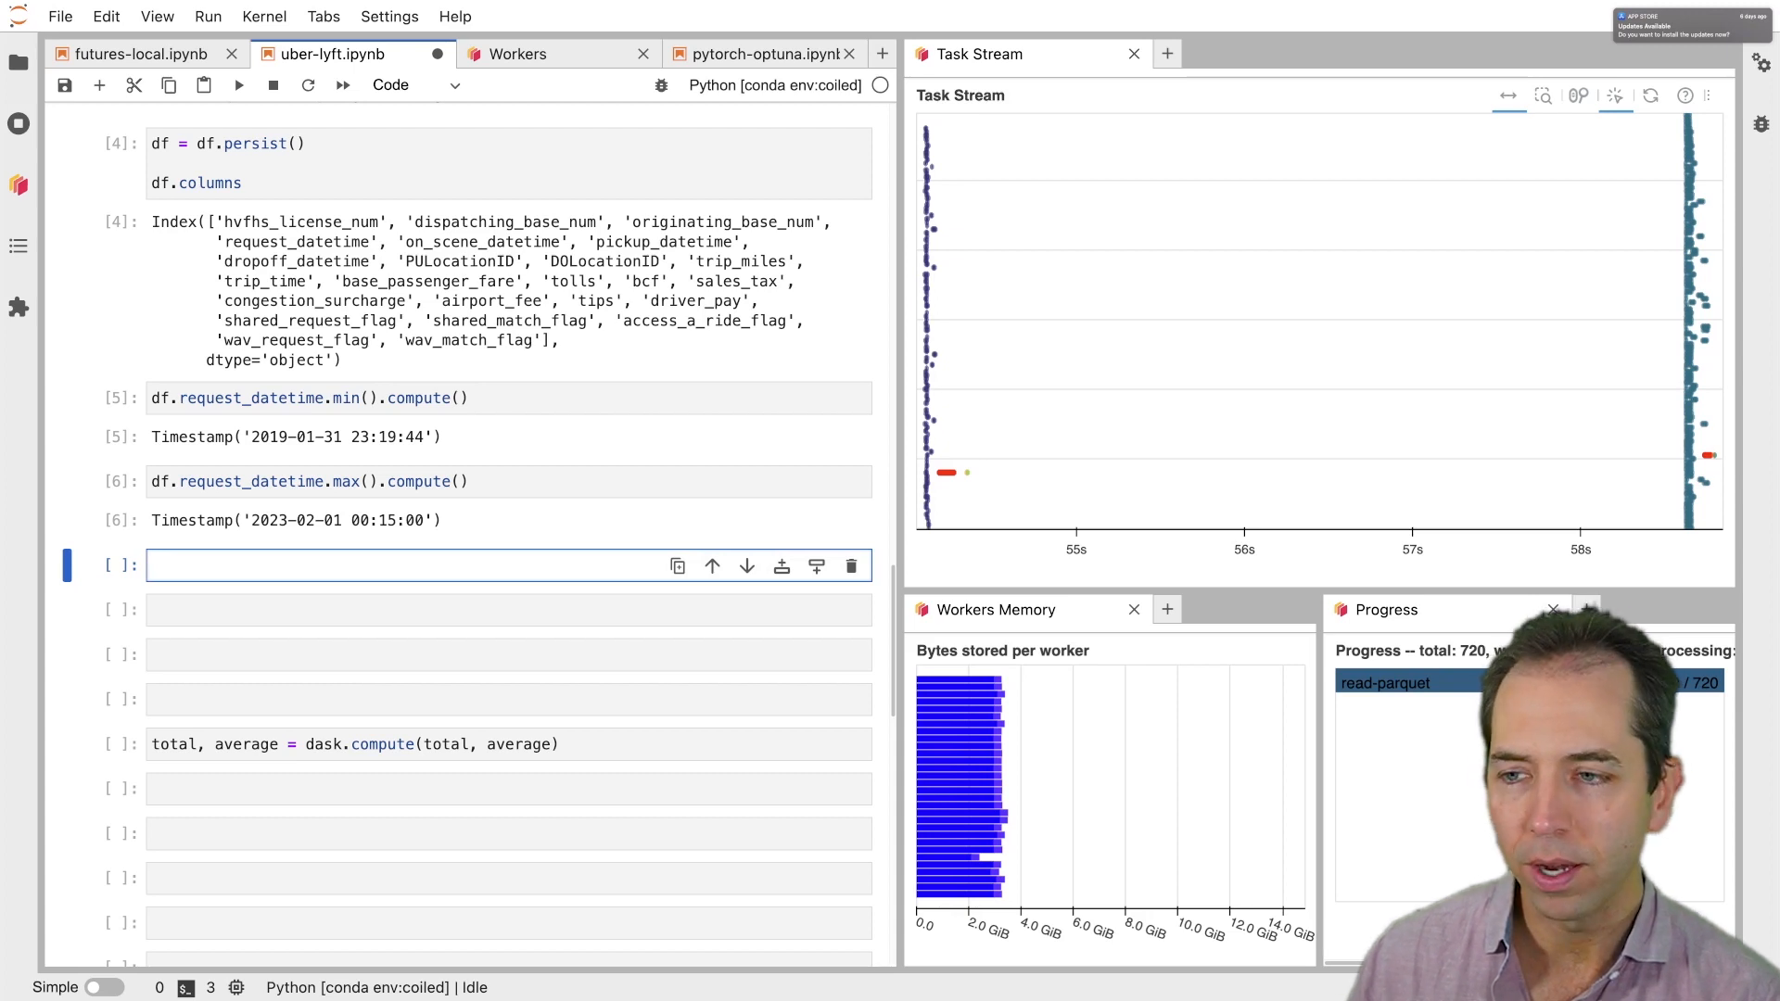
Start typing the df.base_passenger_fare.sum().compute() query in a new cell
text(df.base_passenger_fare)
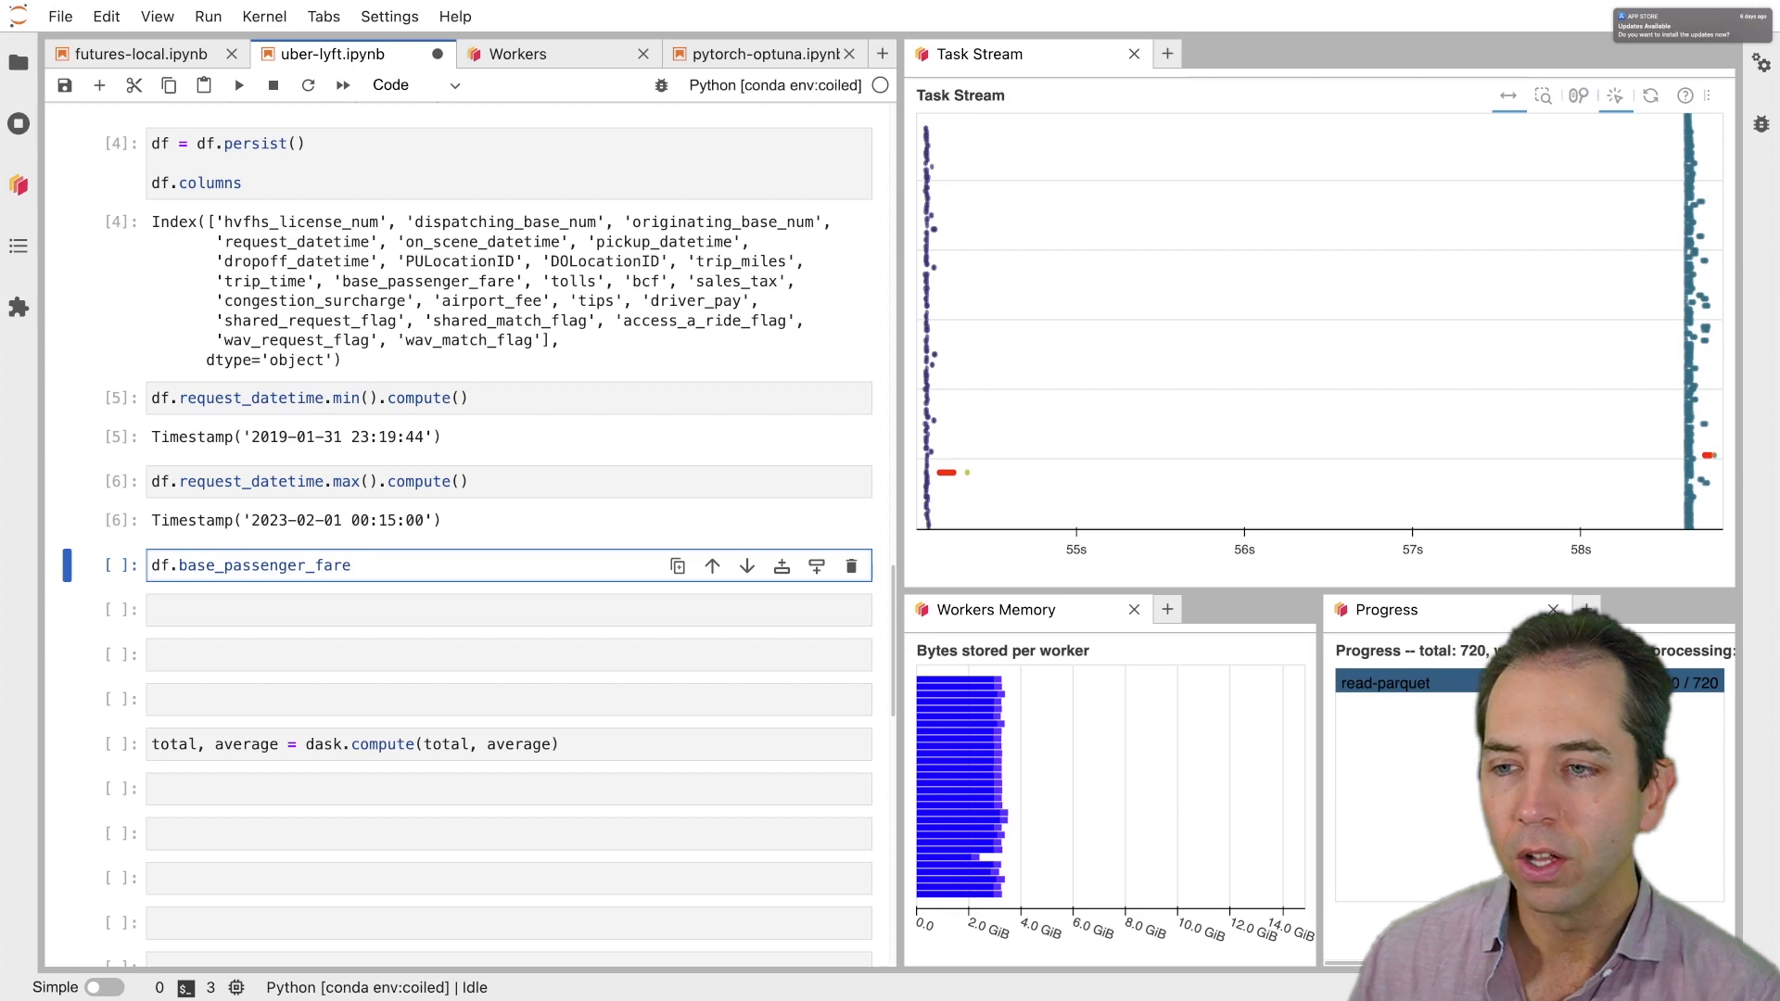
text(.)
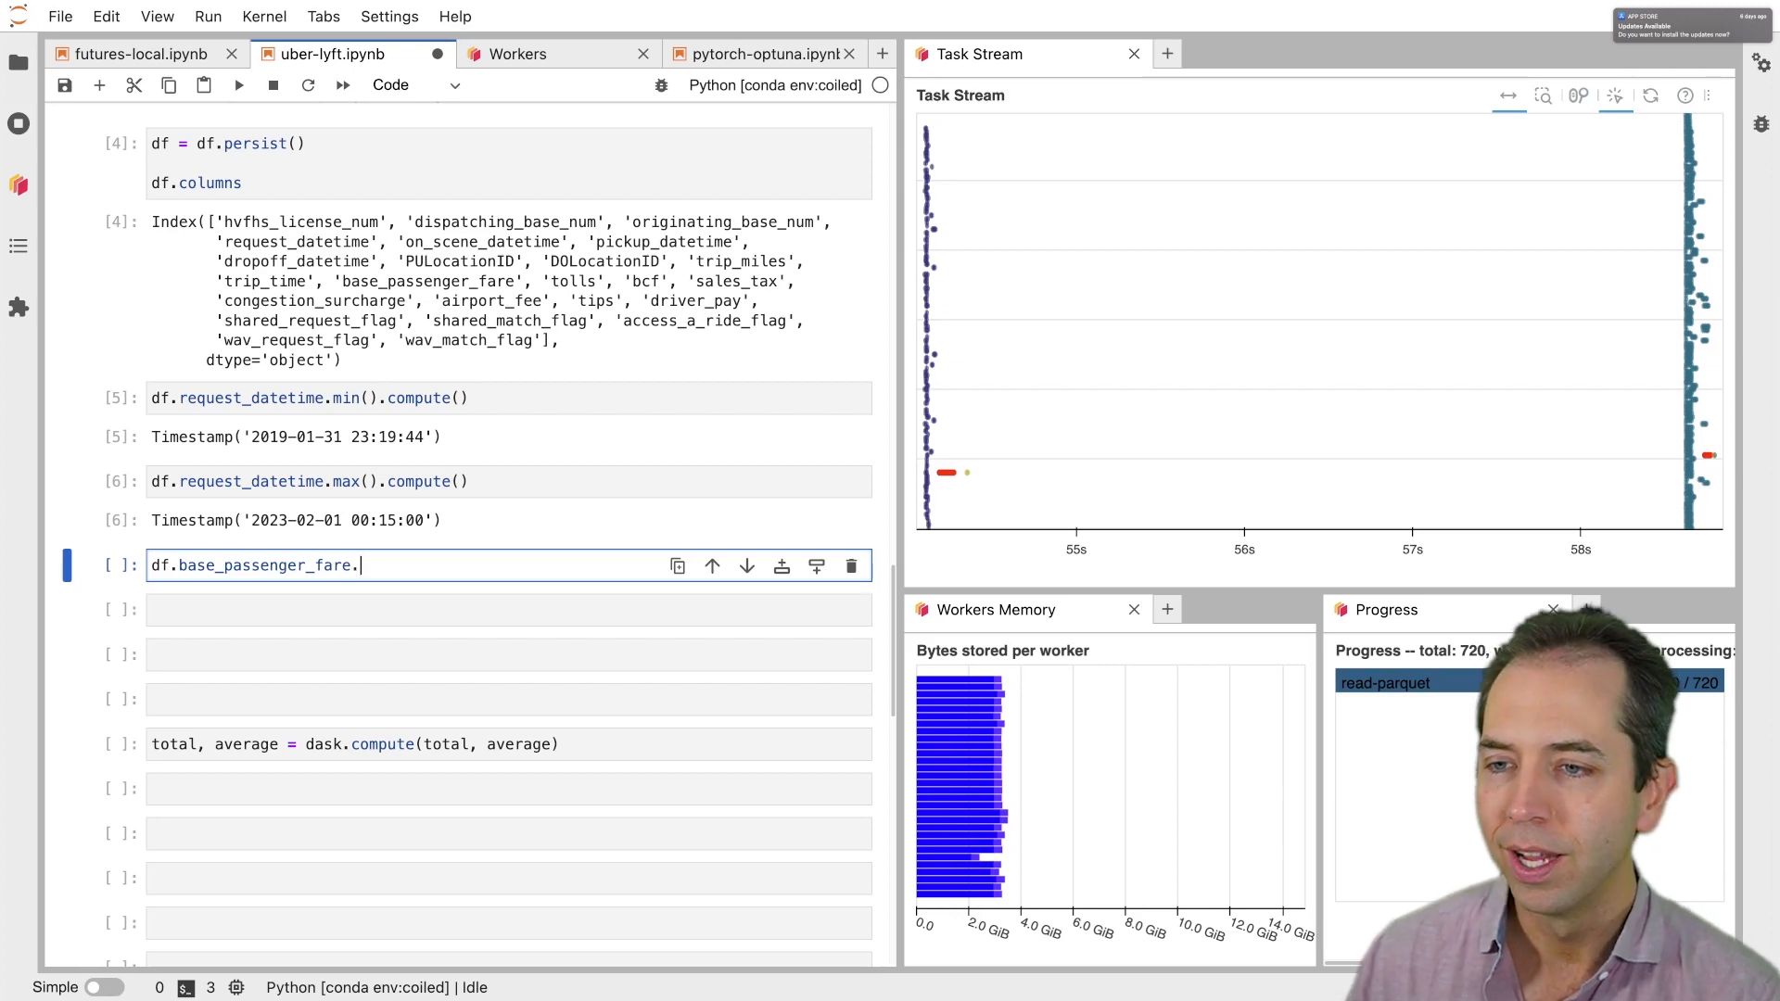
text(sum()c.o)
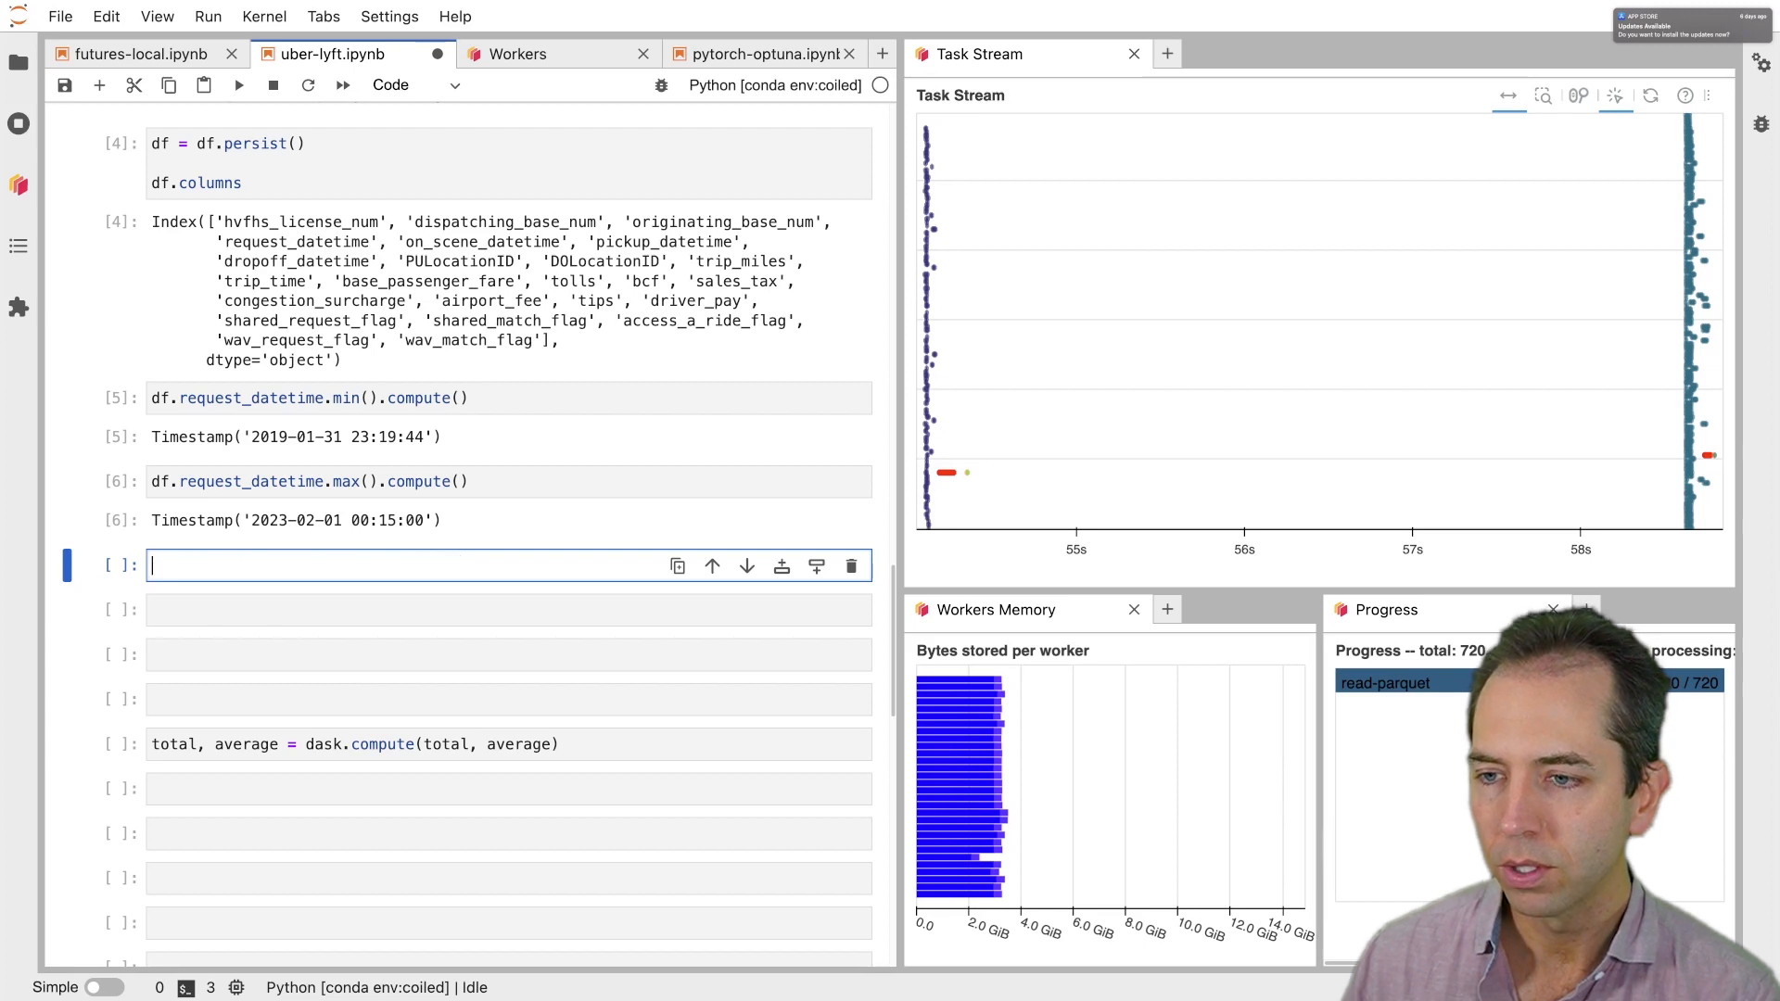
Sum base_passenger_fare and driver_pay divided by 1e6, giving 15818.73 and 12794.47
text(df.base_passenger_fare.sum().compute() / 1e6)
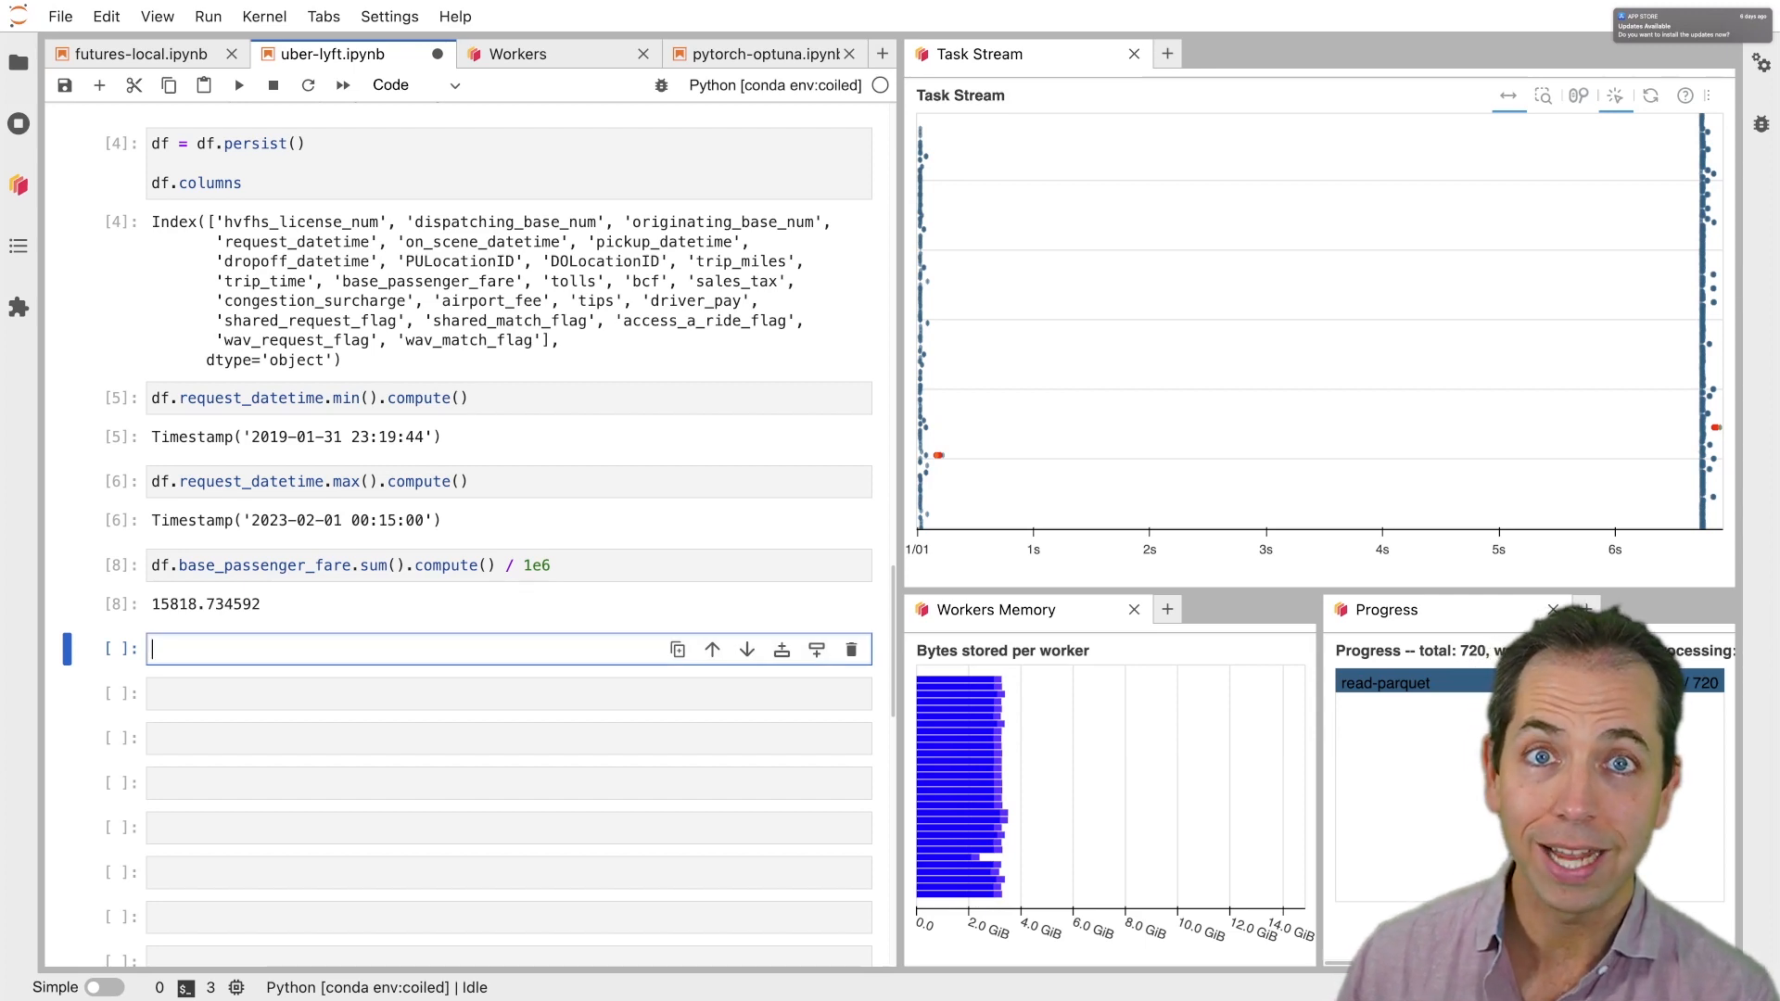
text(d)
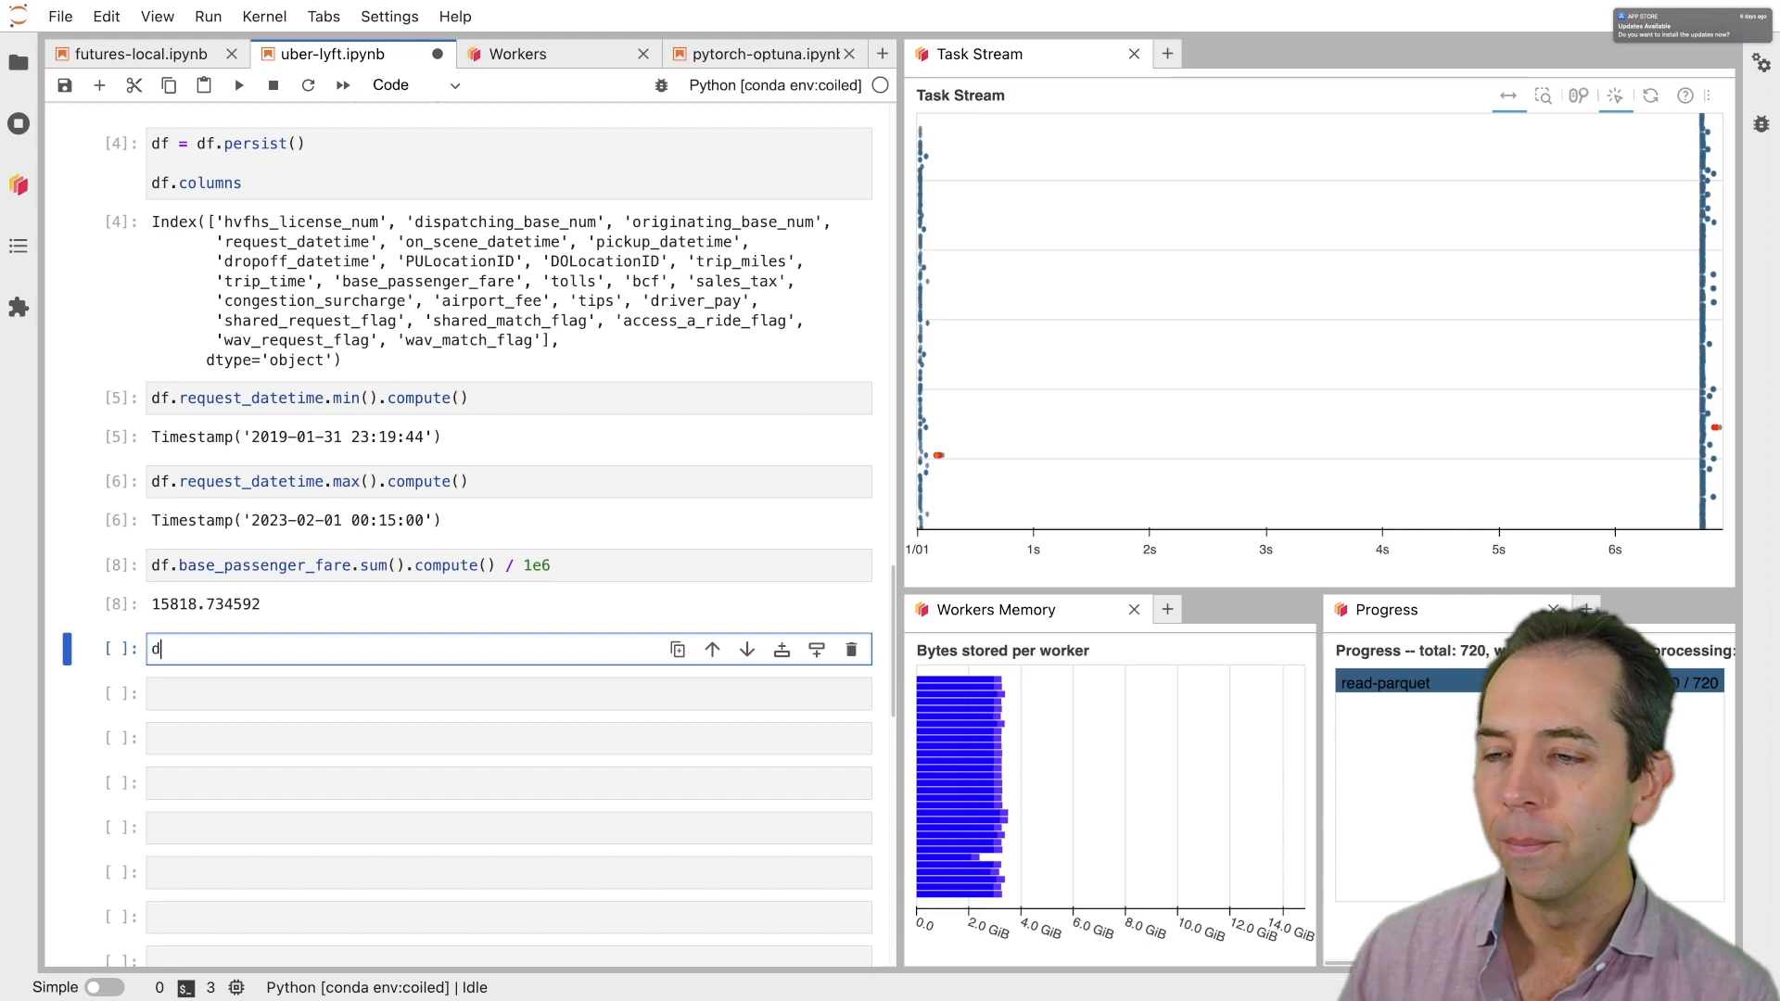
text(f.driver_pay.sum())
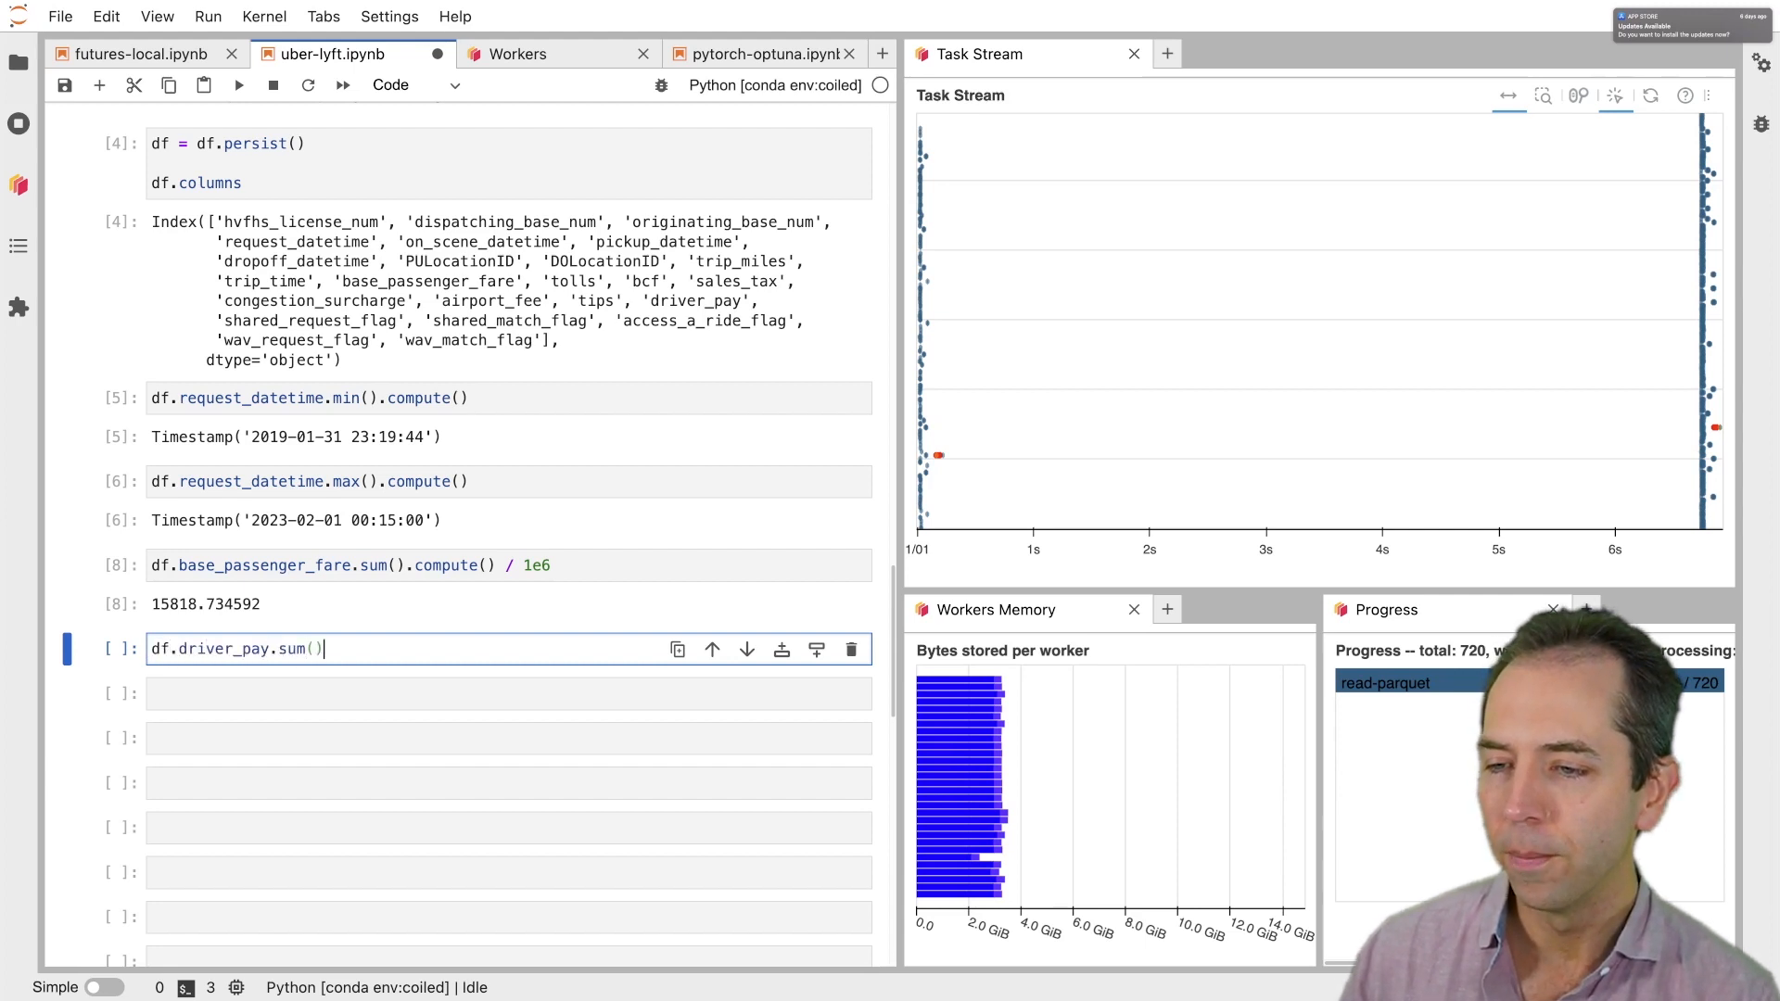
text(.compute() / 1e6)
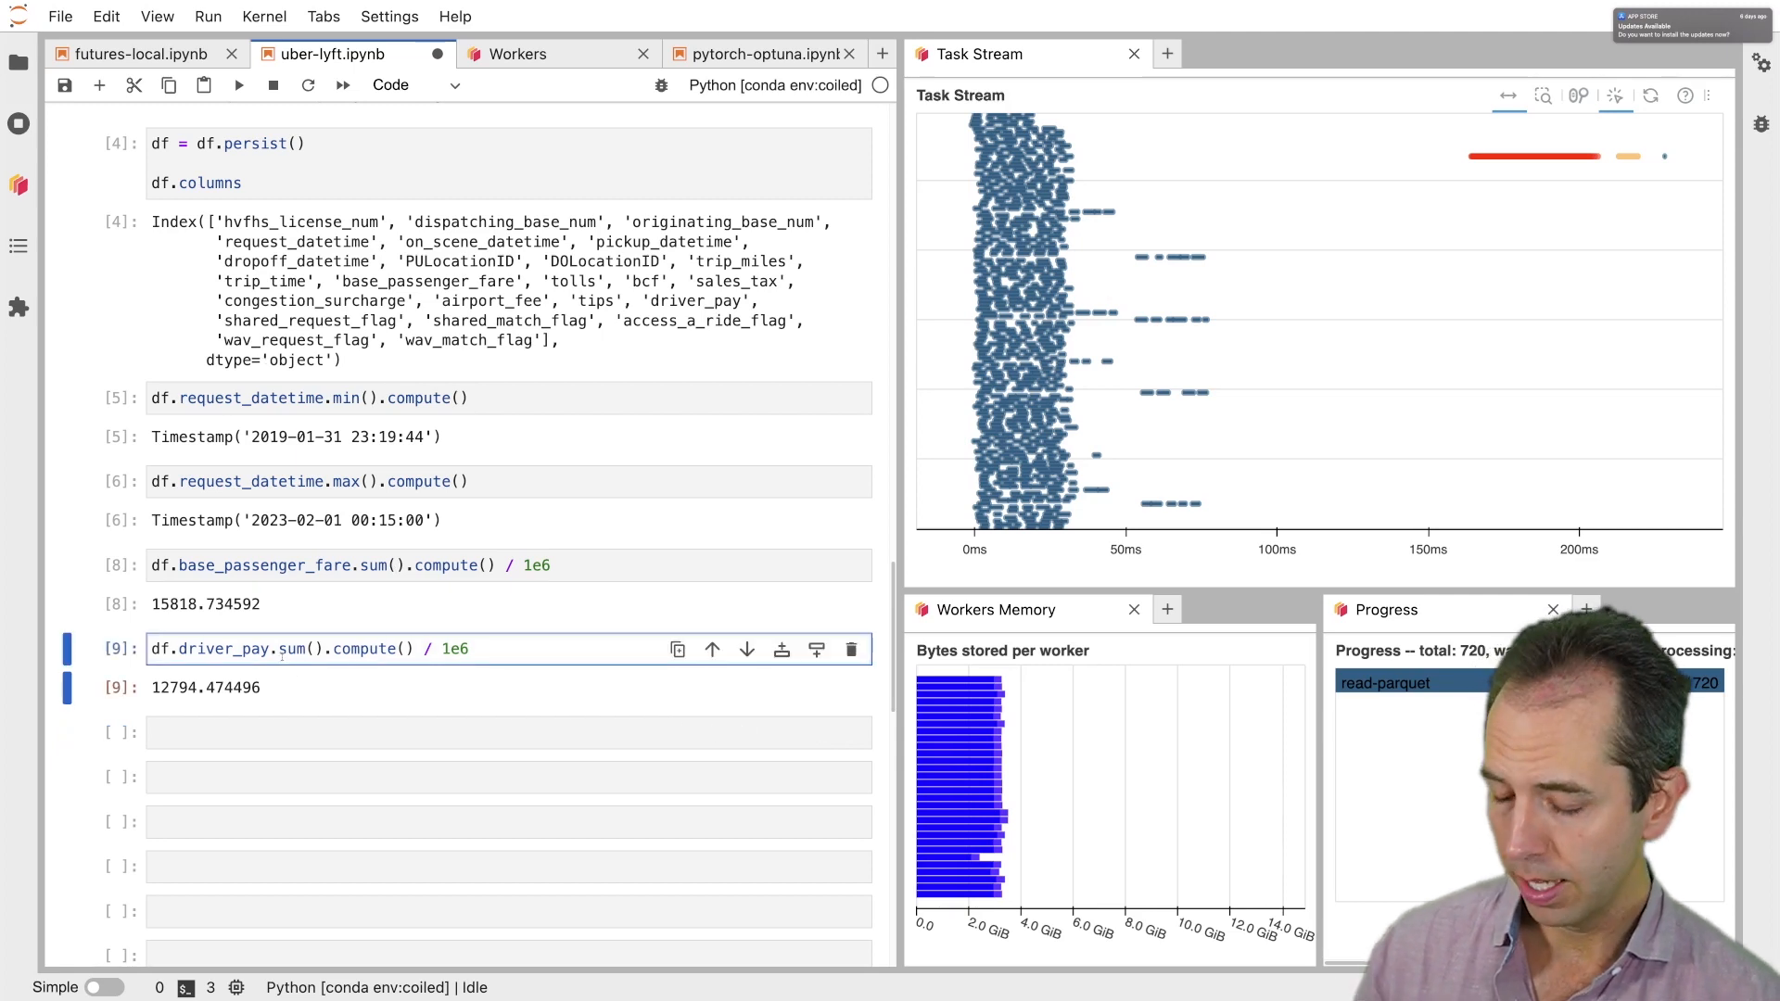
Rerun the driver_pay total with %time, showing about 507 ms wall time
text(%time)
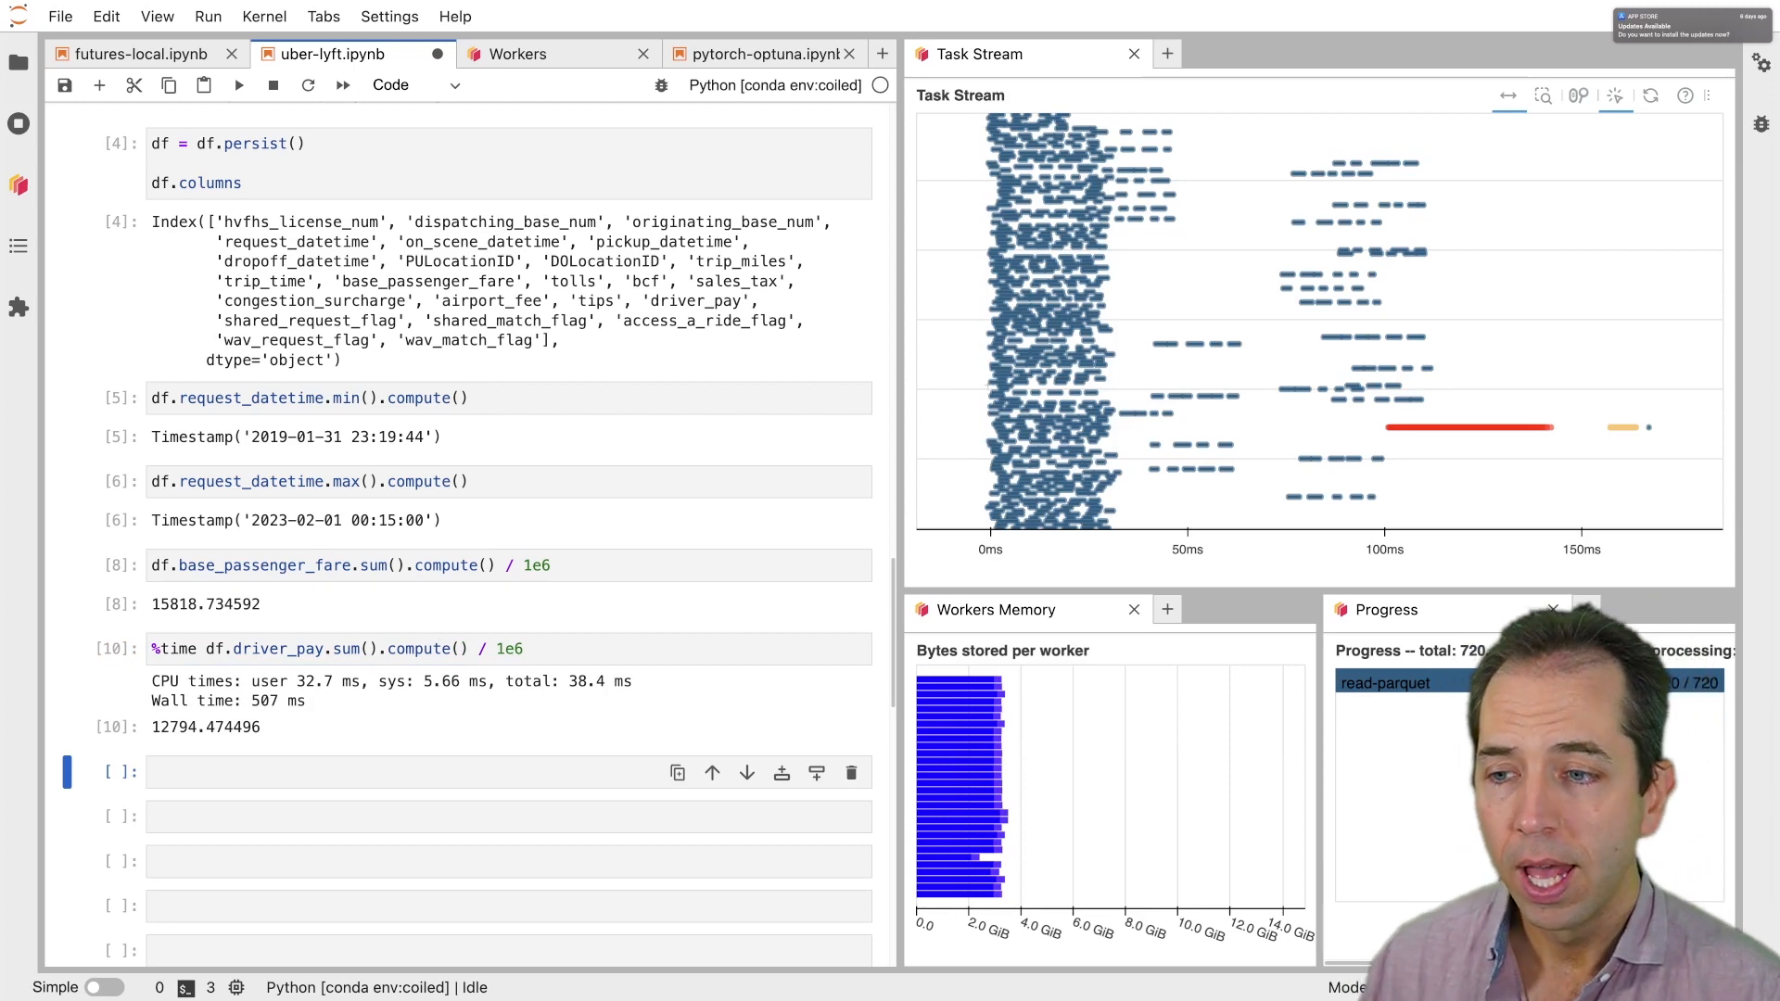
mouse_move(1002, 370)
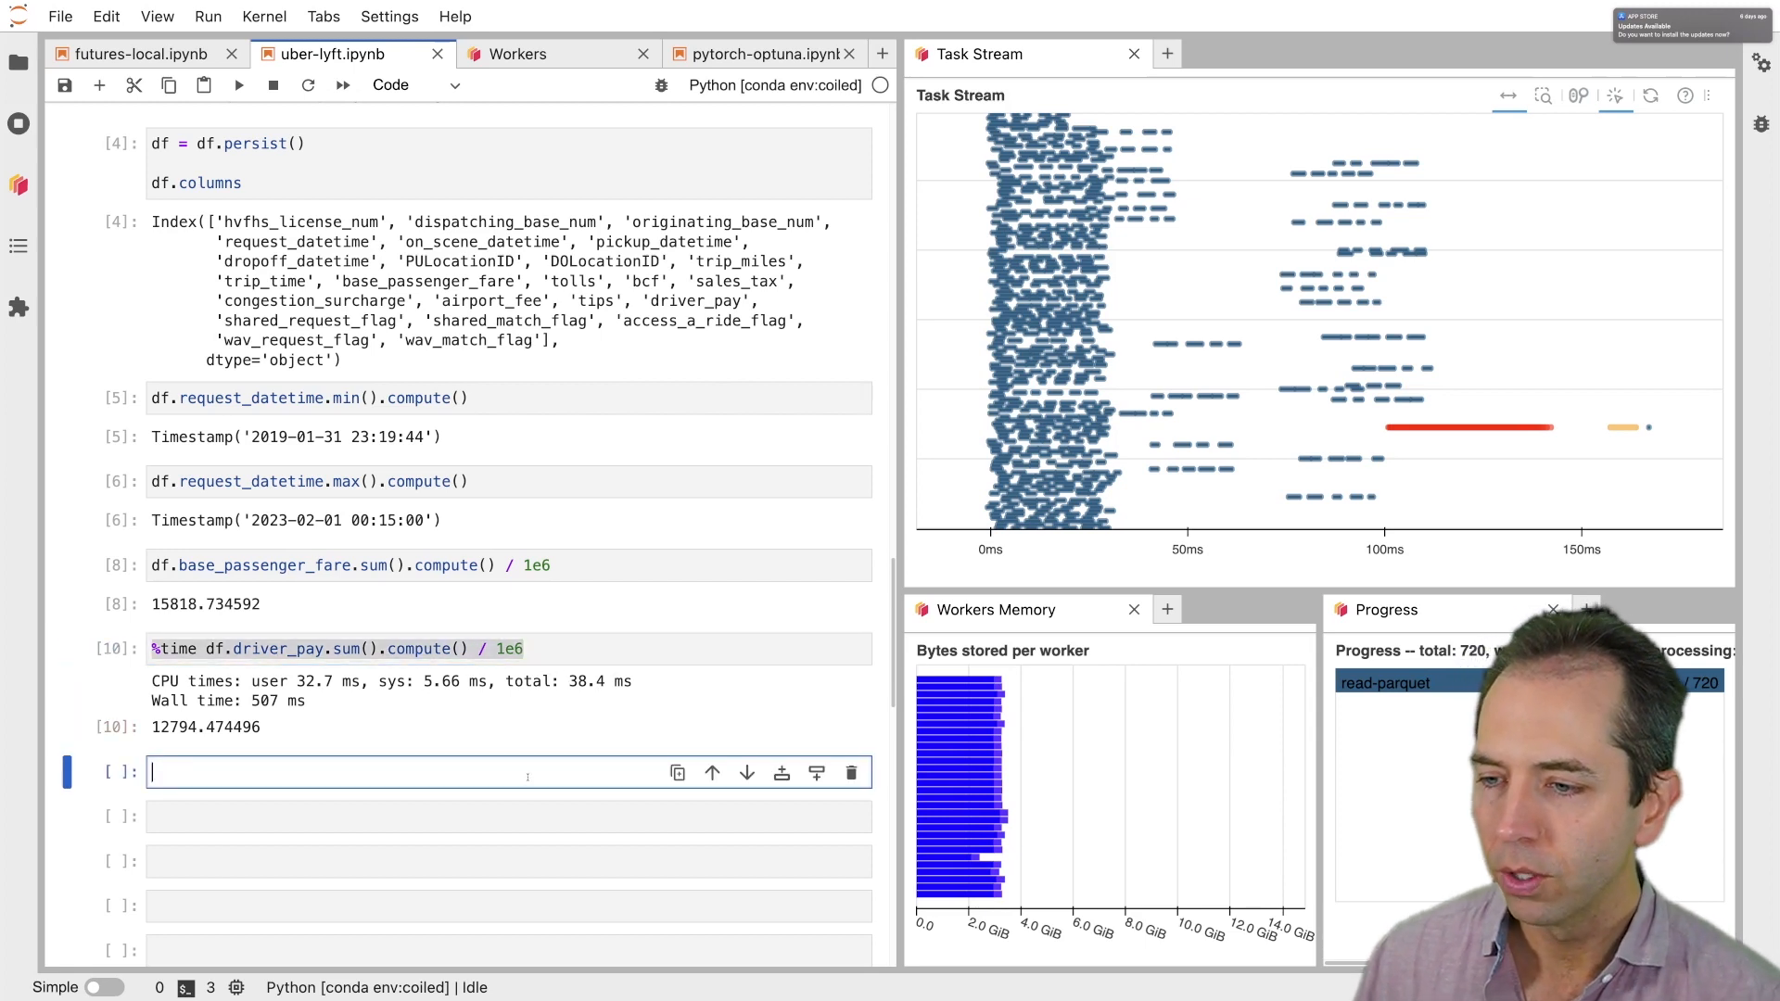
Compute (df.tips != 0).mean(), giving a nonzero-tip fraction of about 0.159
text(()
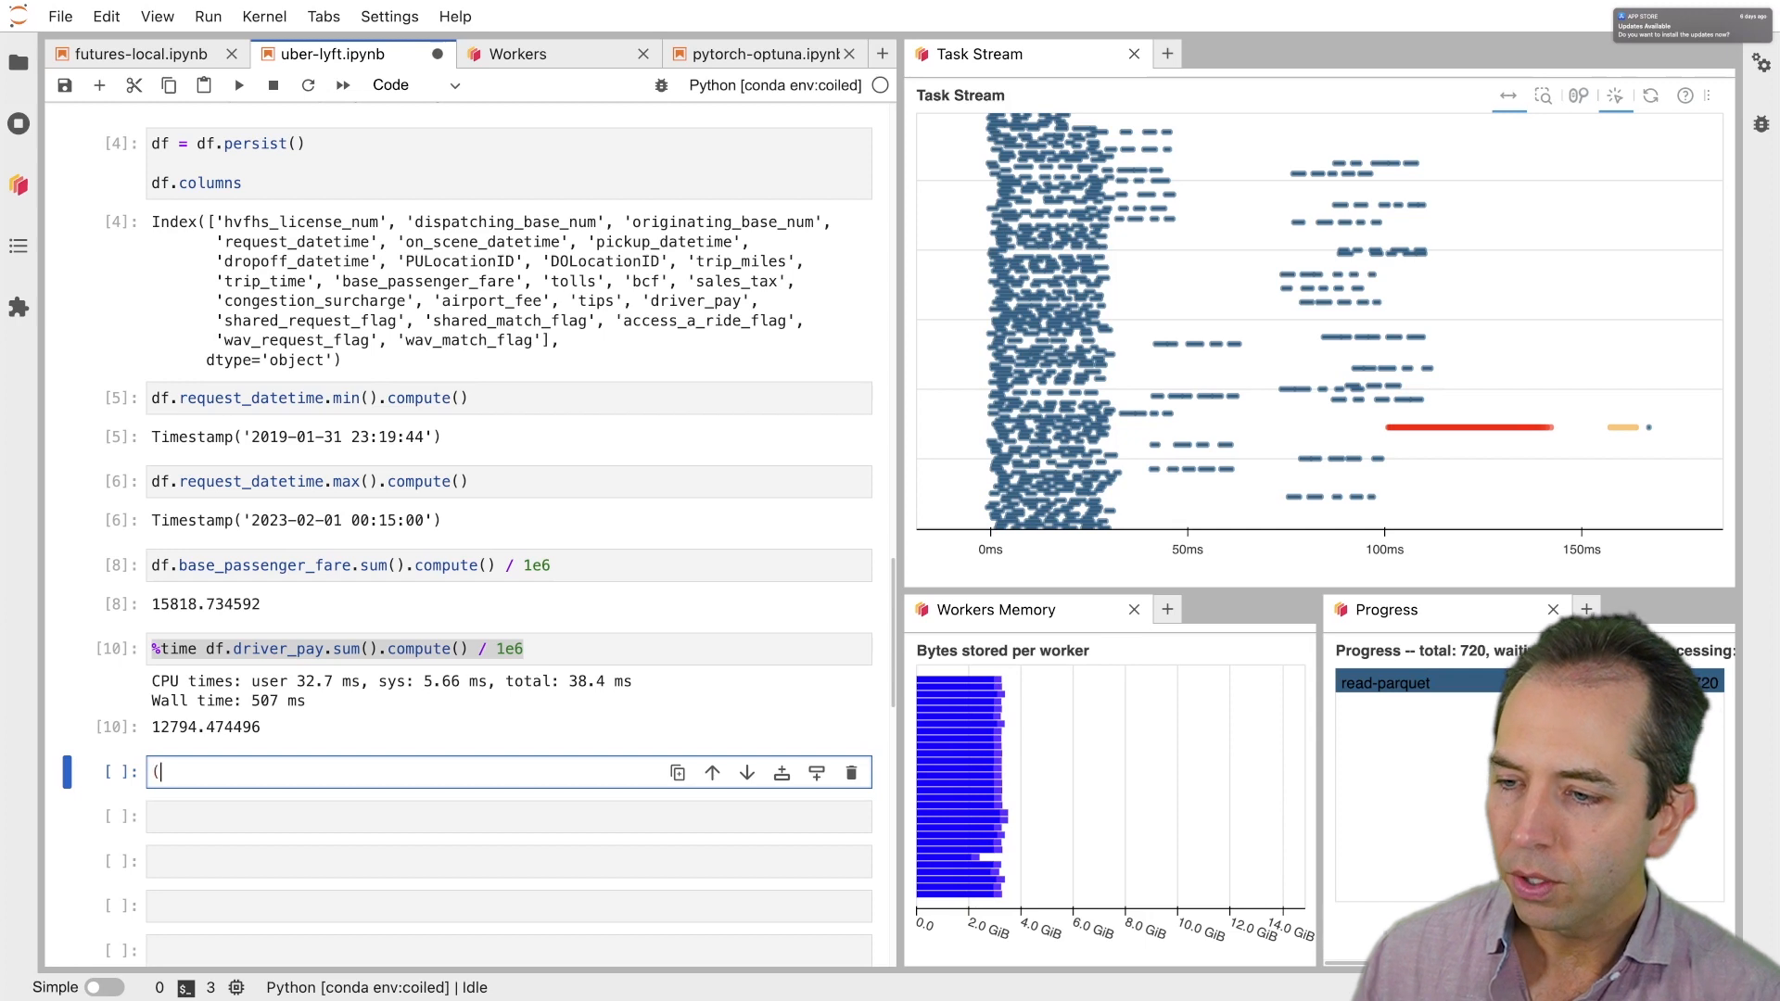
text(df.d)
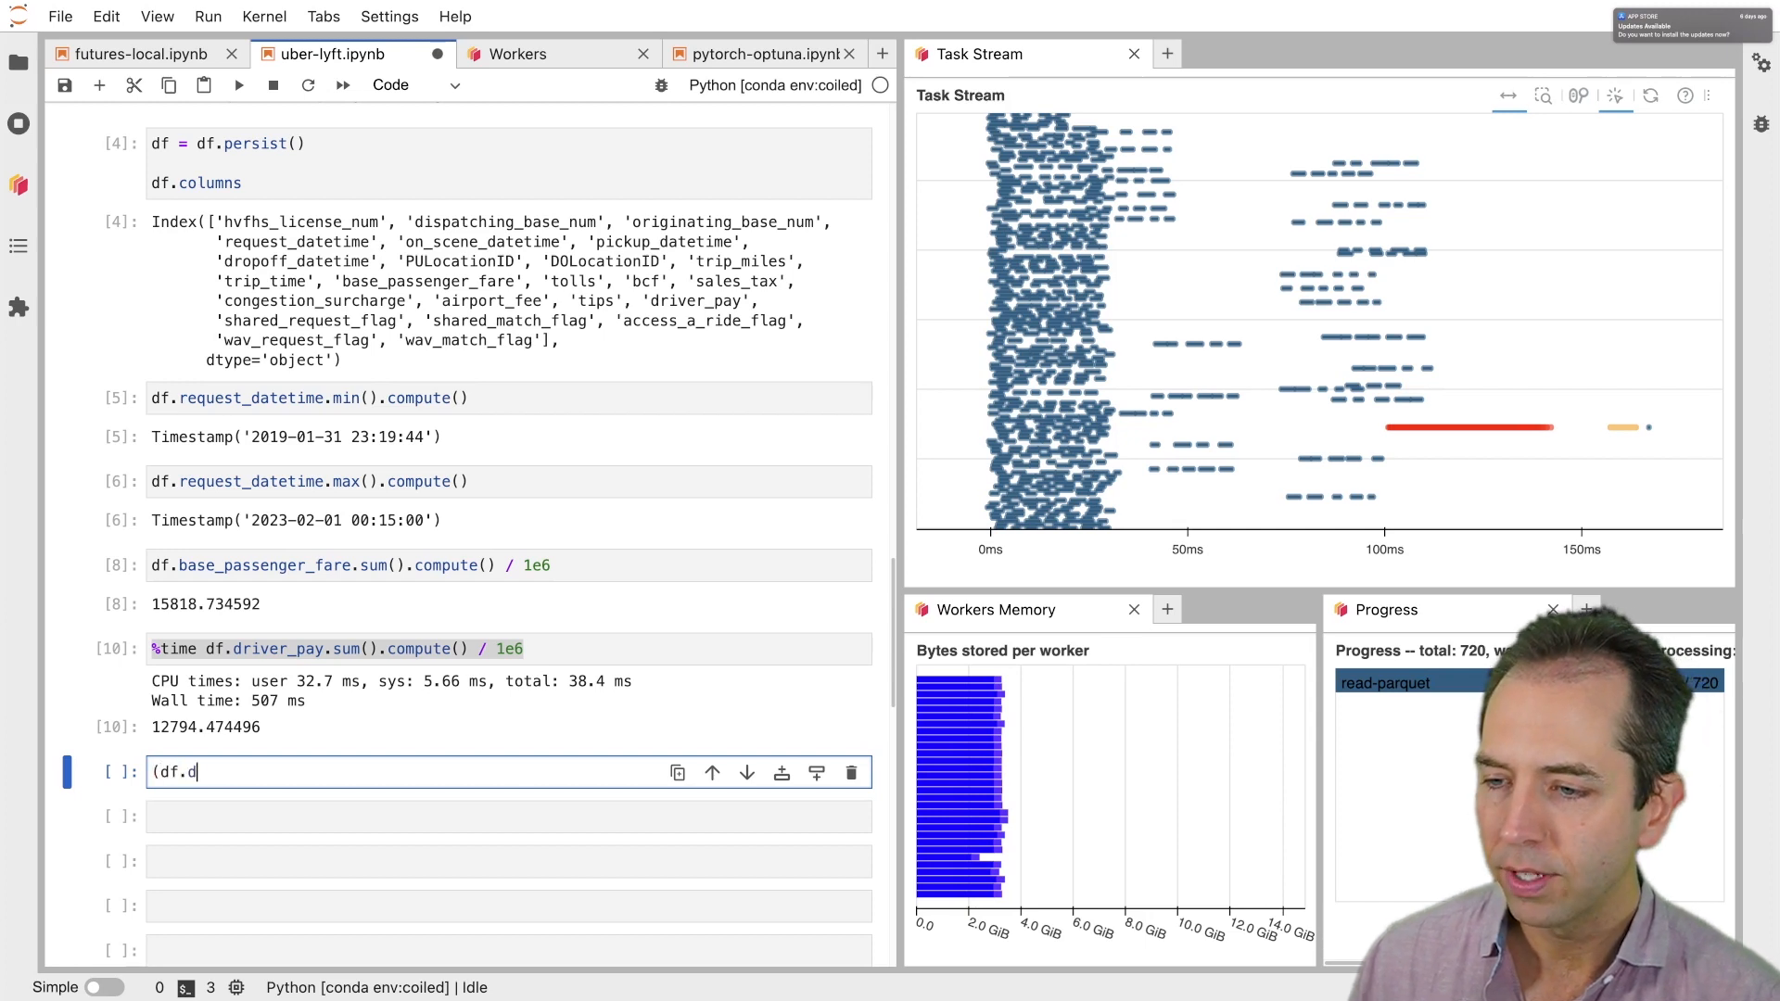
text(tips)
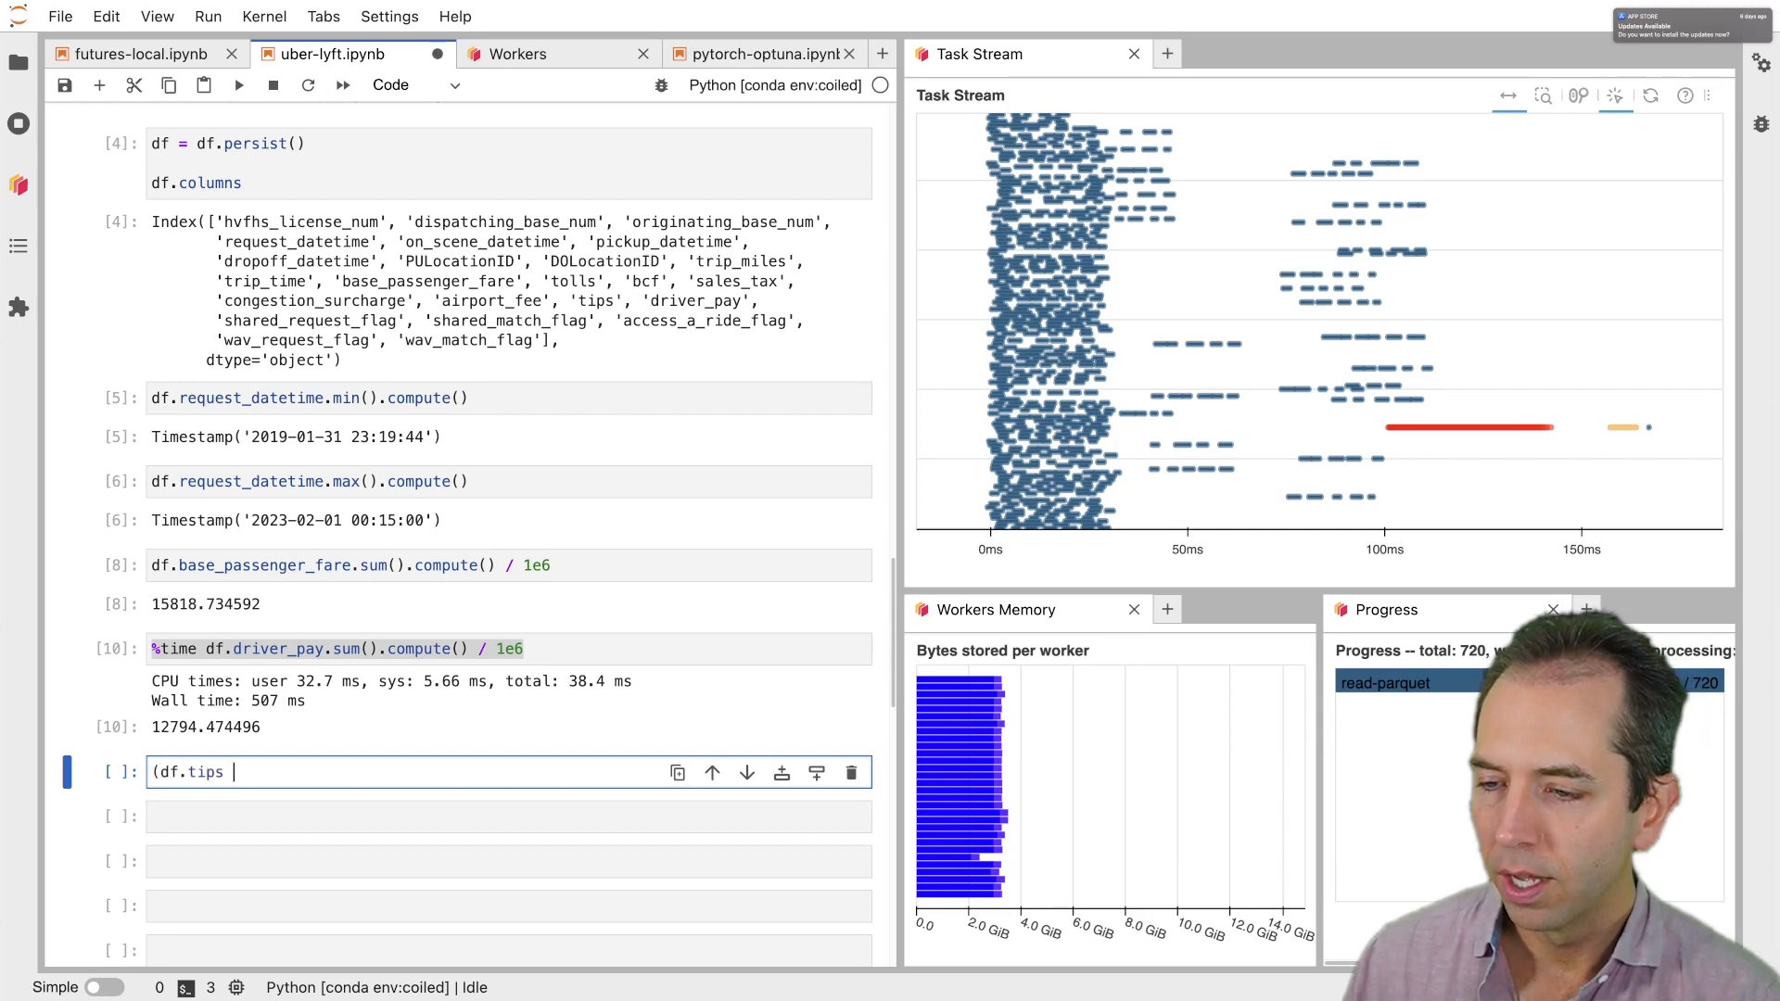
text(!= 0))
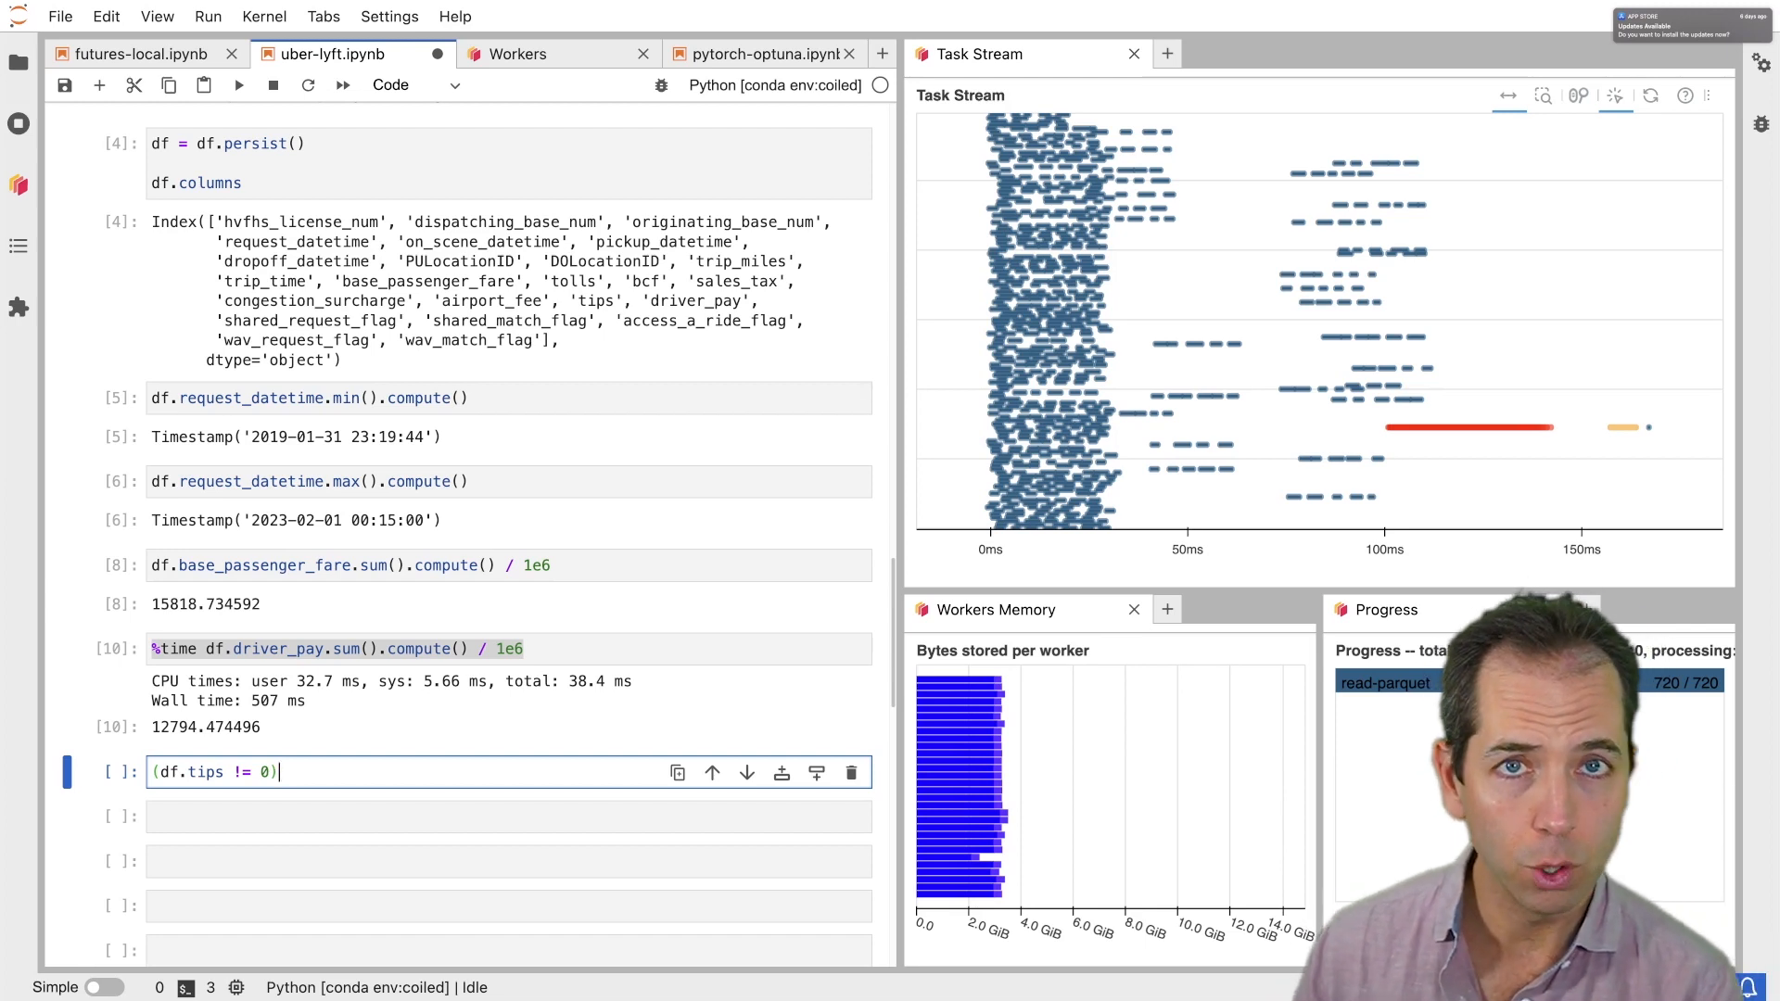
text(.mean().)
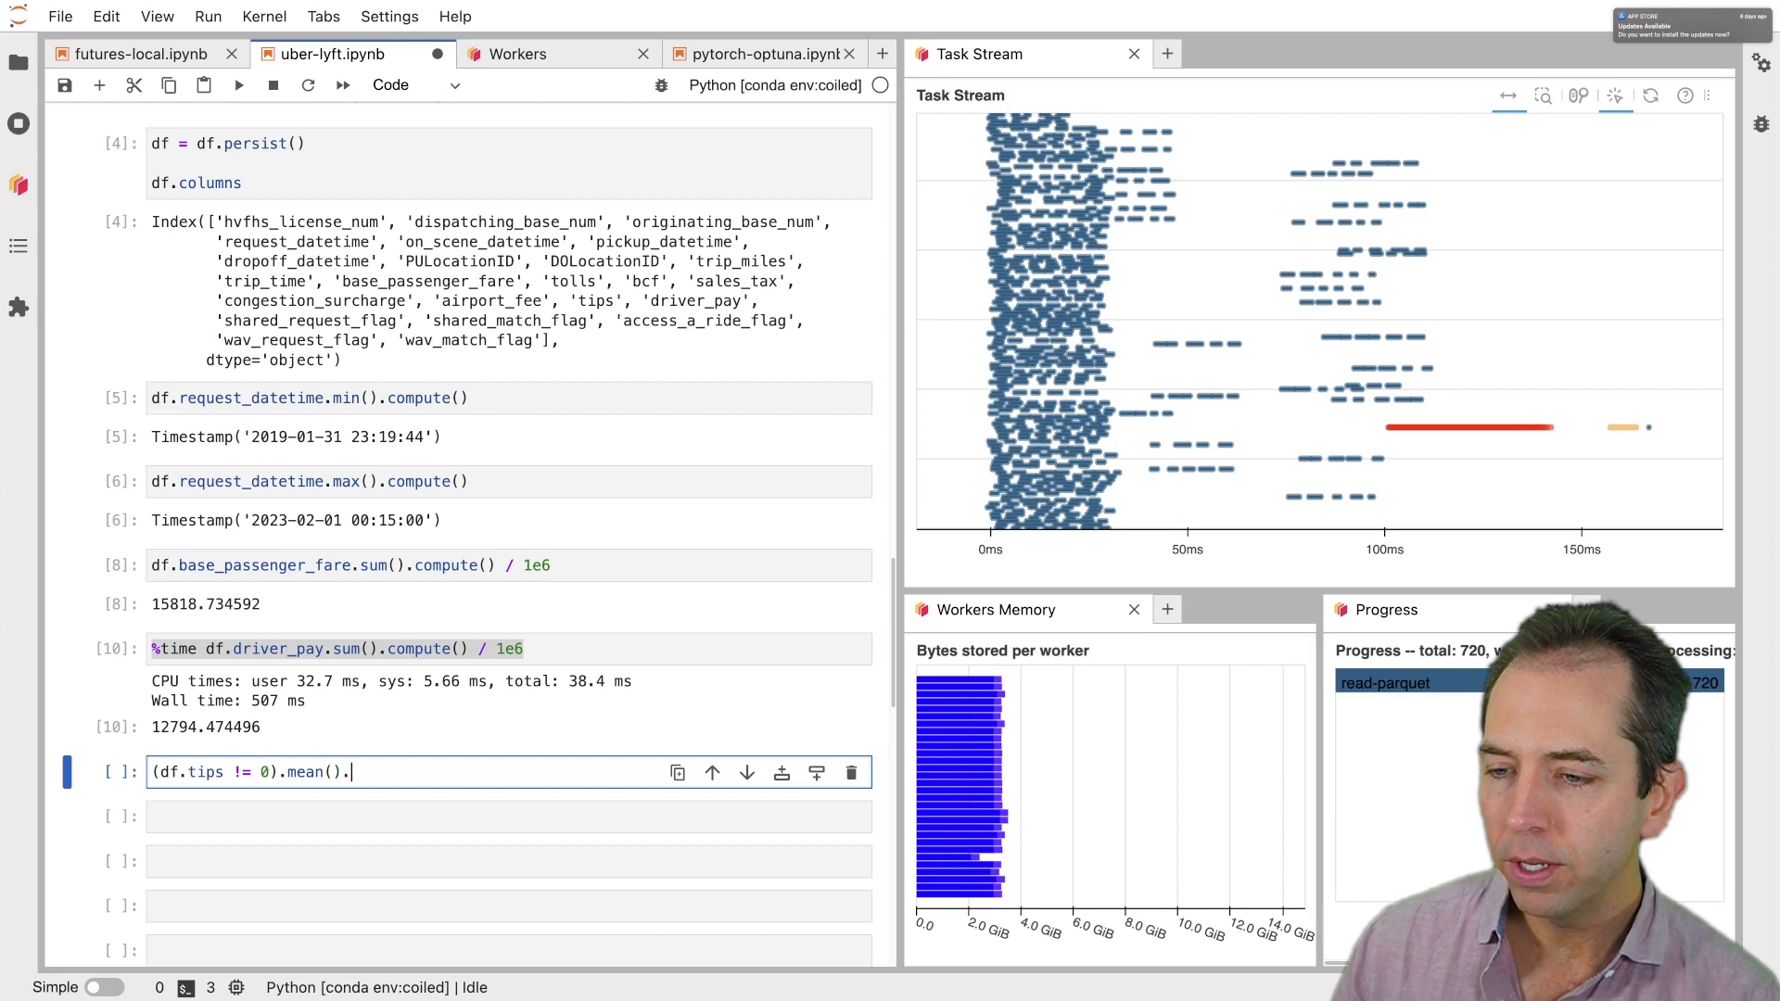
text(compute())
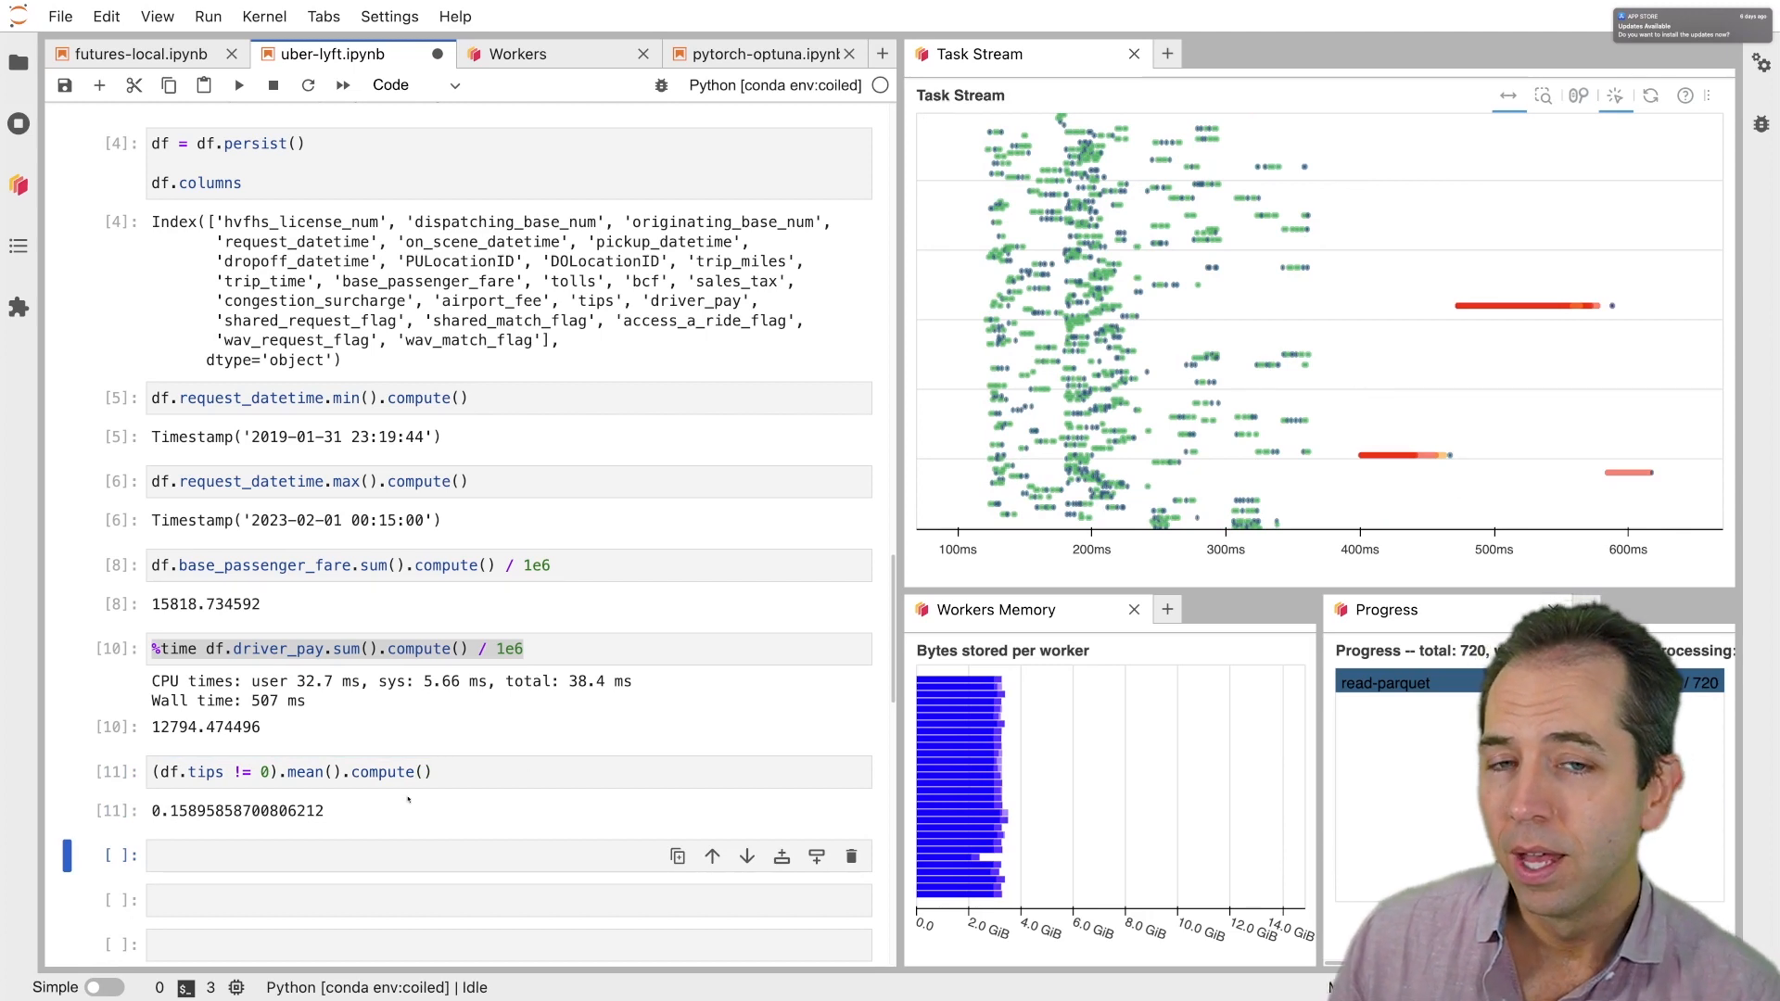
scroll(down, 3)
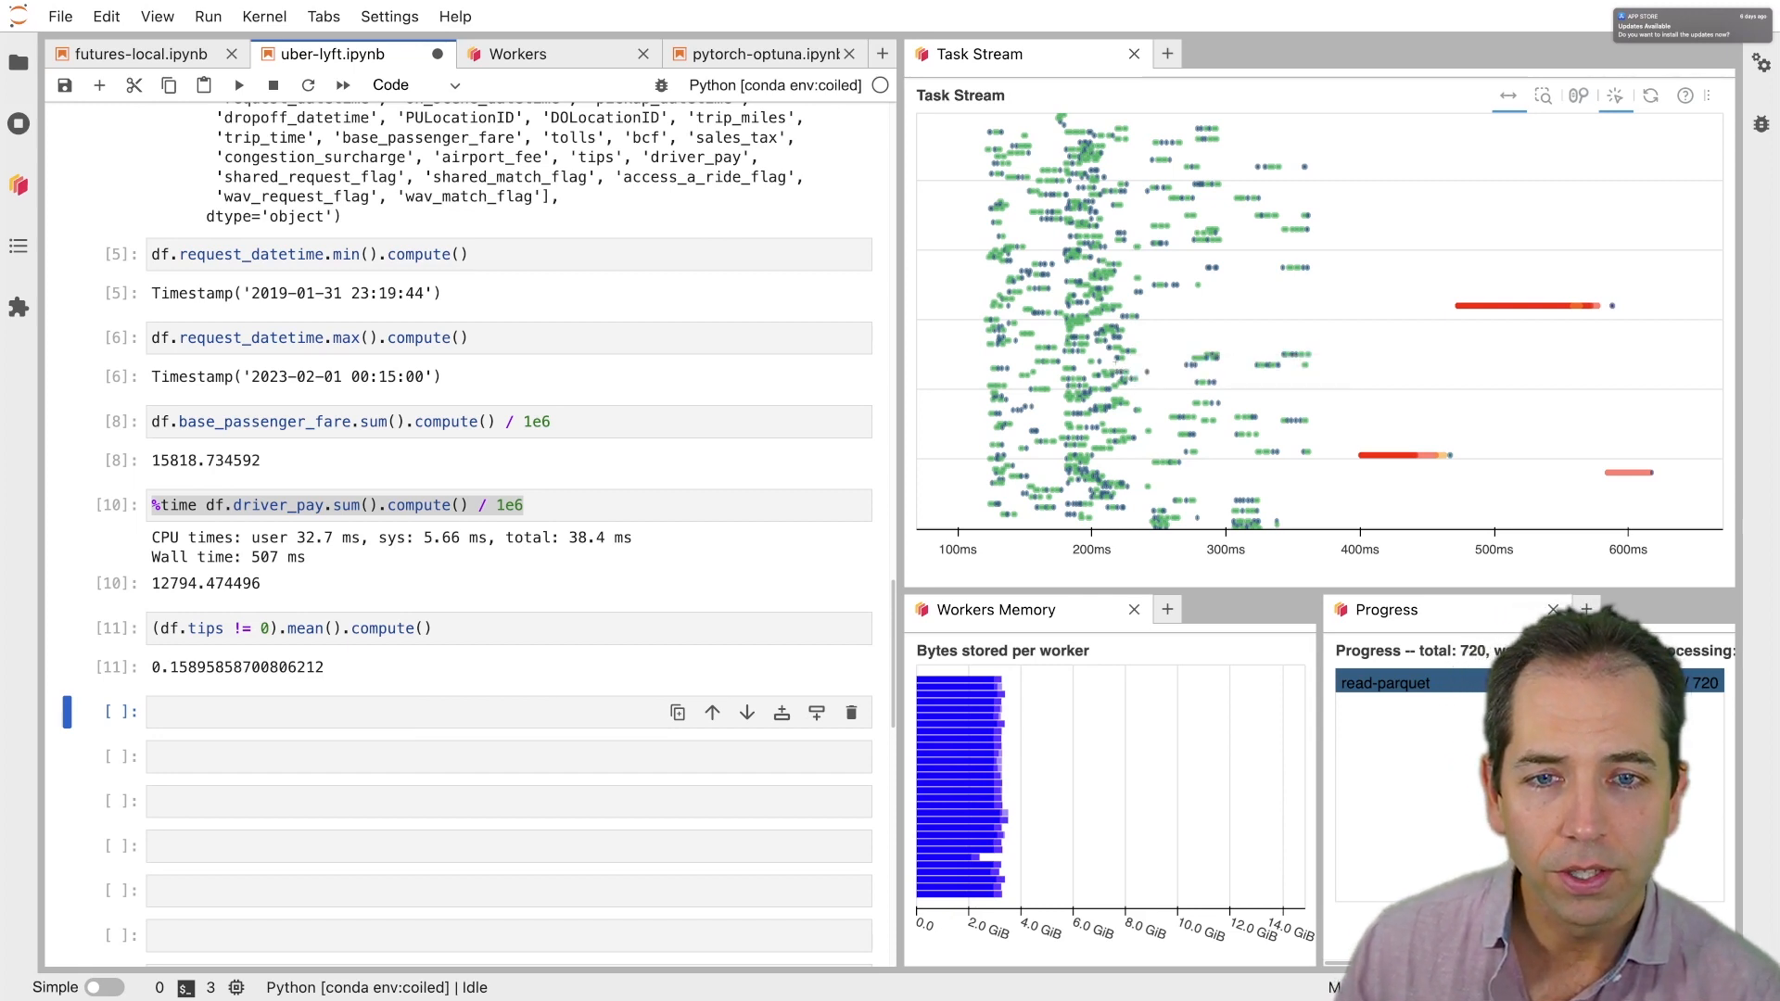
mouse_move(1125, 361)
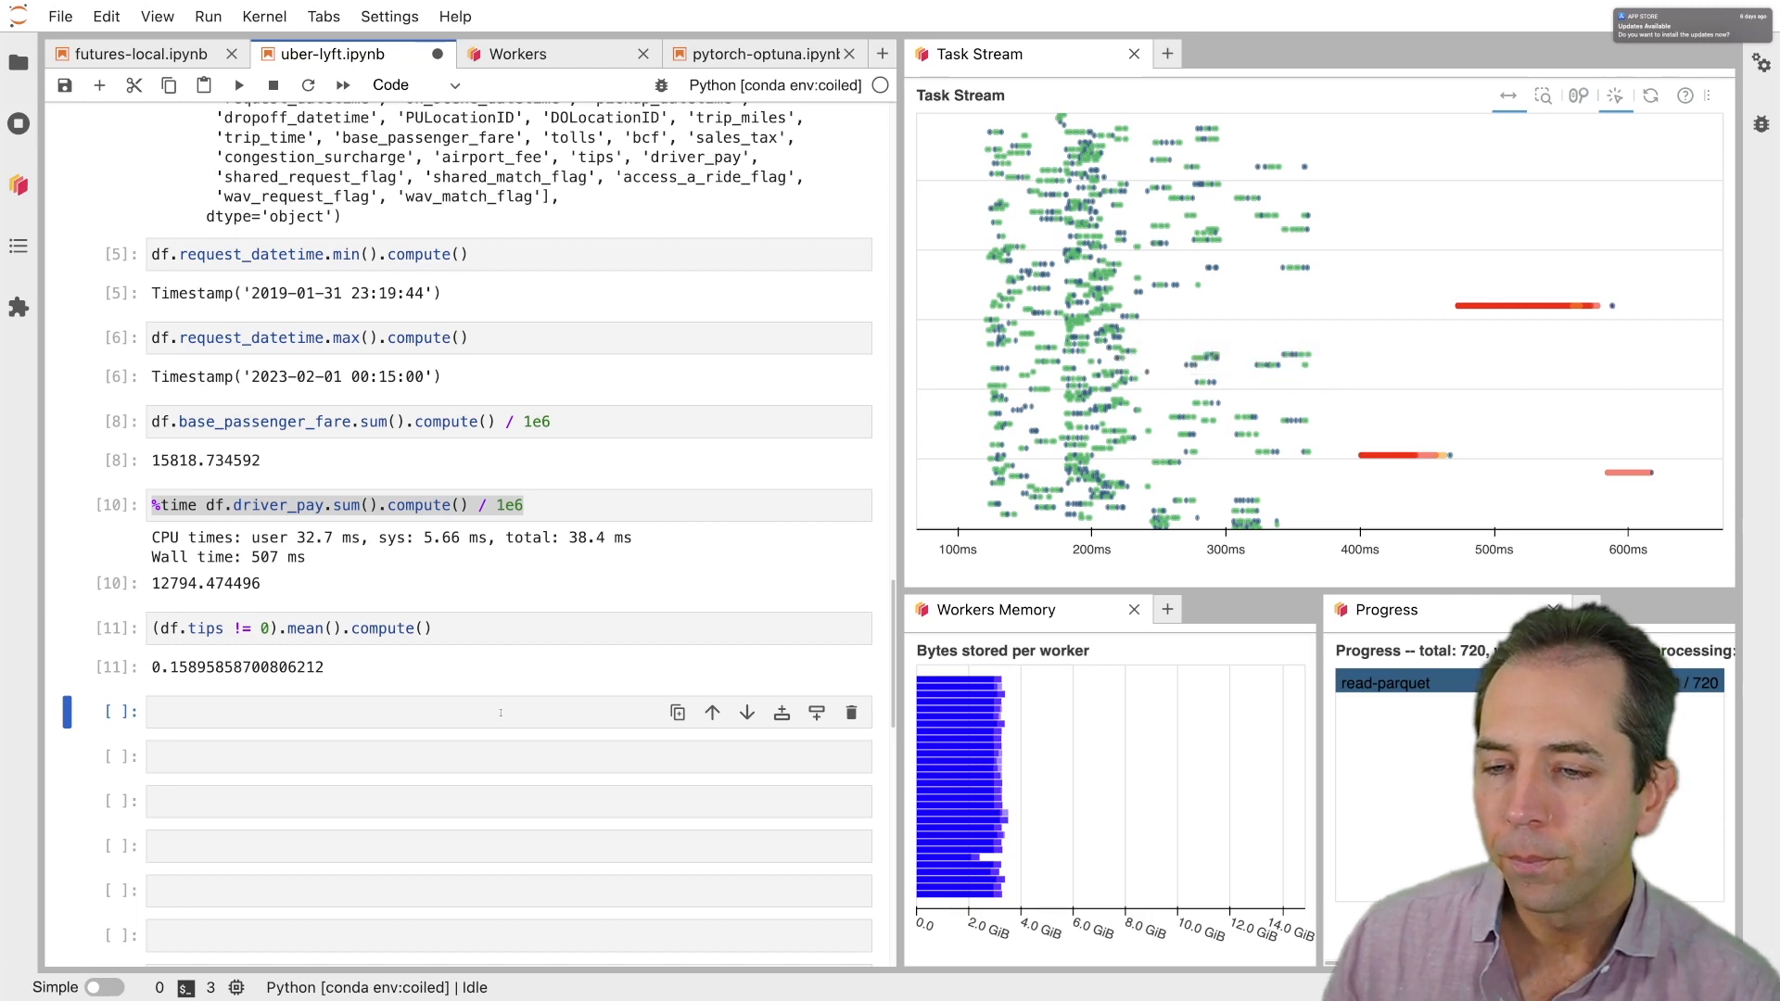
Run hvfhs_license_num.value_counts(), showing HV0003 with about 561.6 million trips
text(df.)
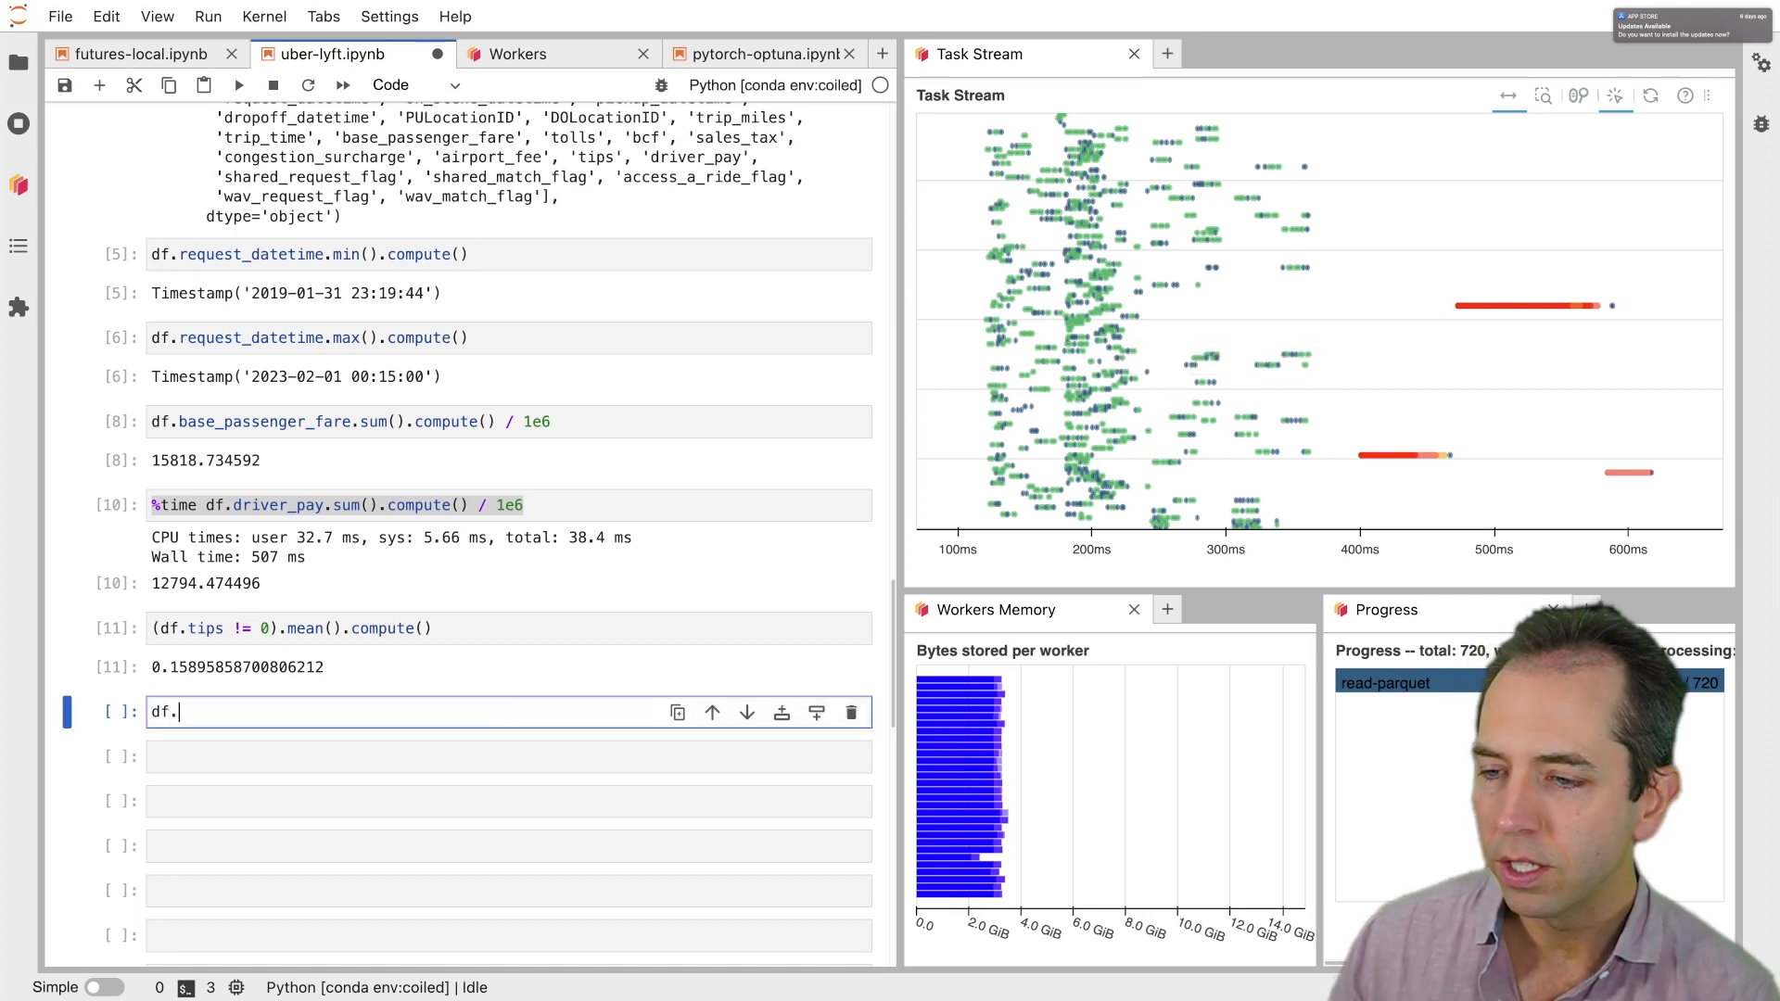
text(hvfhs_license_num)
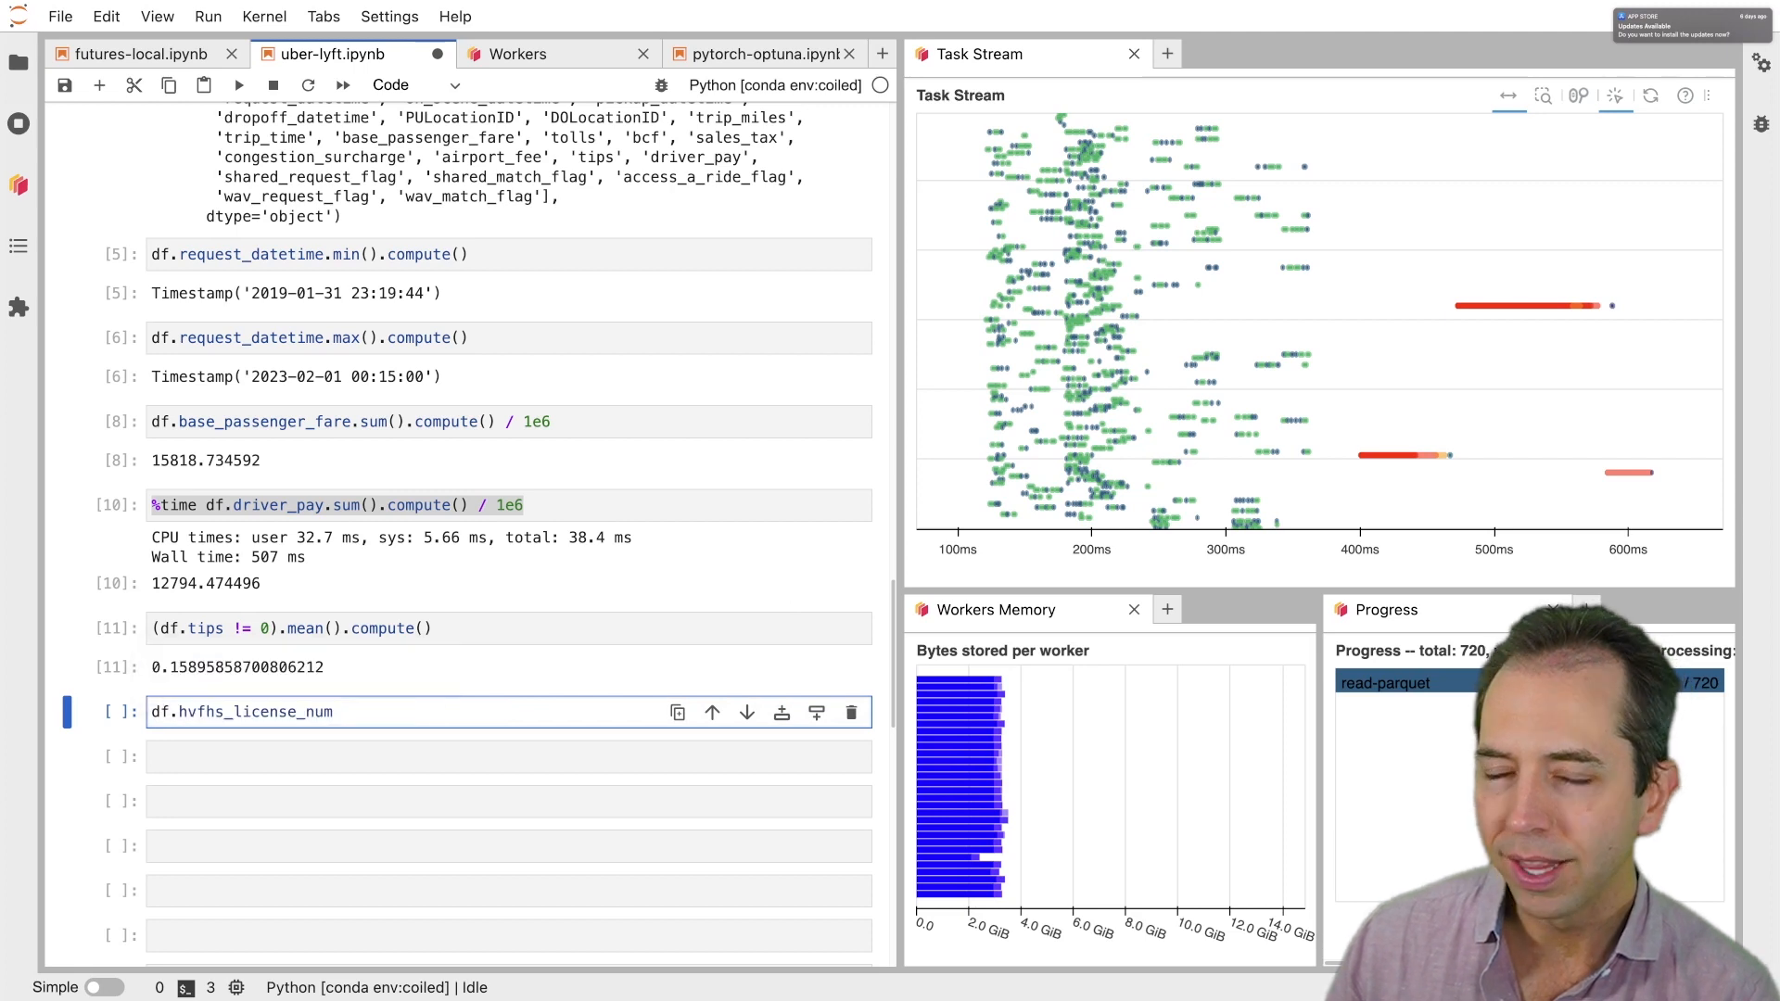
text(.value_counts().compute()
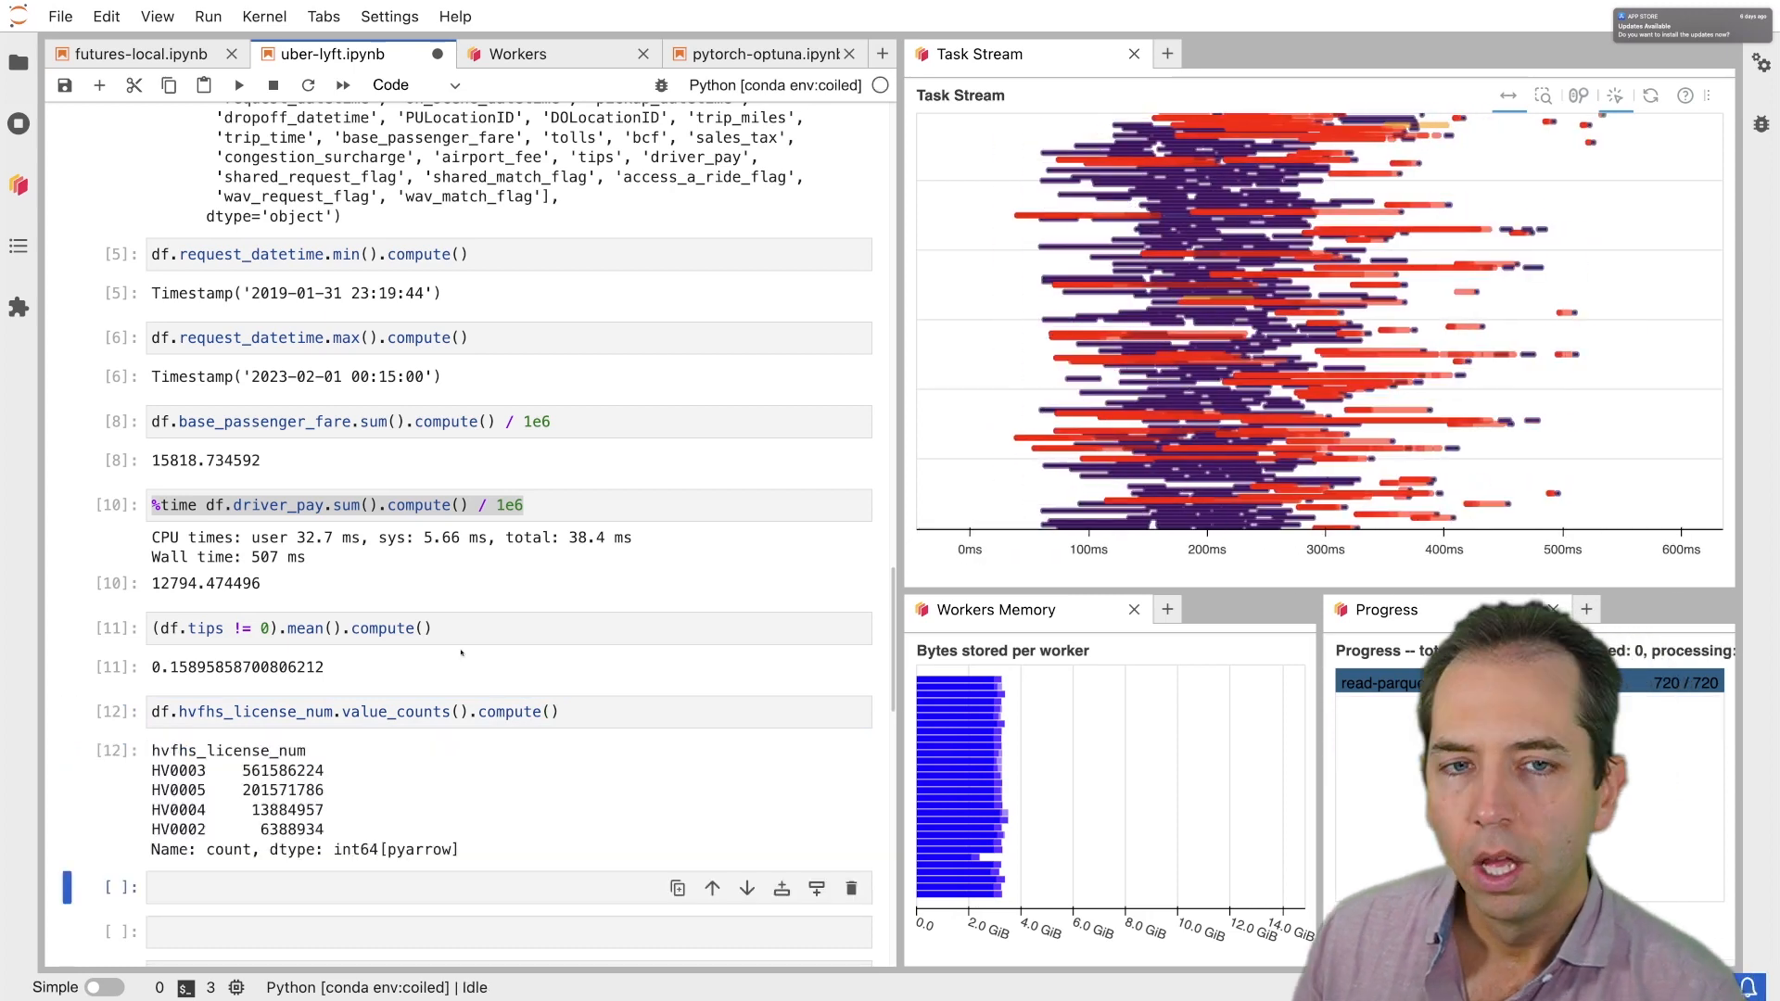
mouse_move(1185, 395)
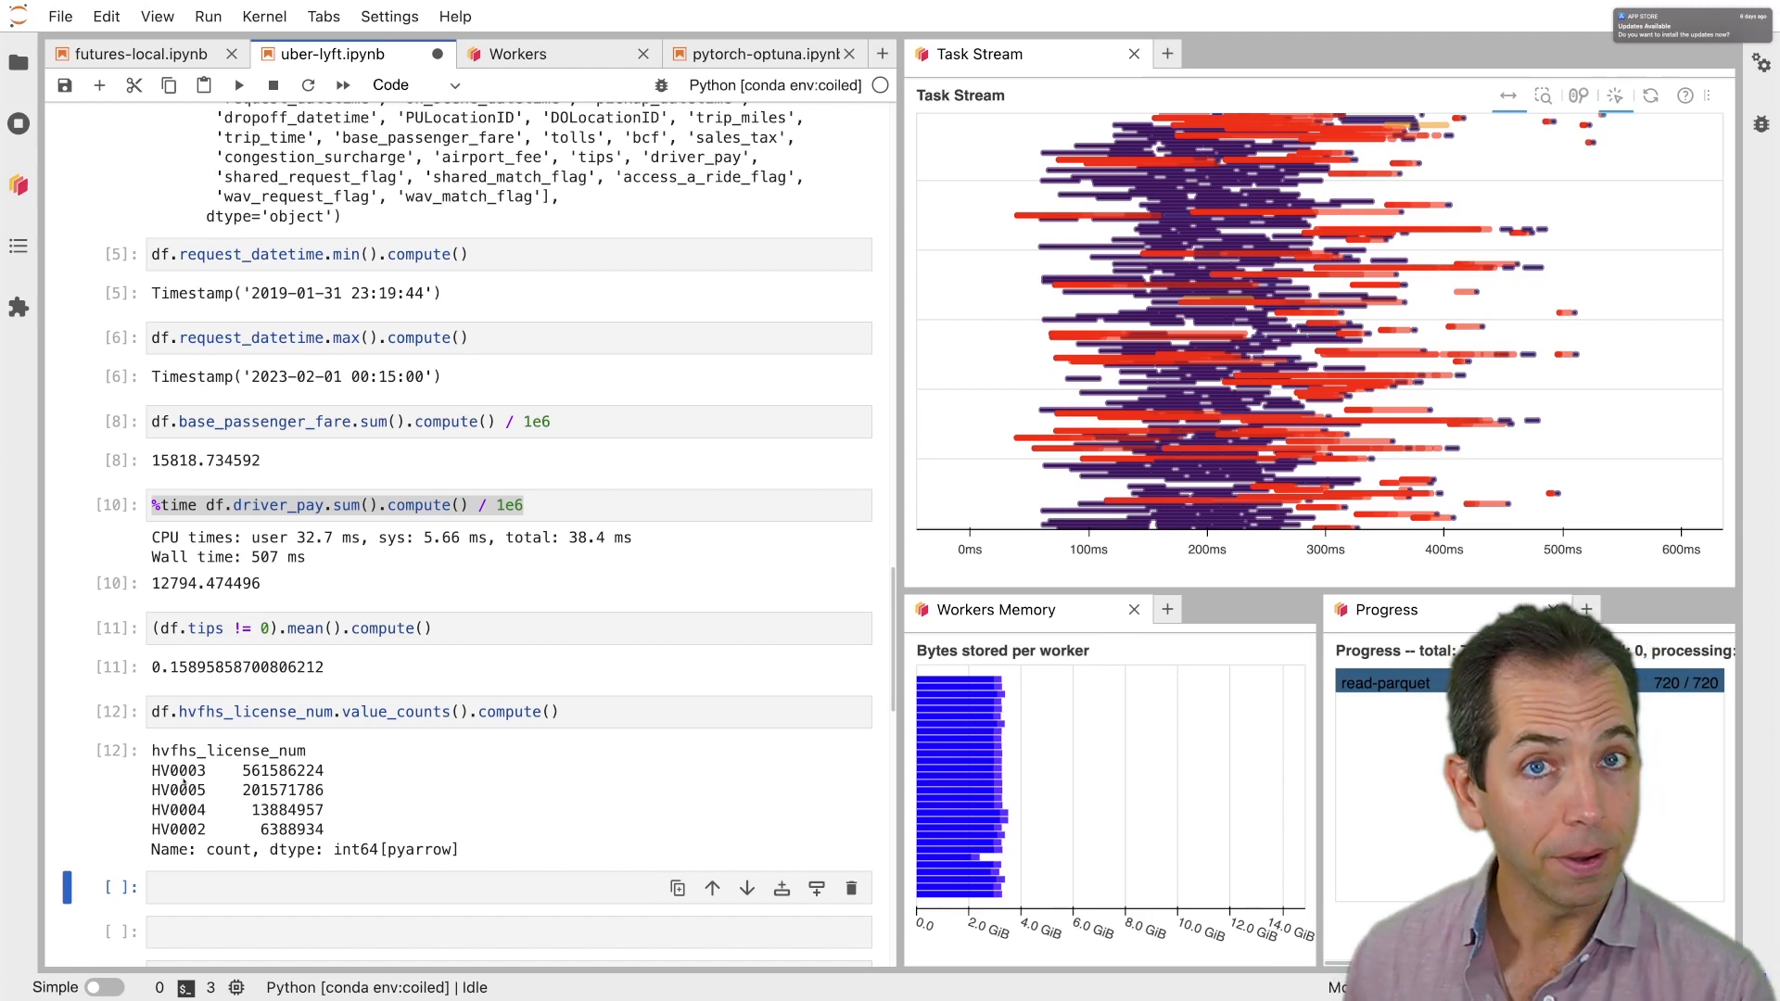
scroll(down, 3)
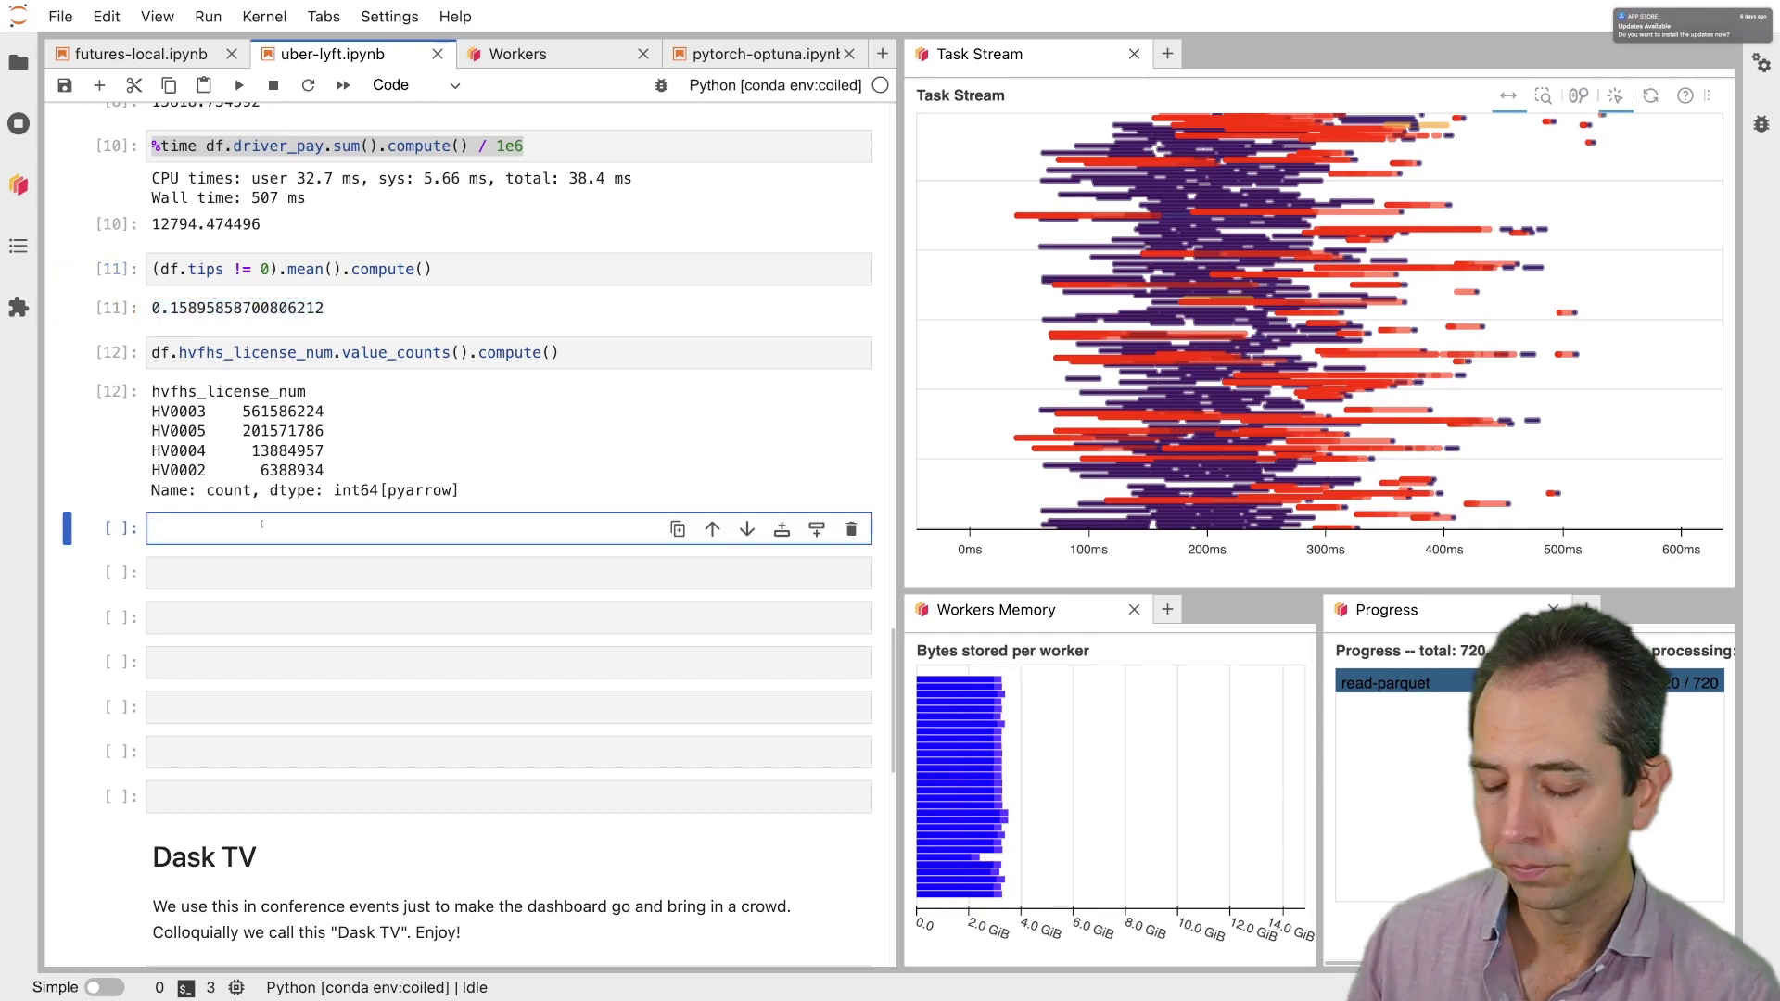
text(df[")
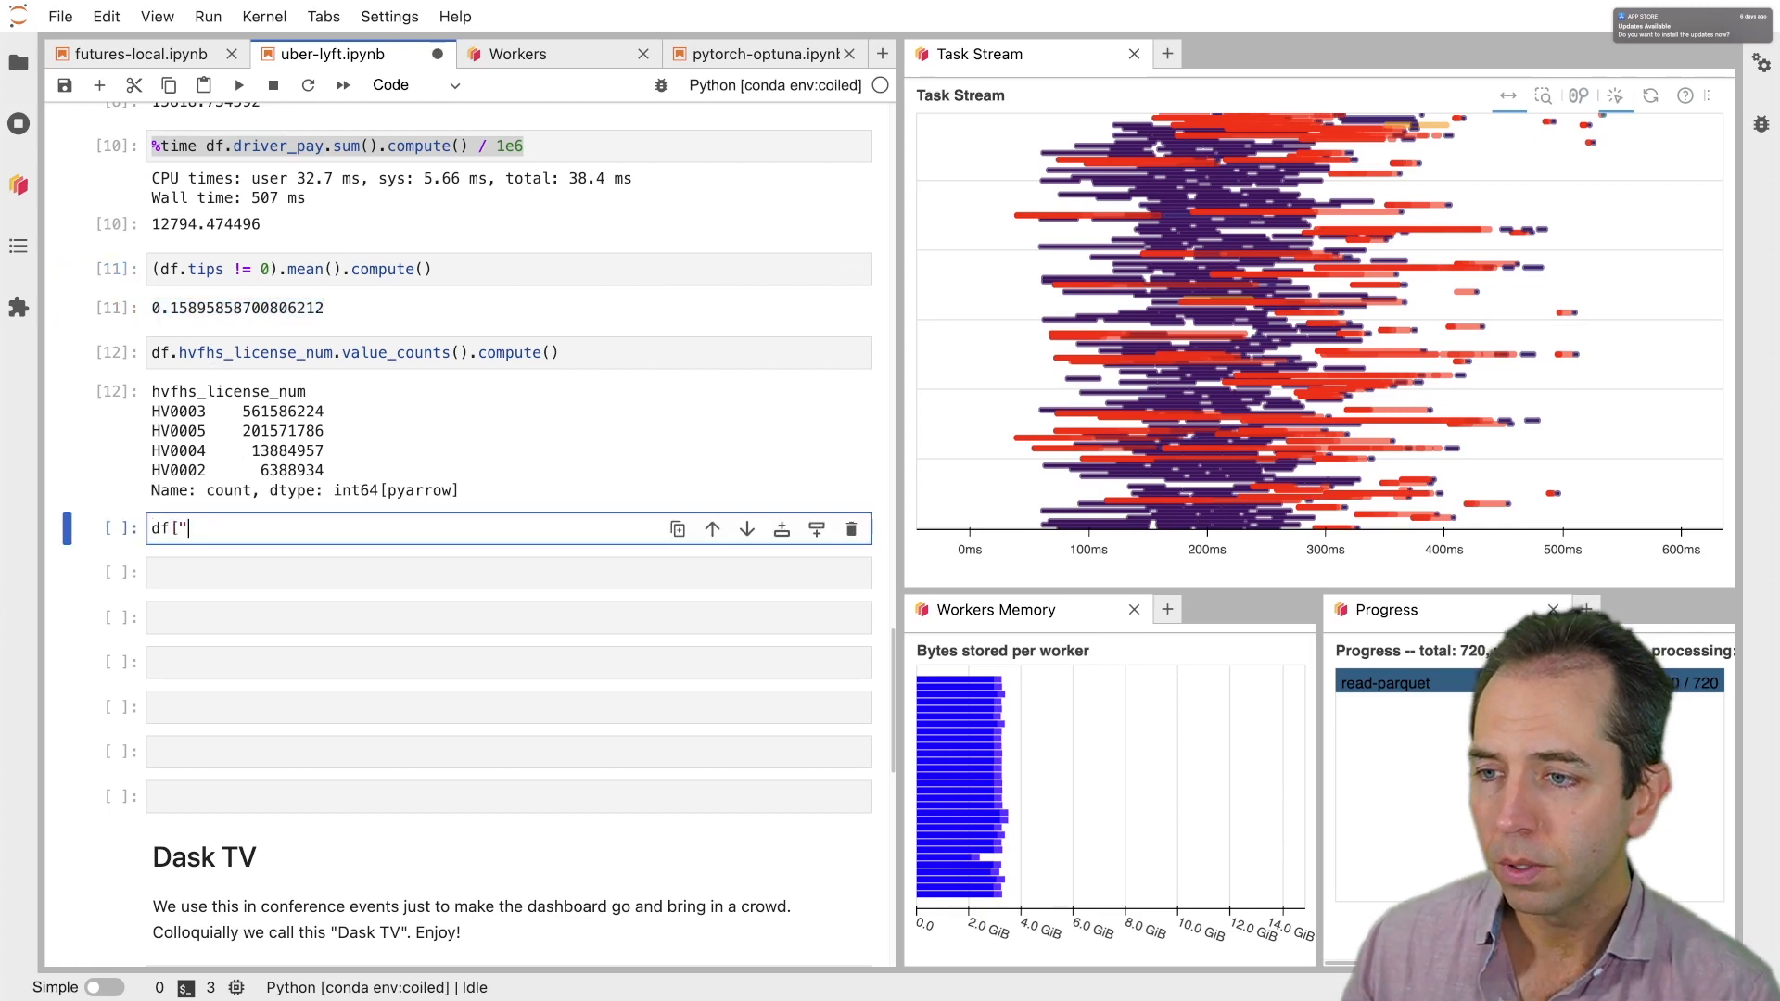
Add df["tipped"] and group by license for tipping rates: HV0005 0.191, HV0003 0.150
text(tipped")
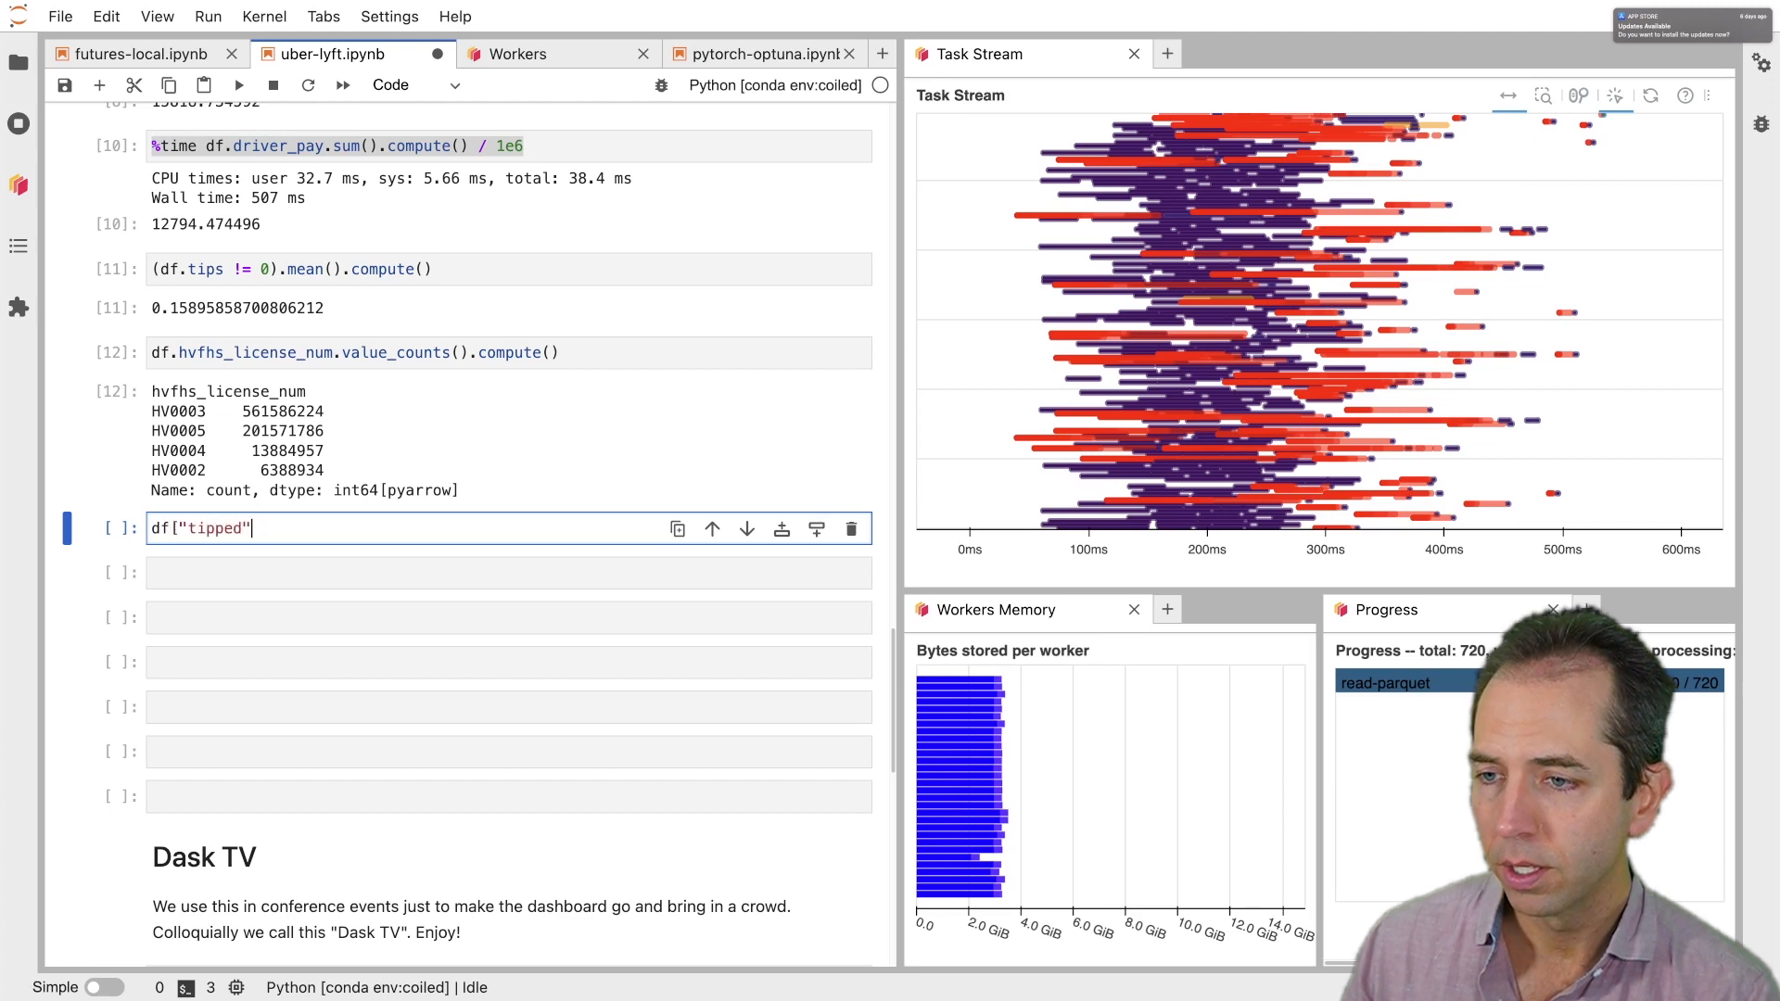
text(= df.tips != 0)
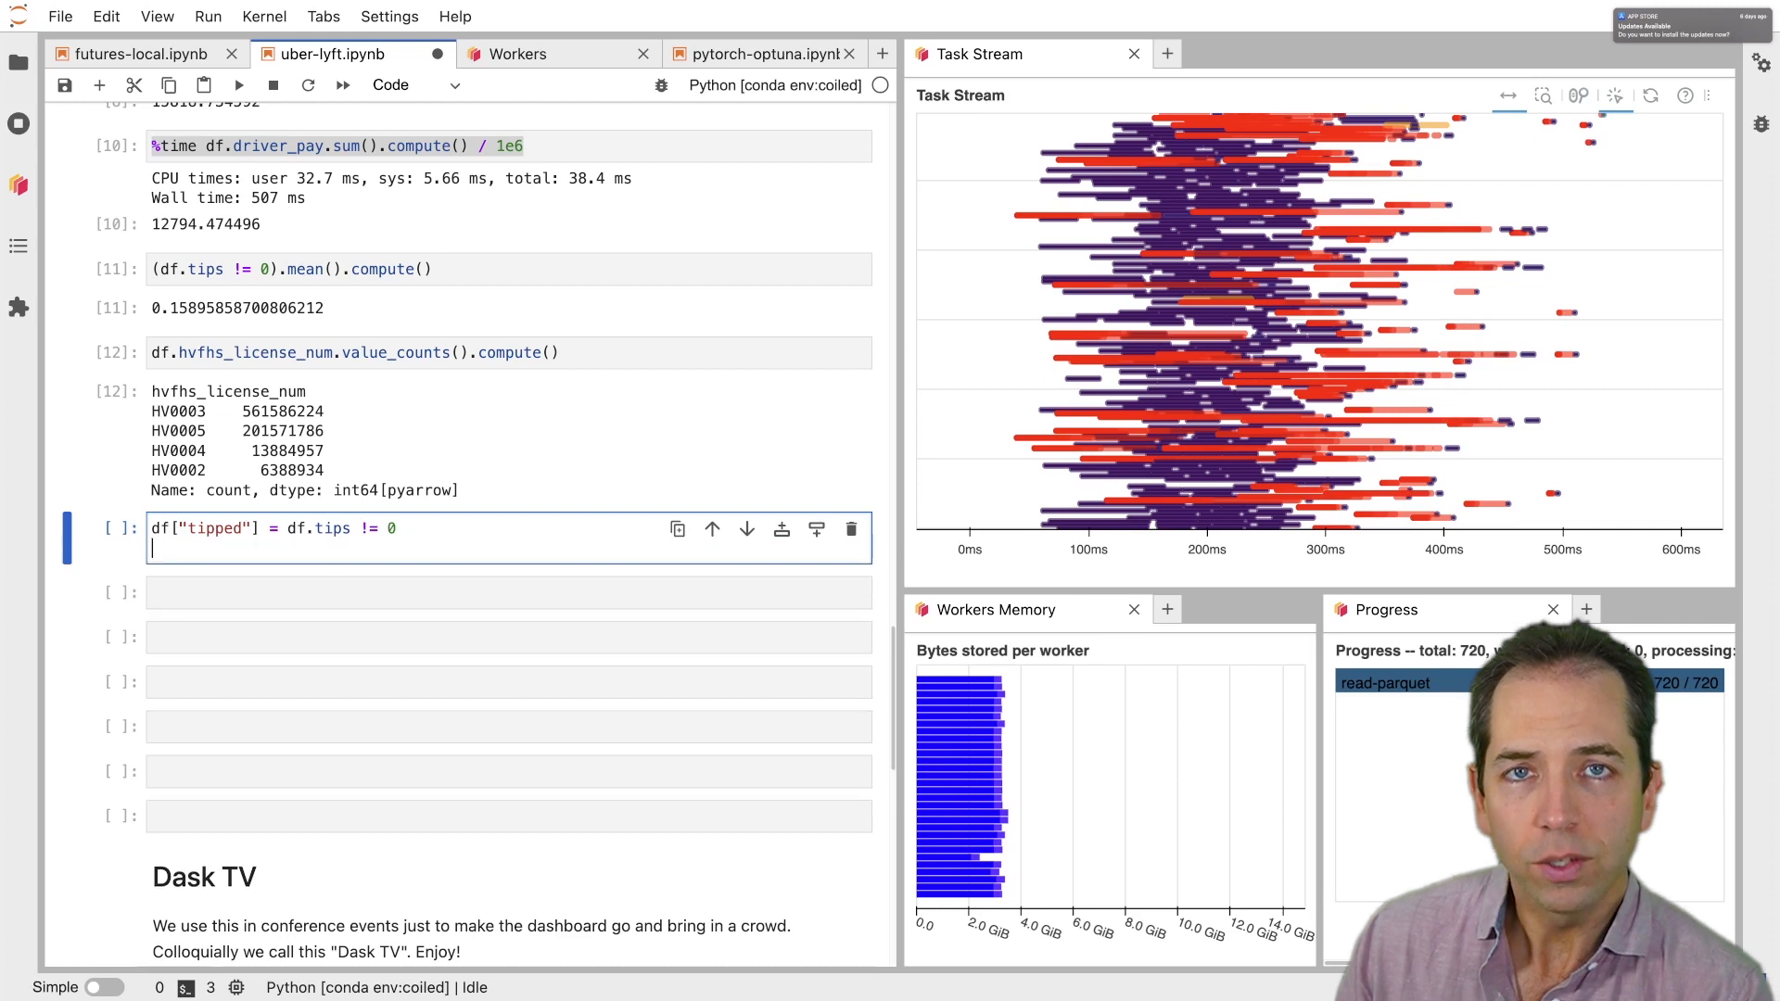
text(df.groupby(df.hv)
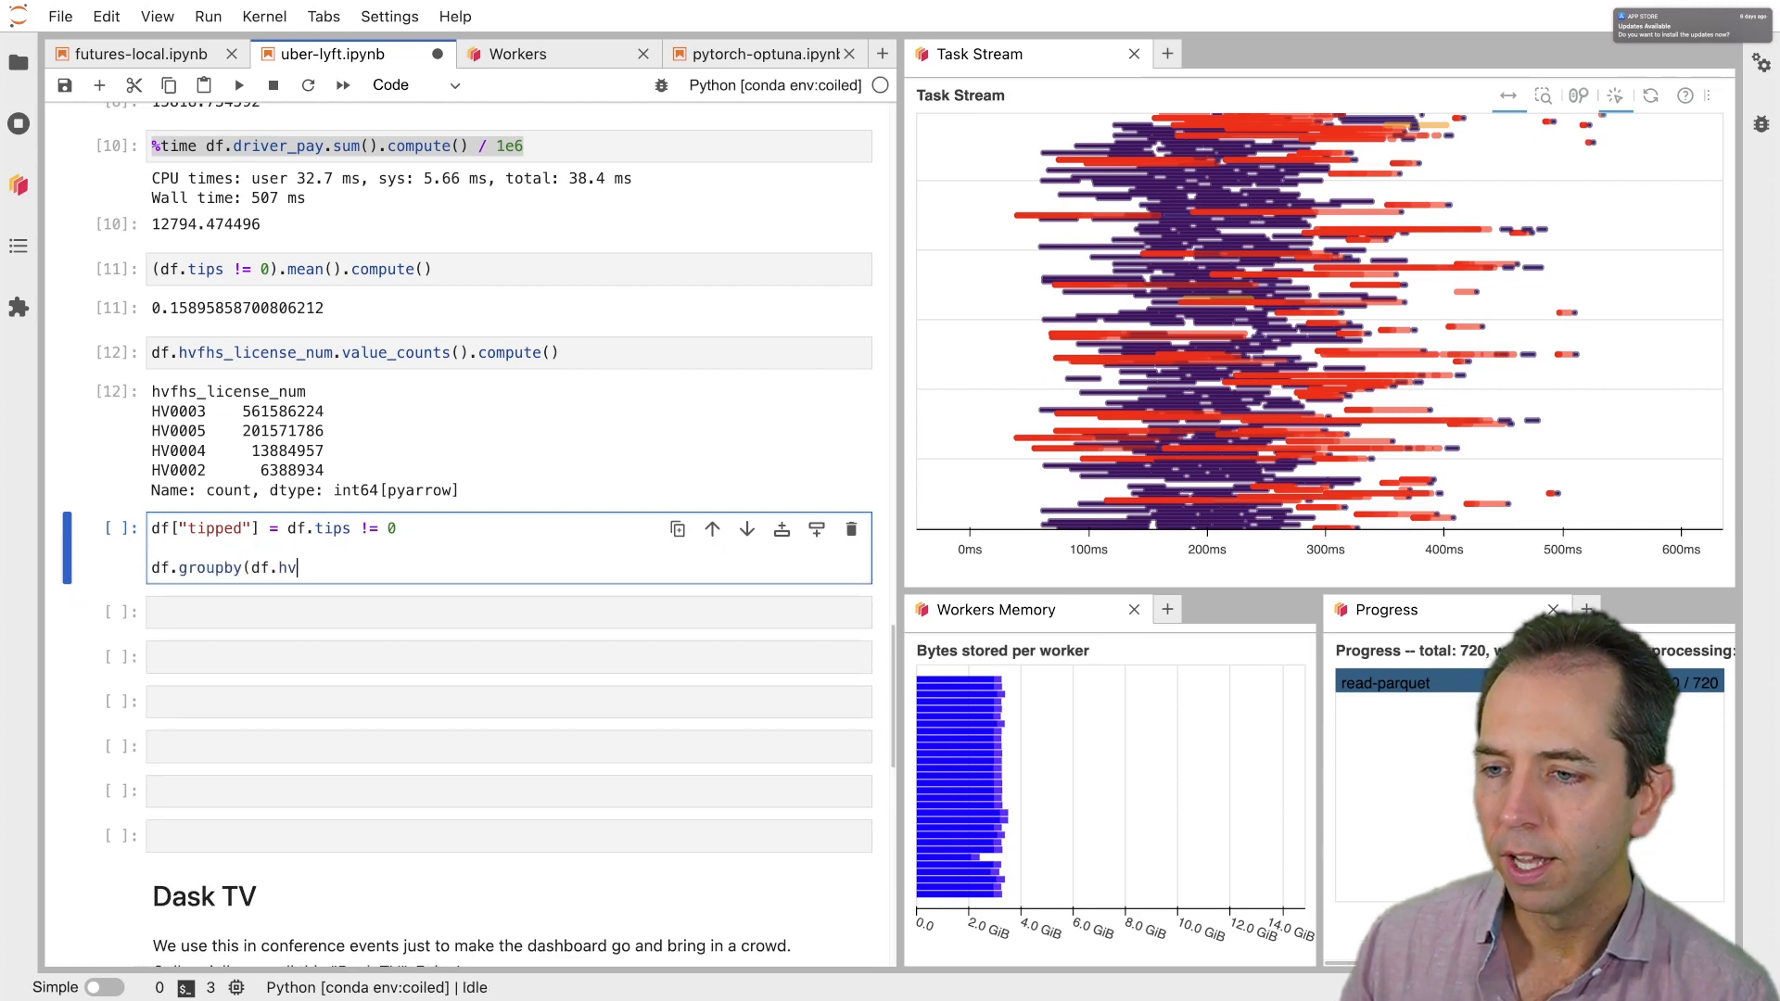
text(fhs_license_num)
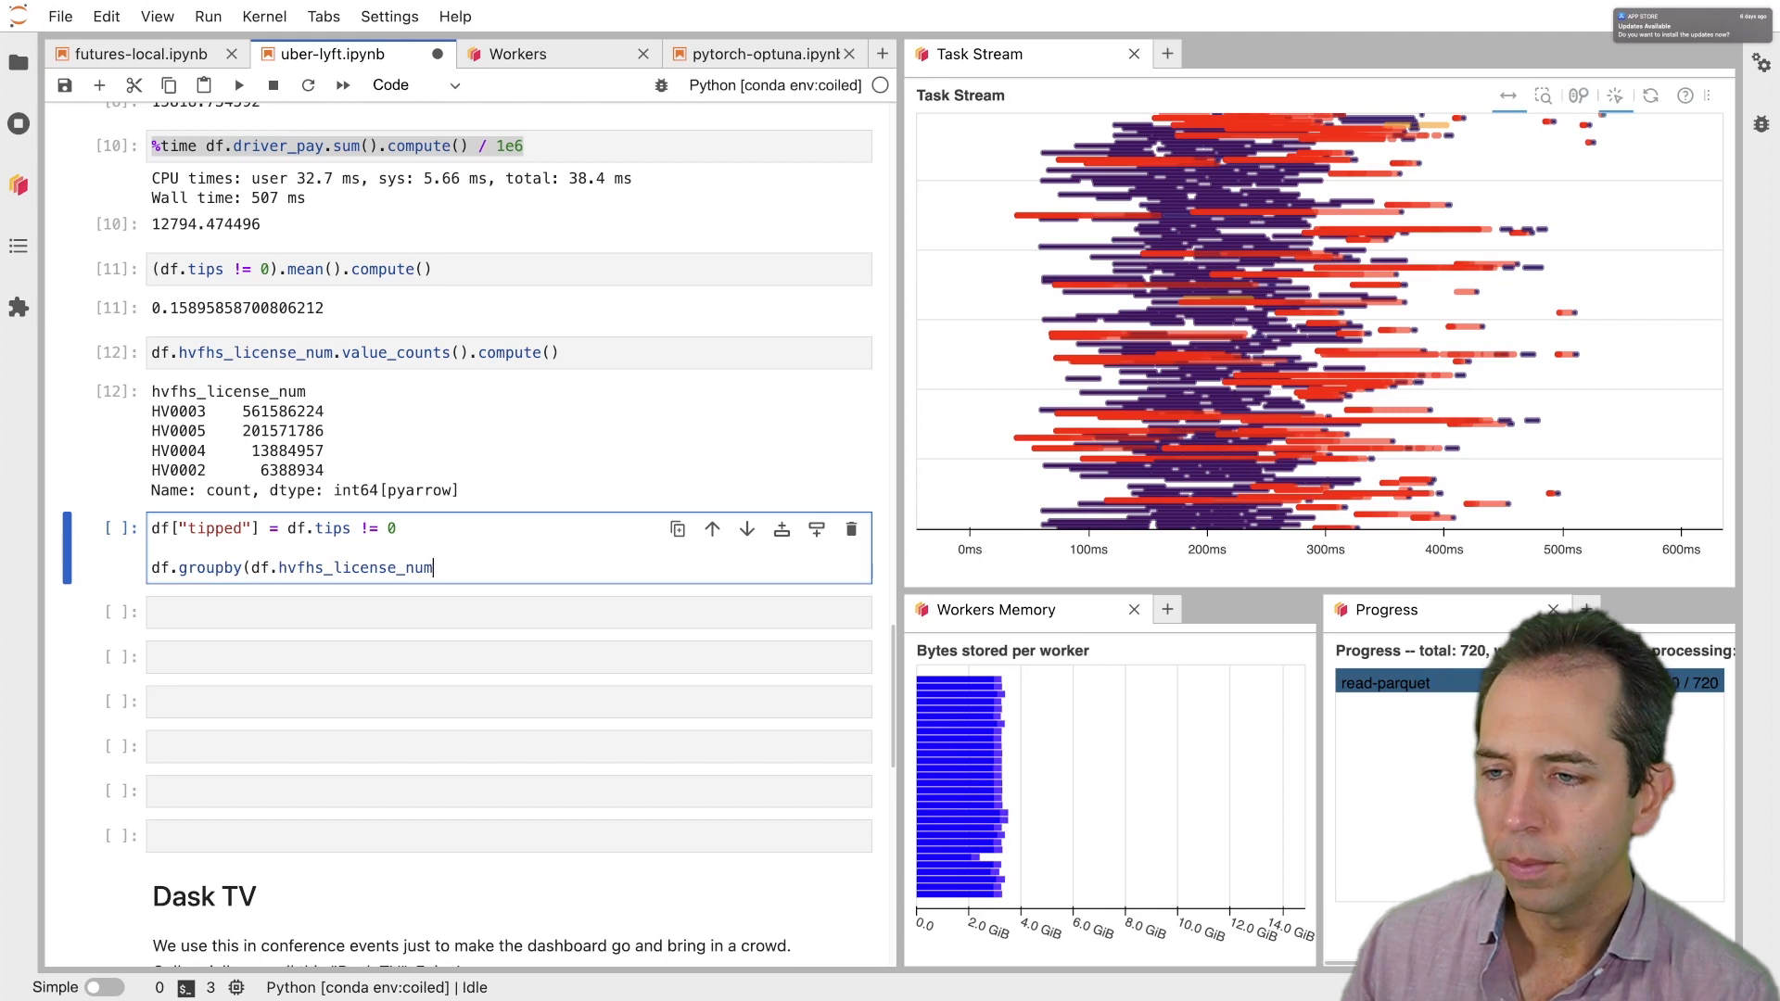
text().tipped.)
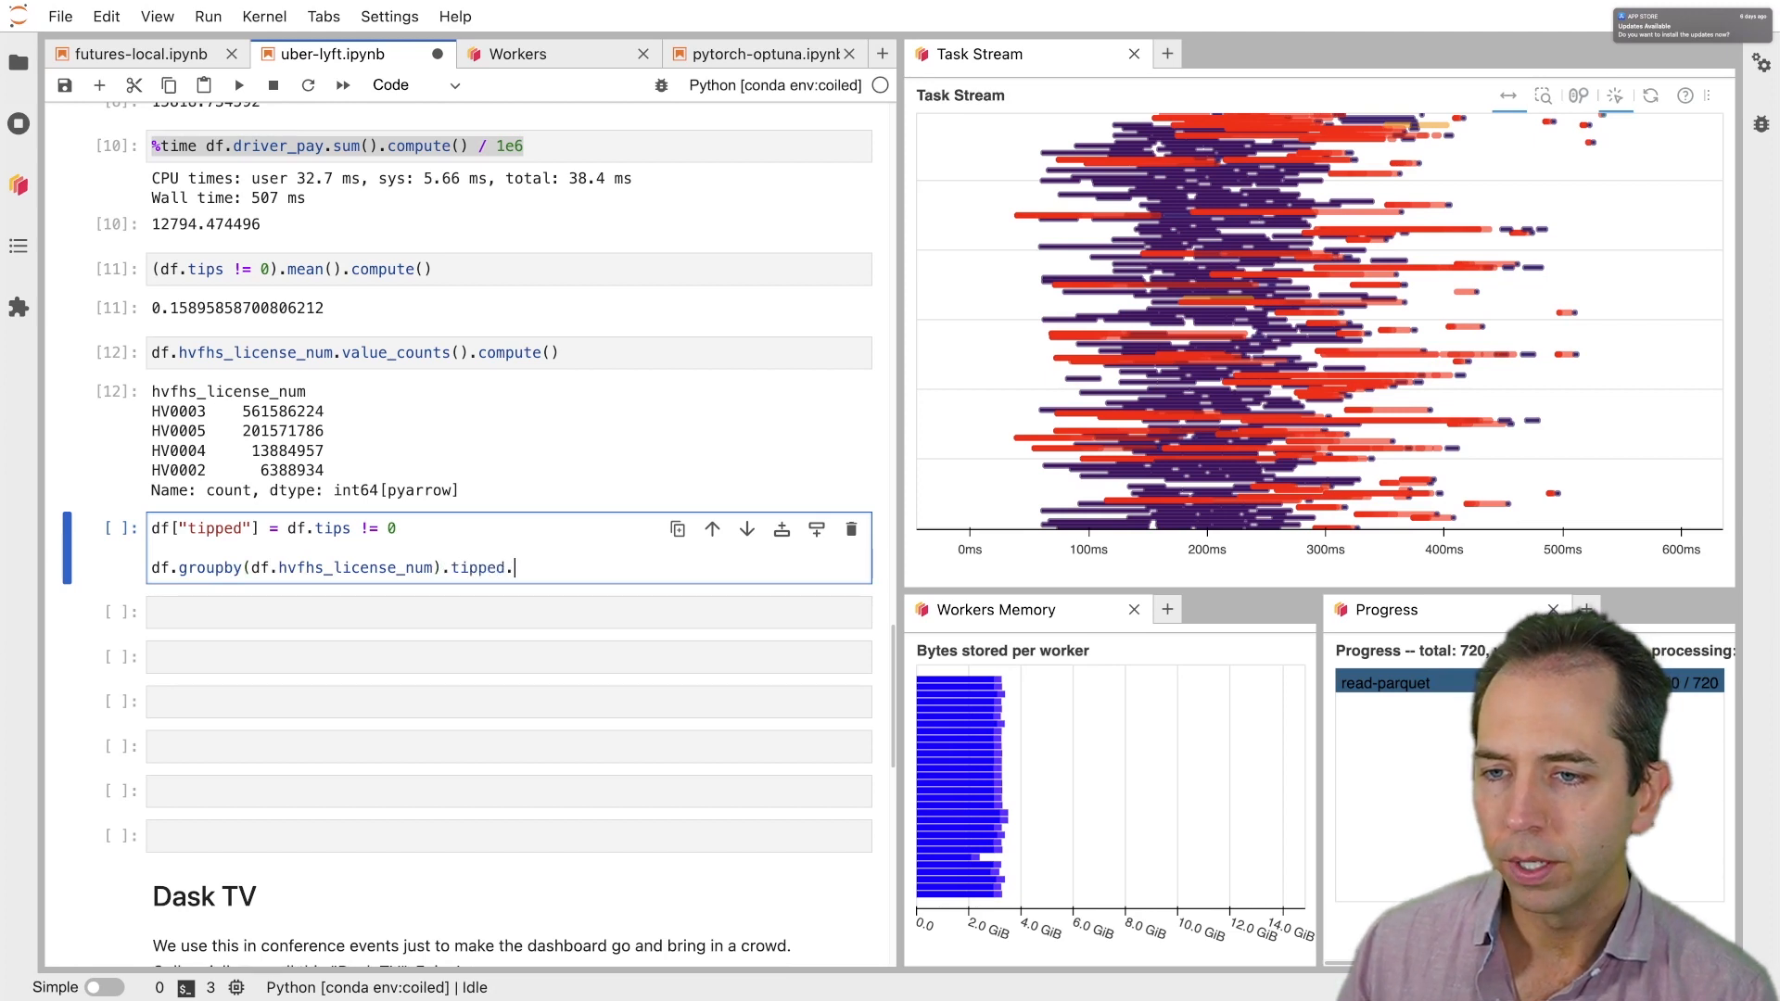
text(mean().compute())
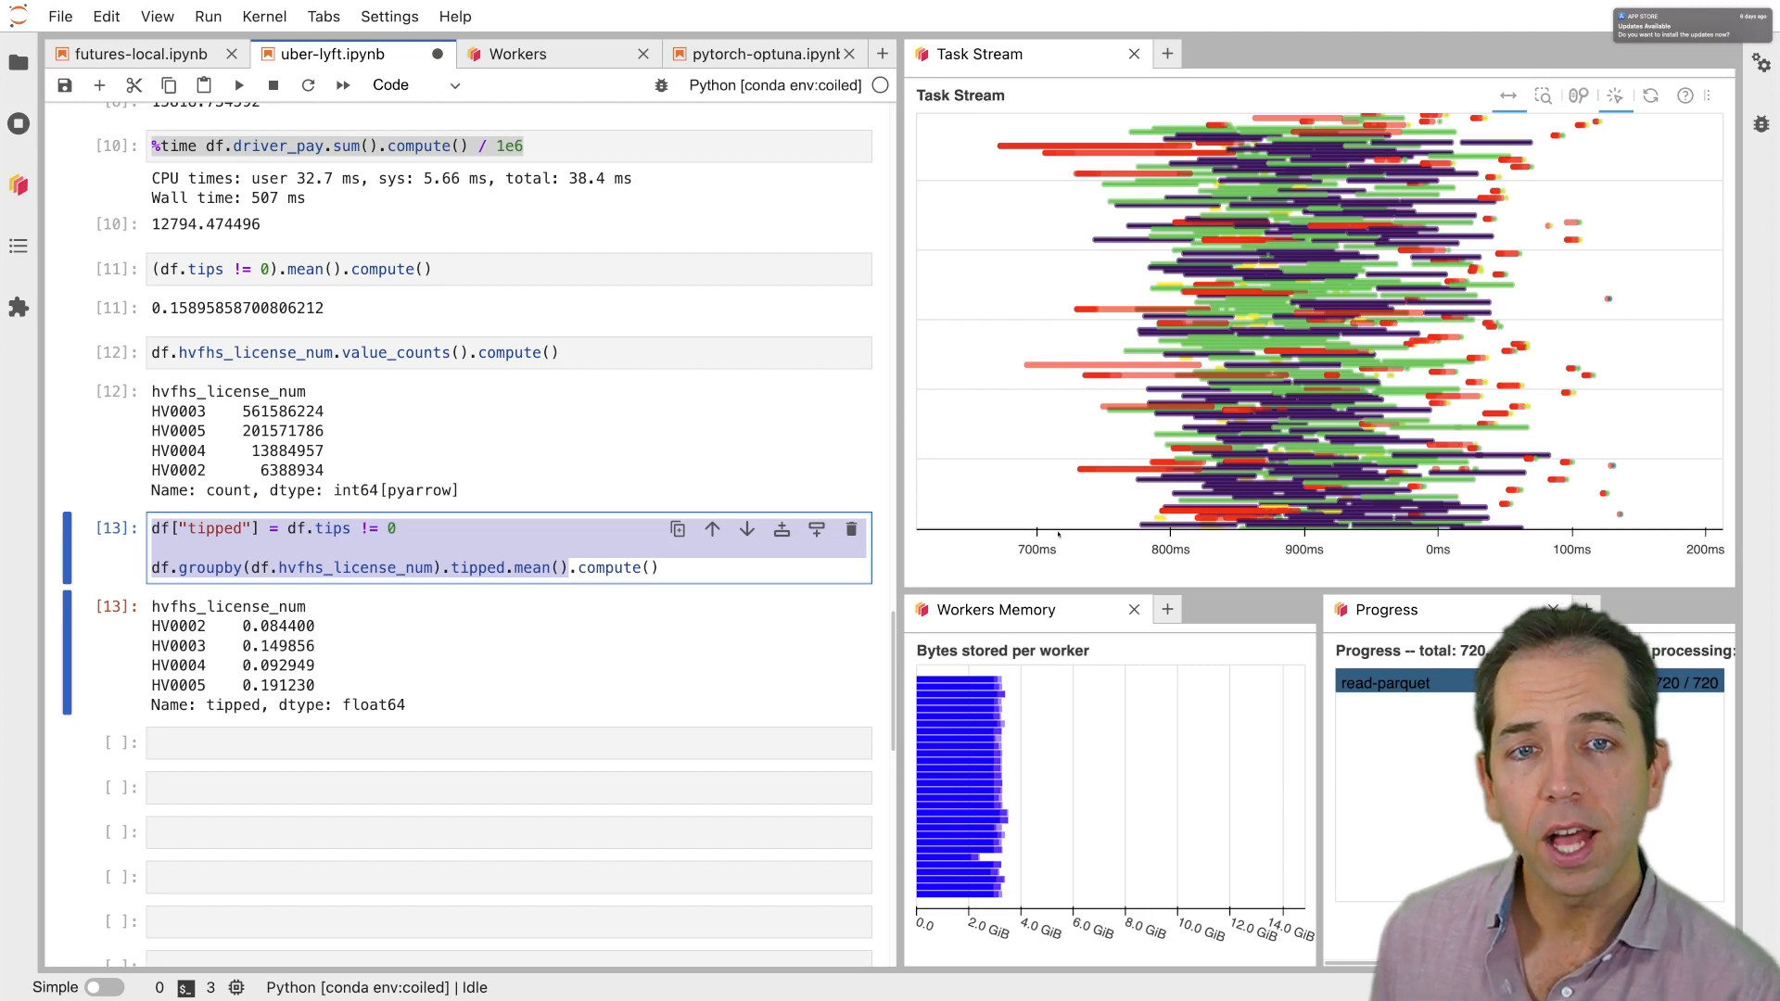
mouse_move(1216, 264)
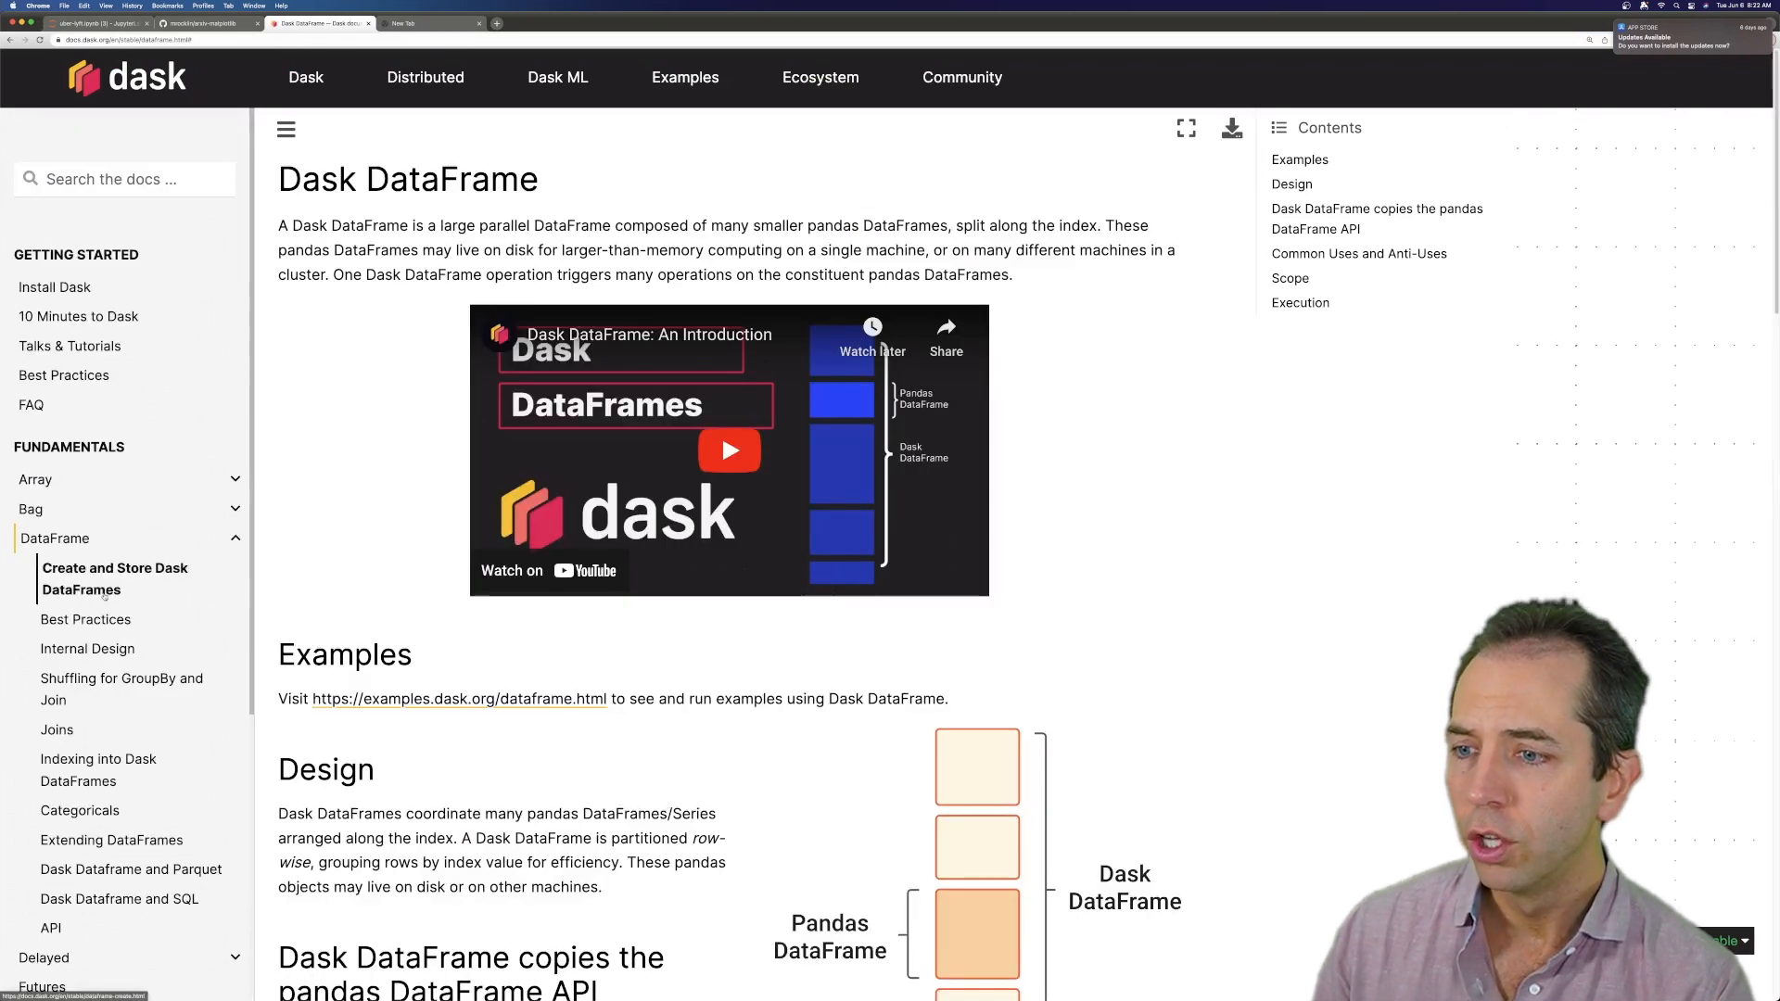
Scroll through the Dask DataFrame API reference methods like head, iloc, join and loc
click(52, 928)
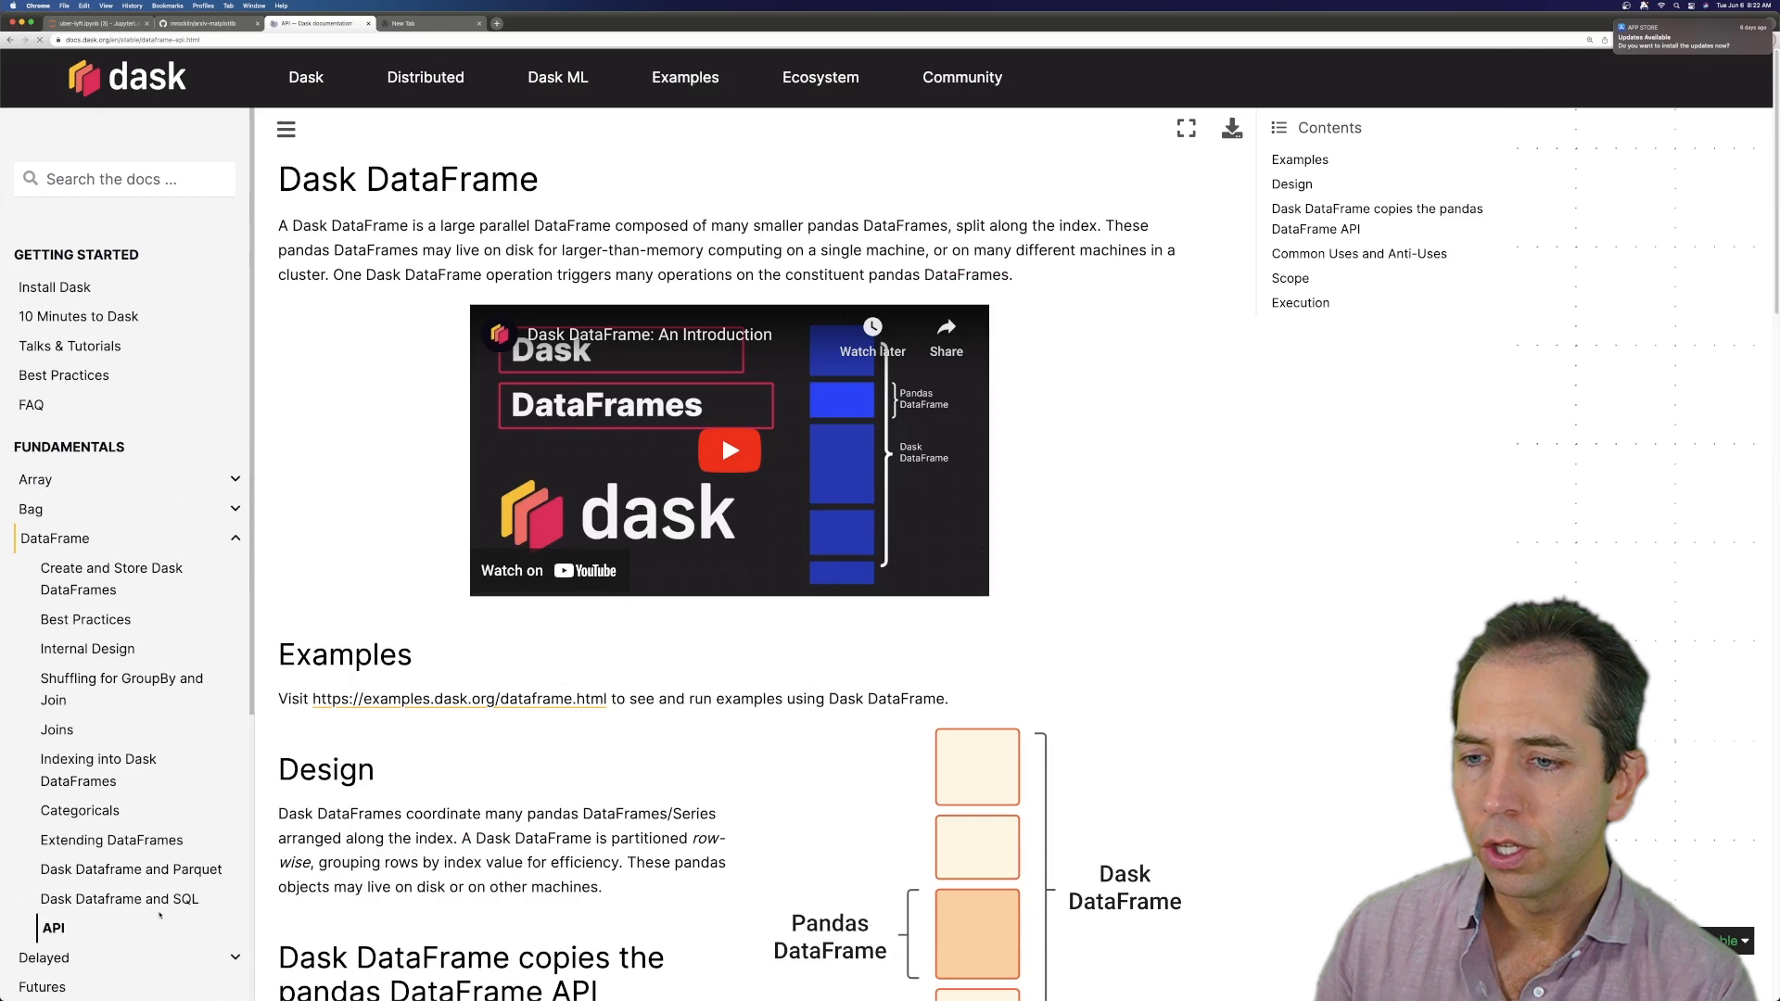
click(53, 928)
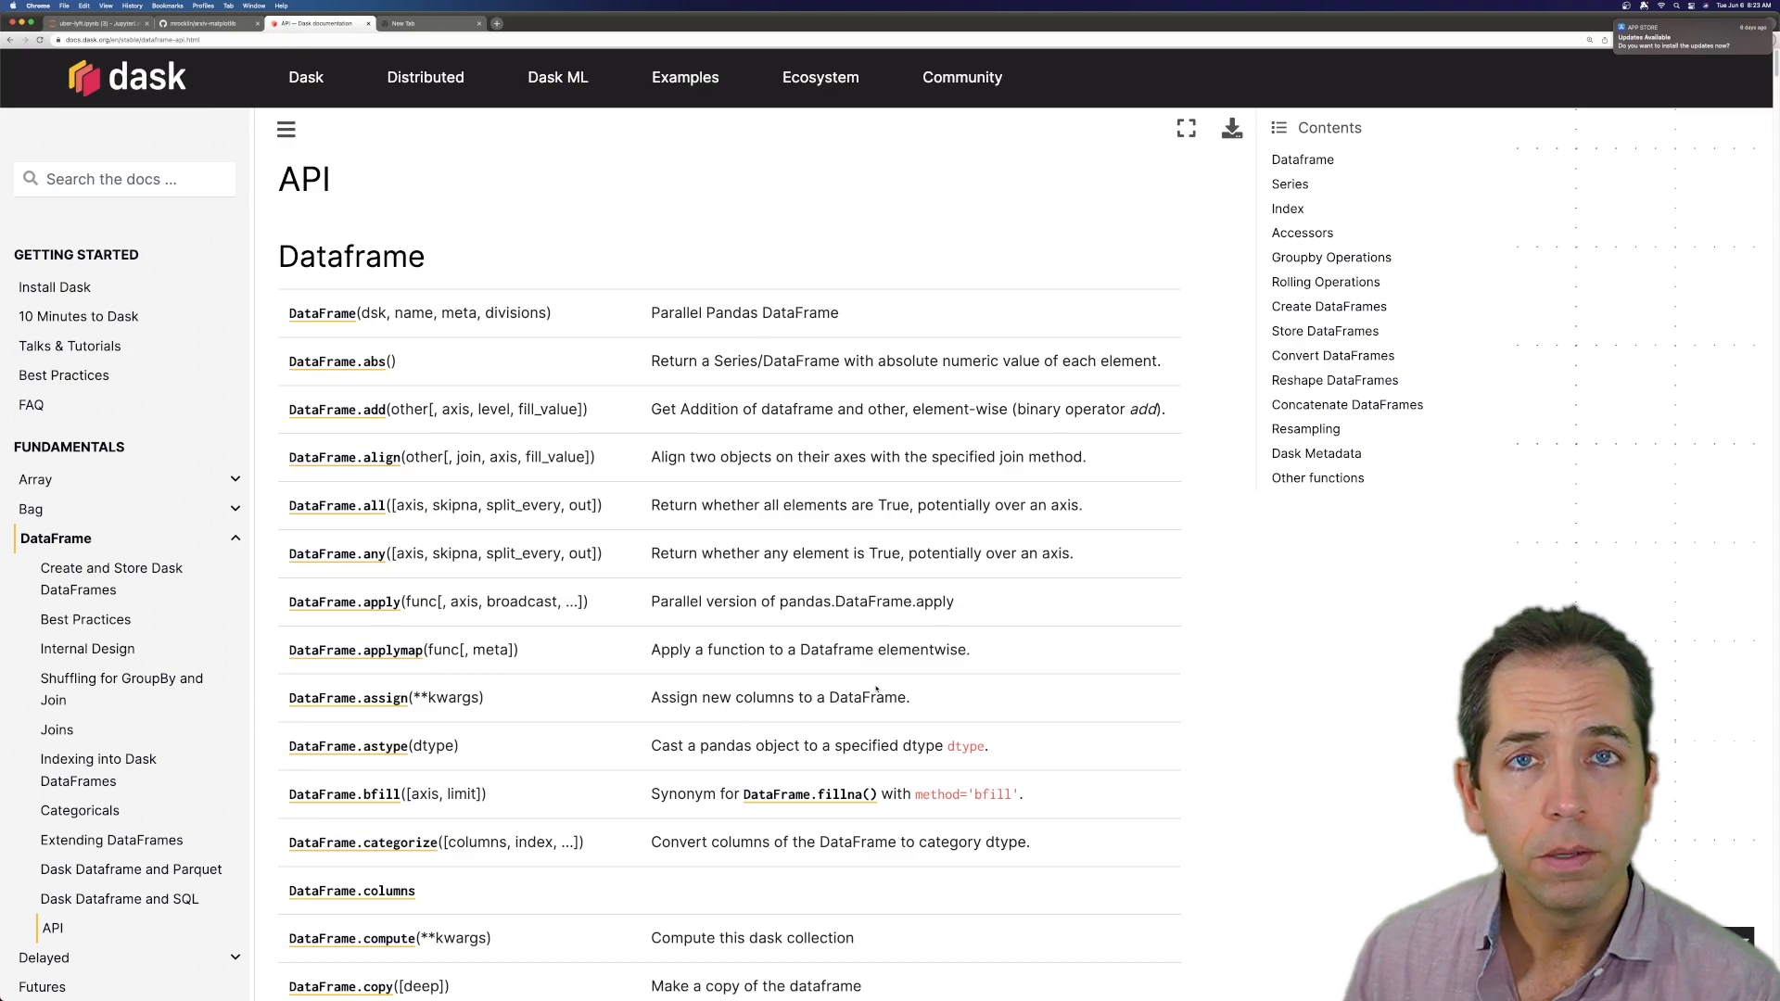
scroll(down, 3)
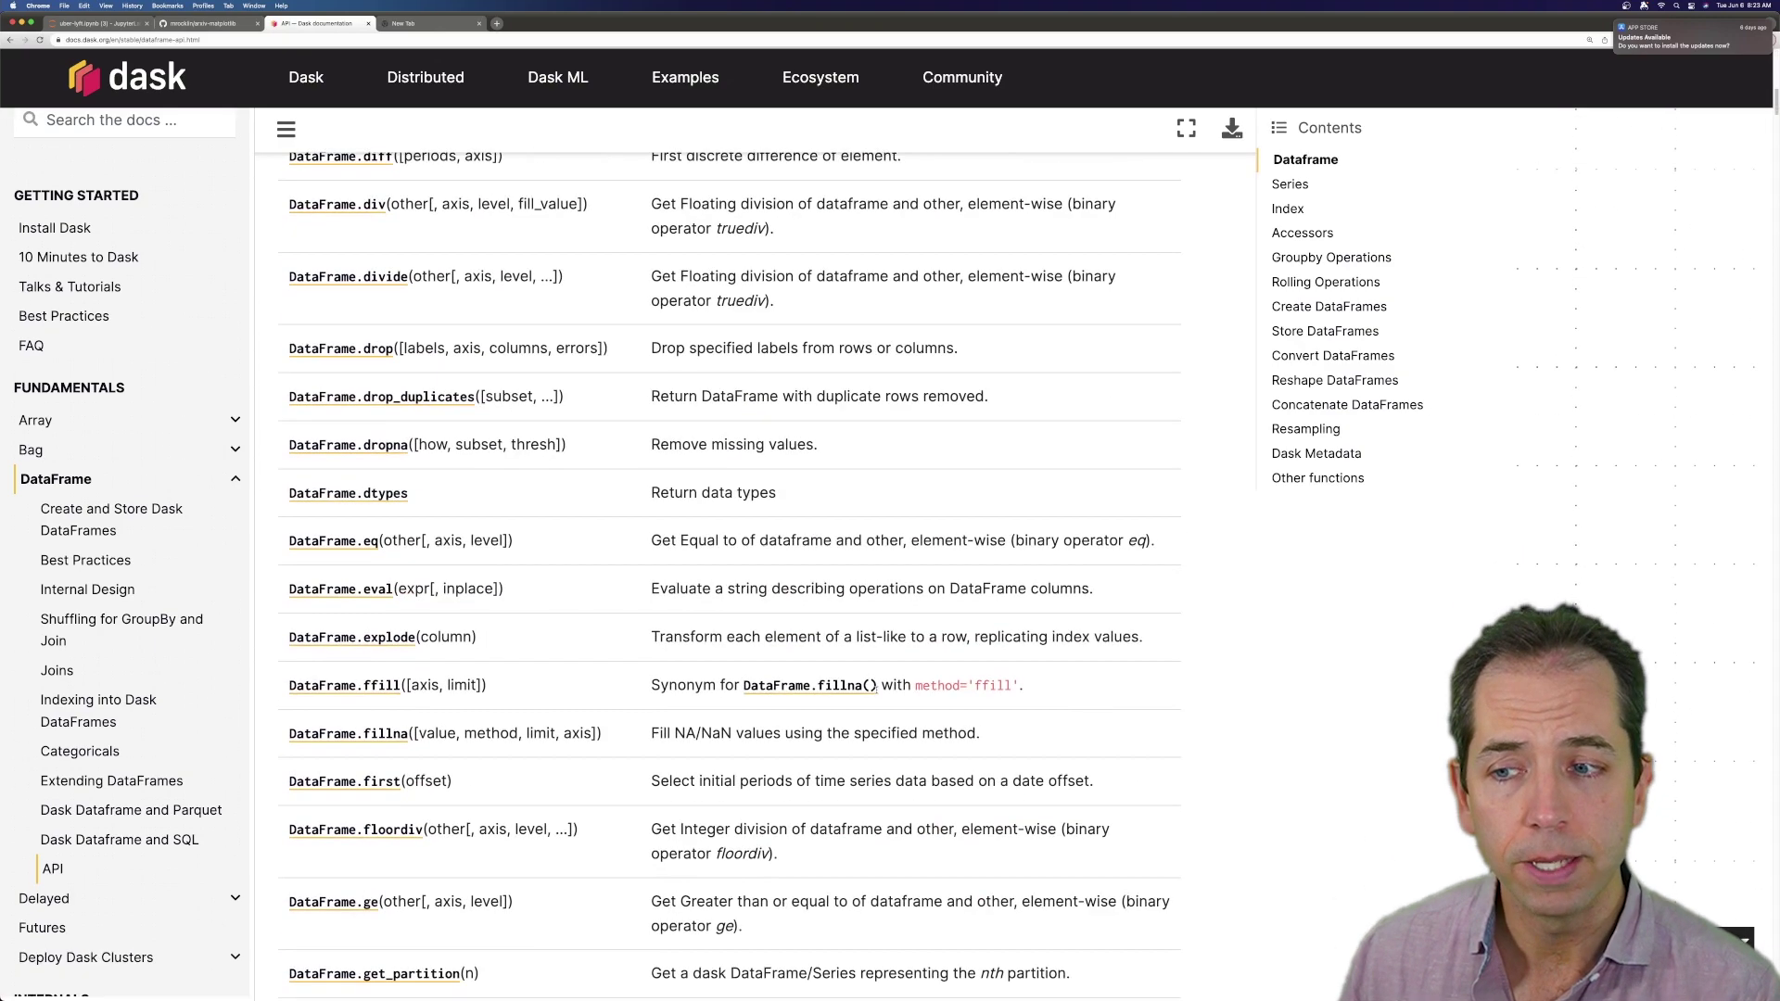
scroll(down, 3)
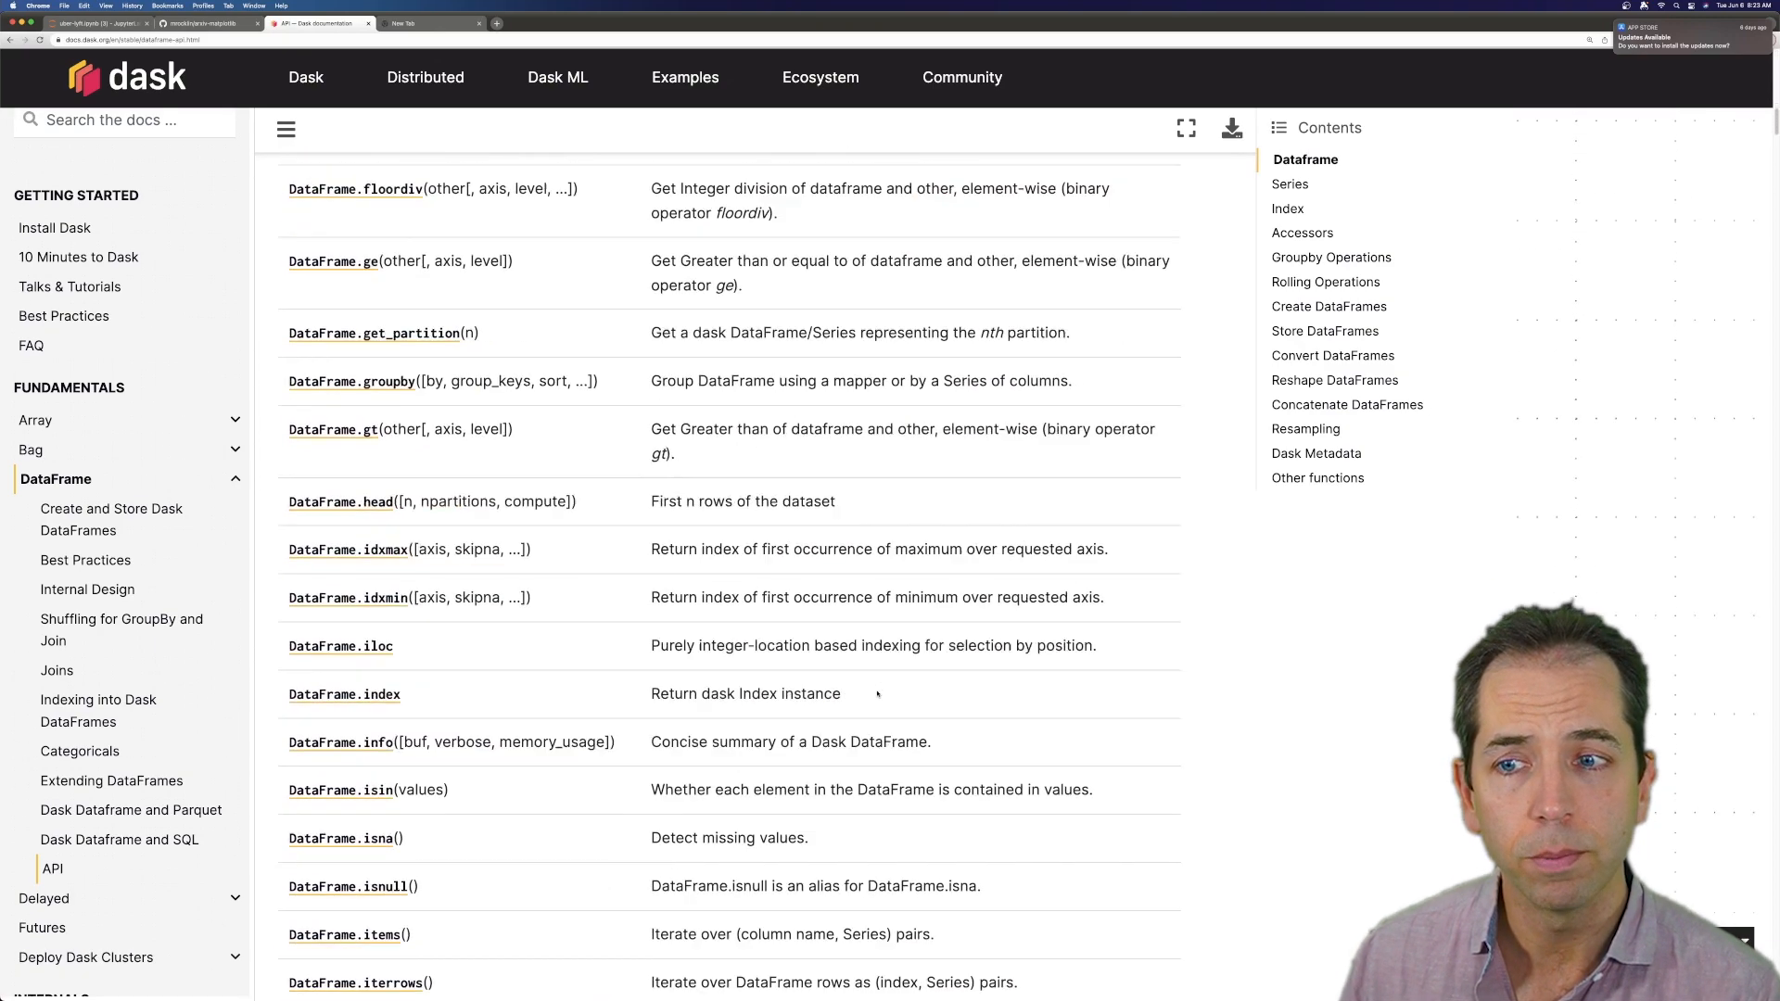
scroll(down, 3)
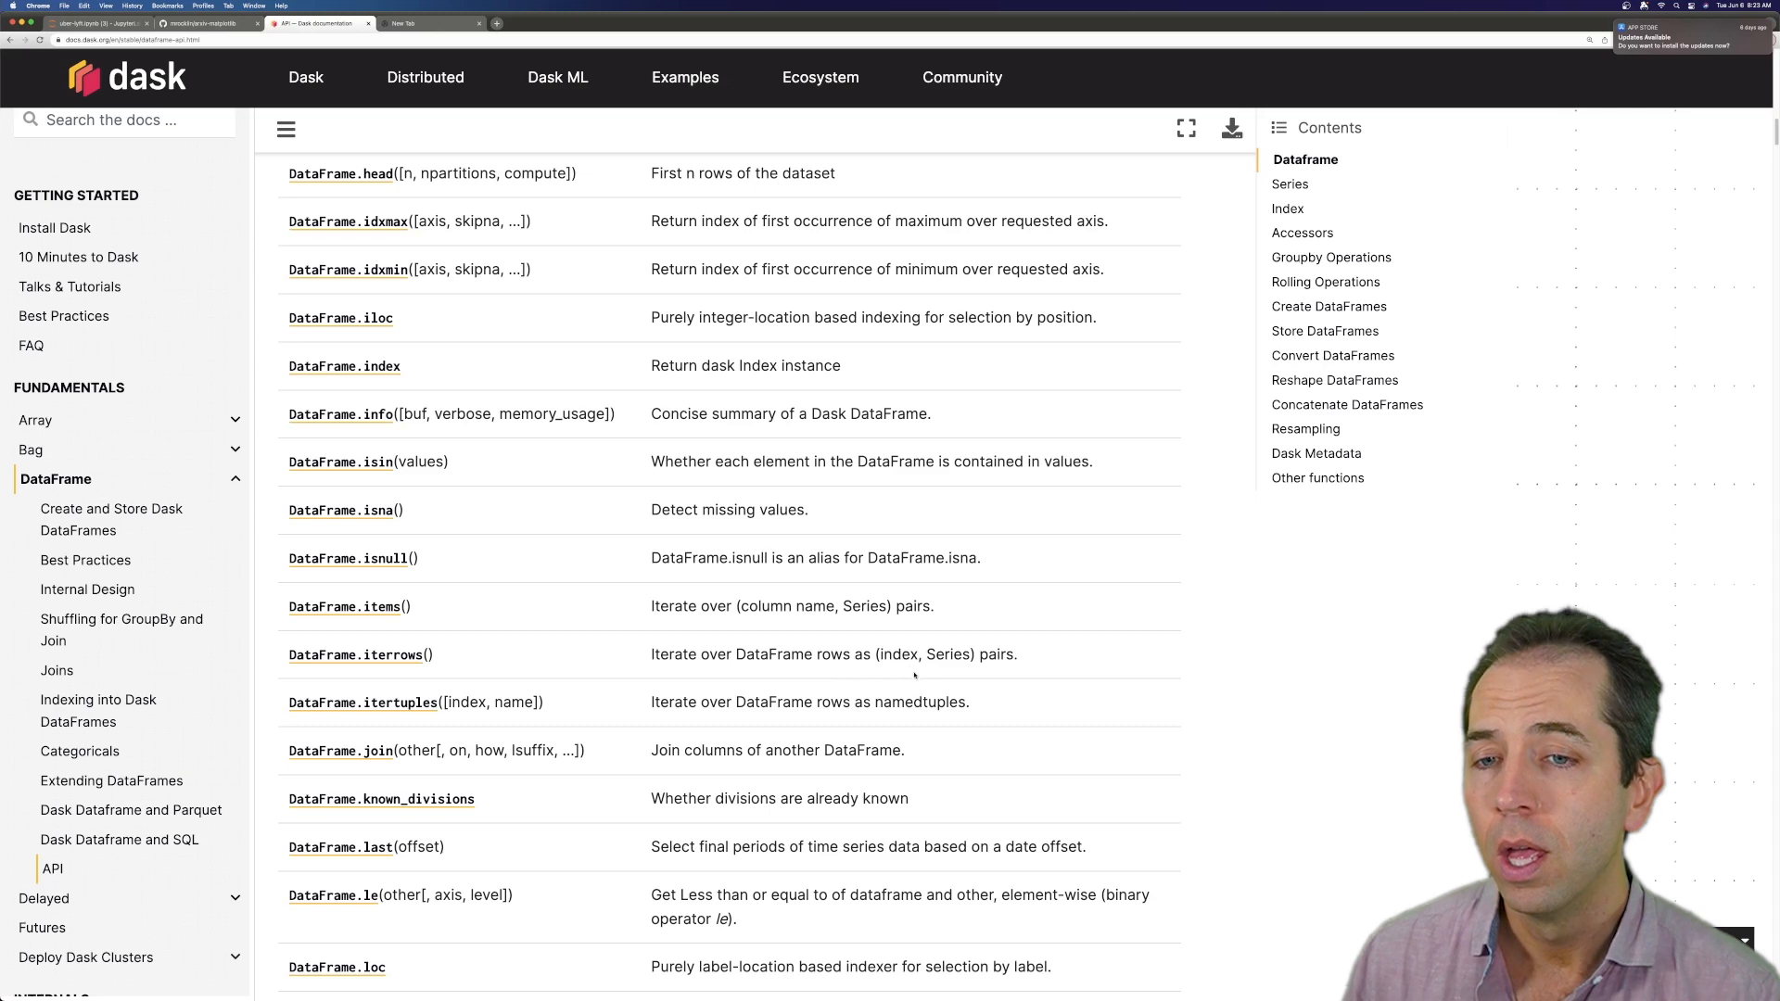
click(427, 25)
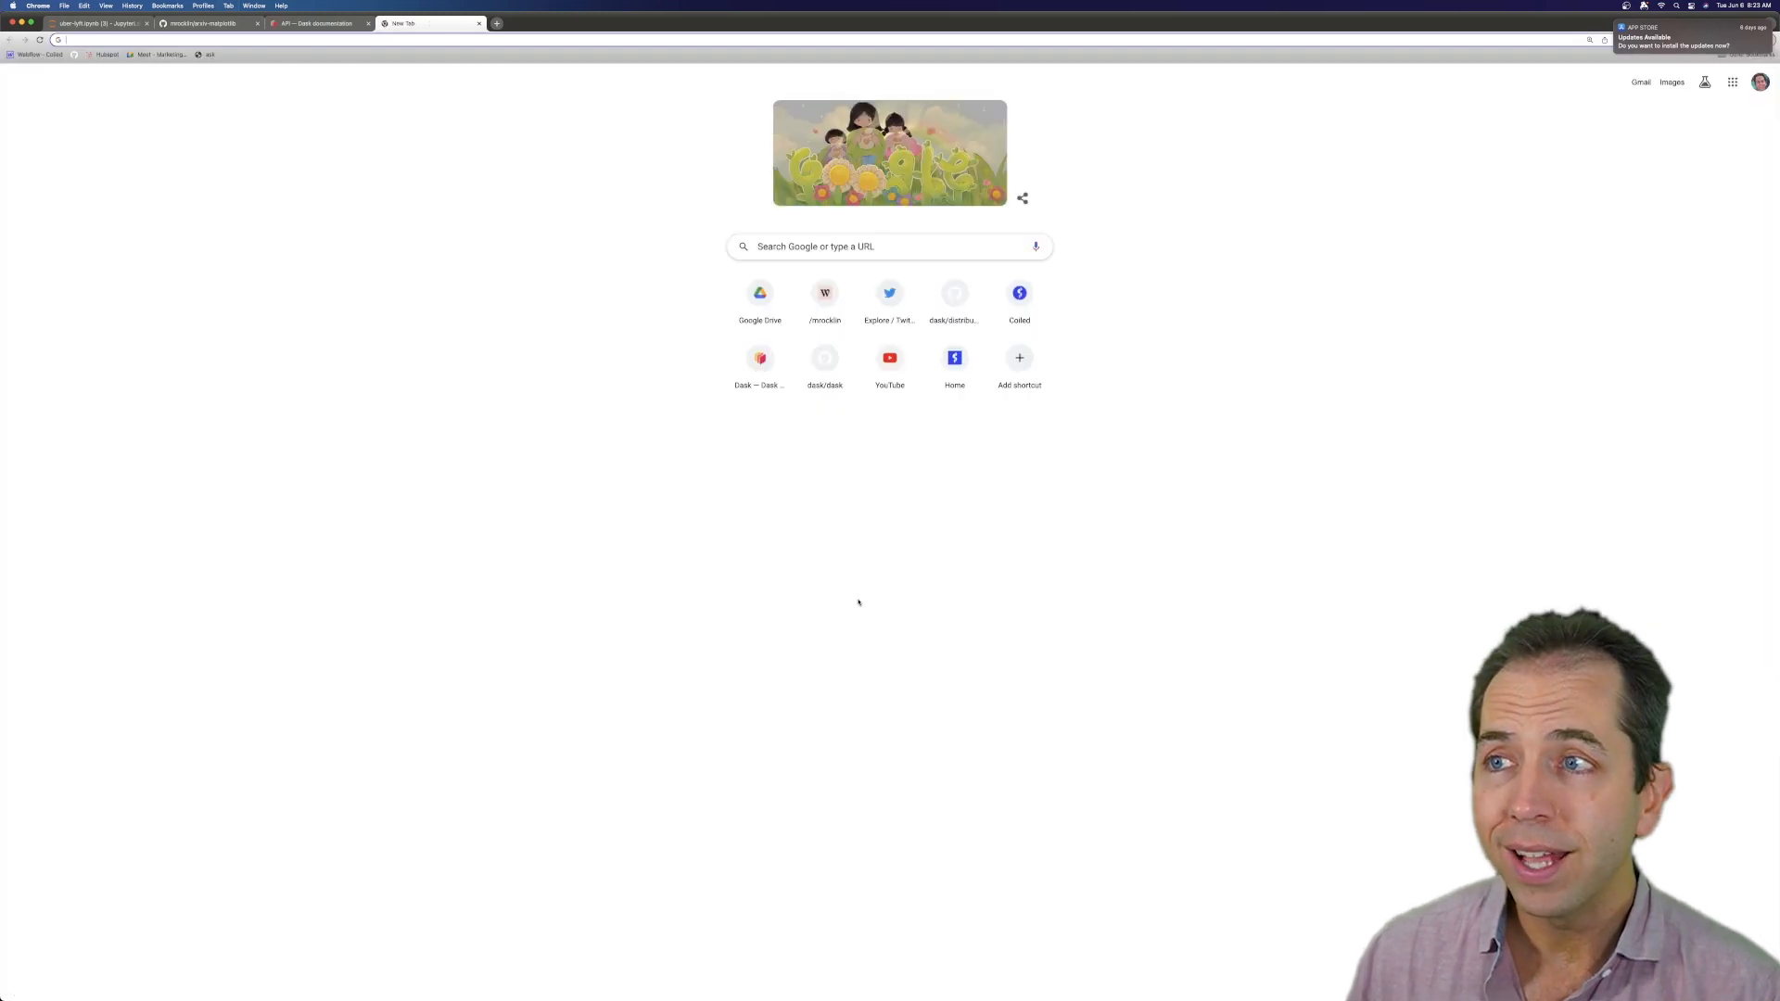
Type 'from dask.distributed import Client' and client = Client() in the notebook's last cell
click(111, 27)
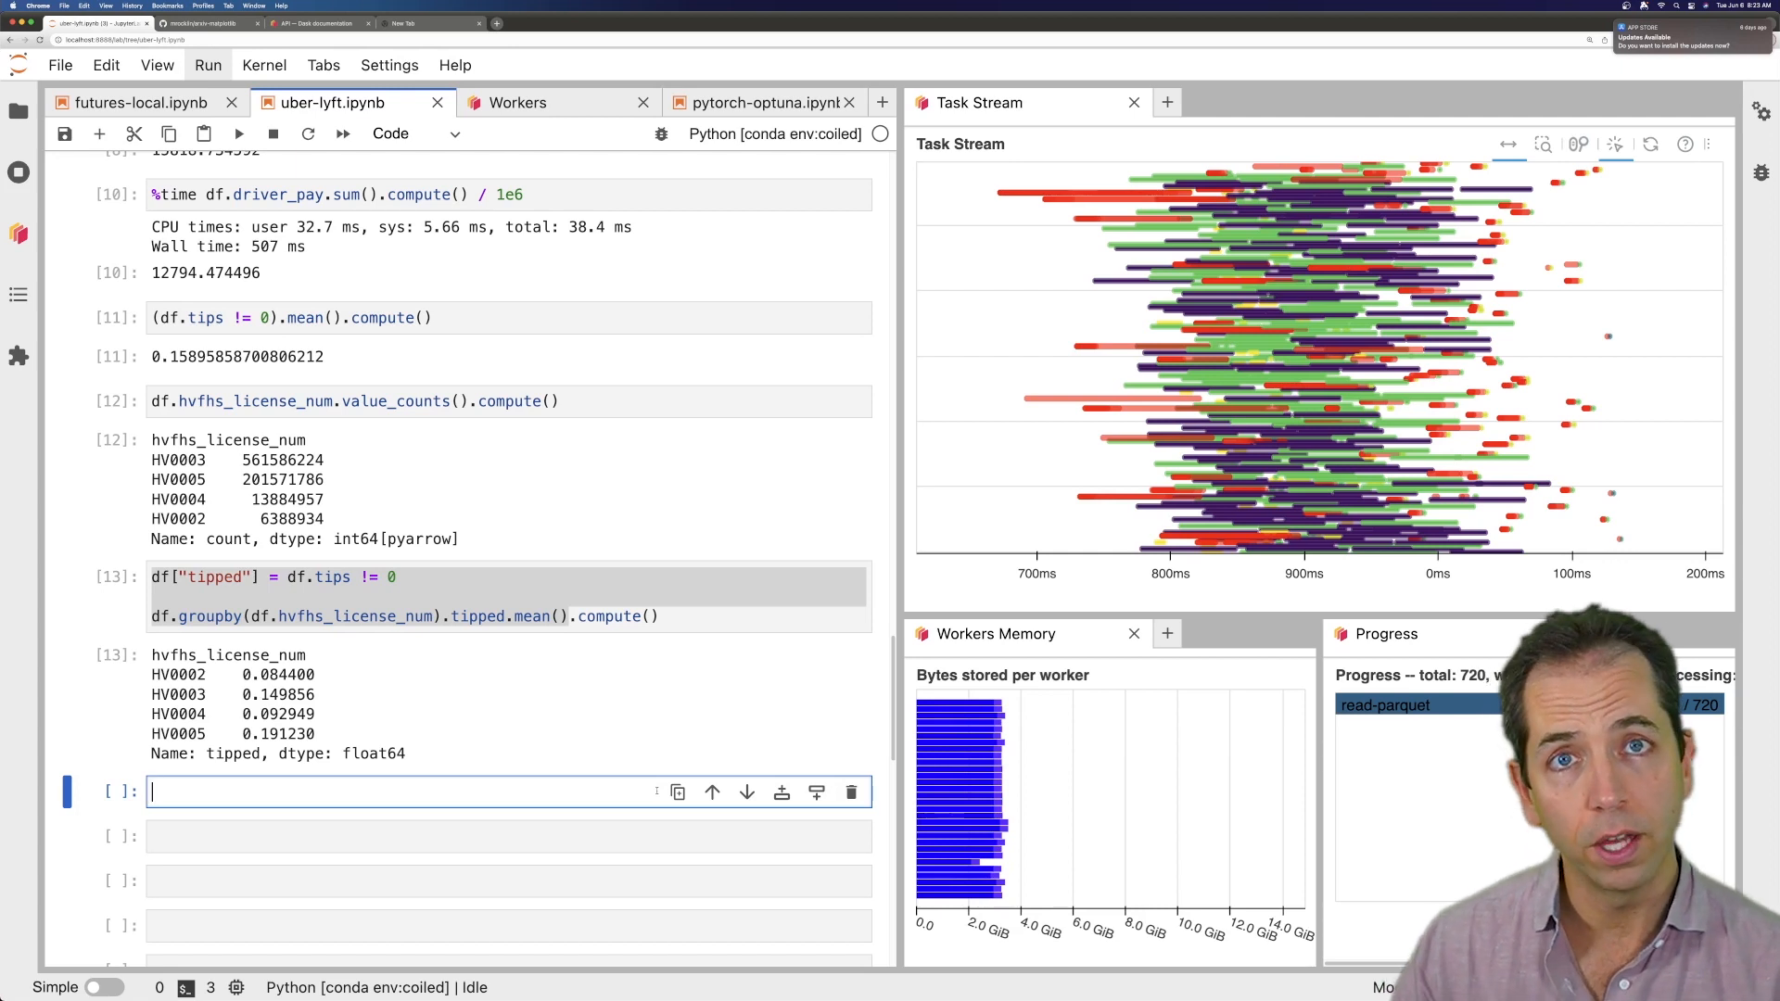
text(f)
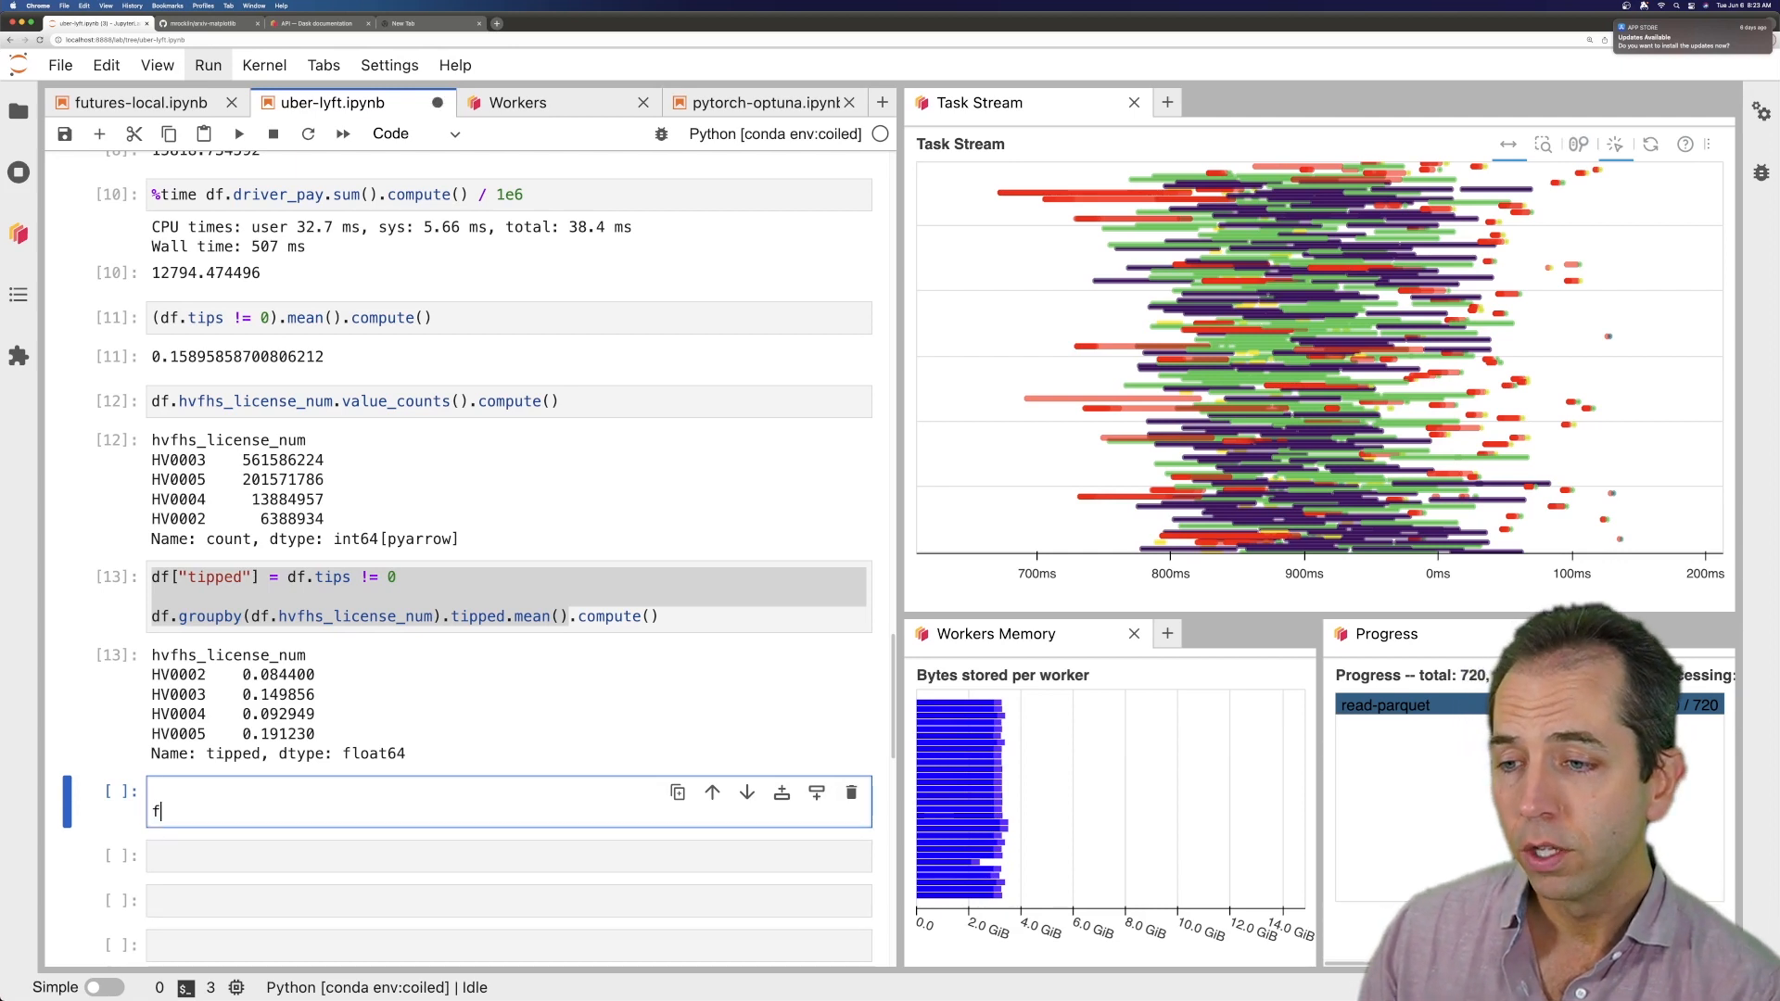
text(rom dask.distributed import C)
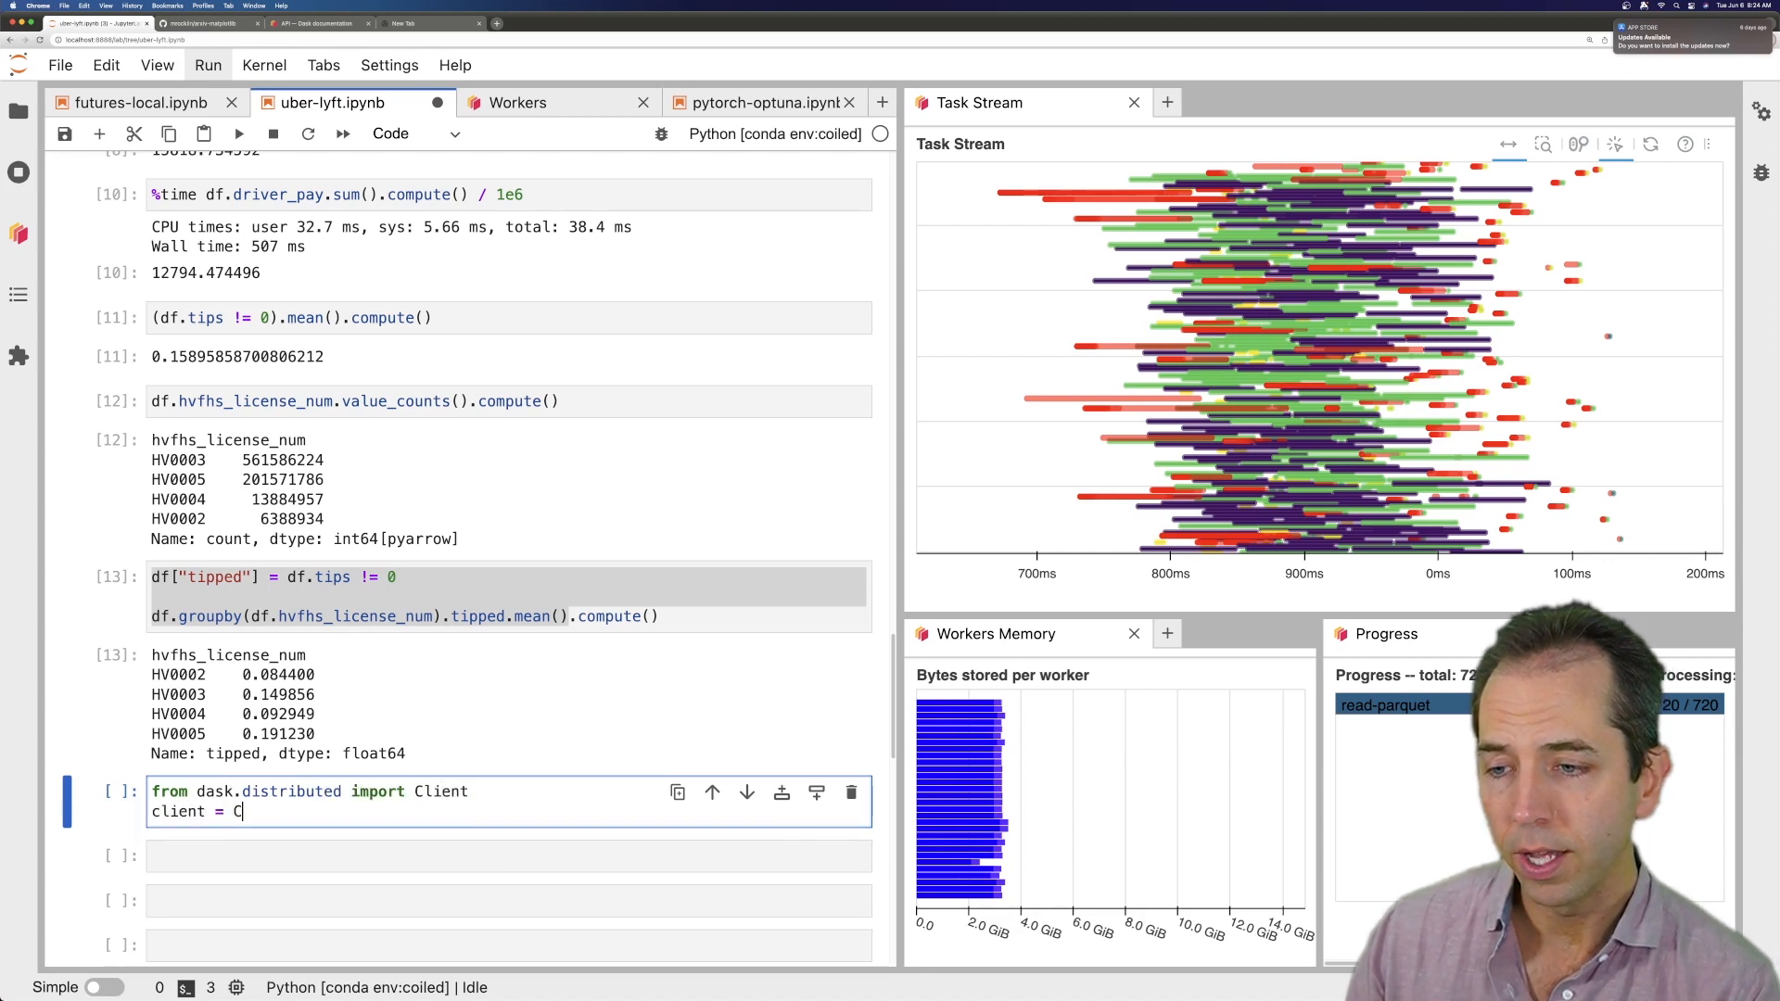
text(lient())
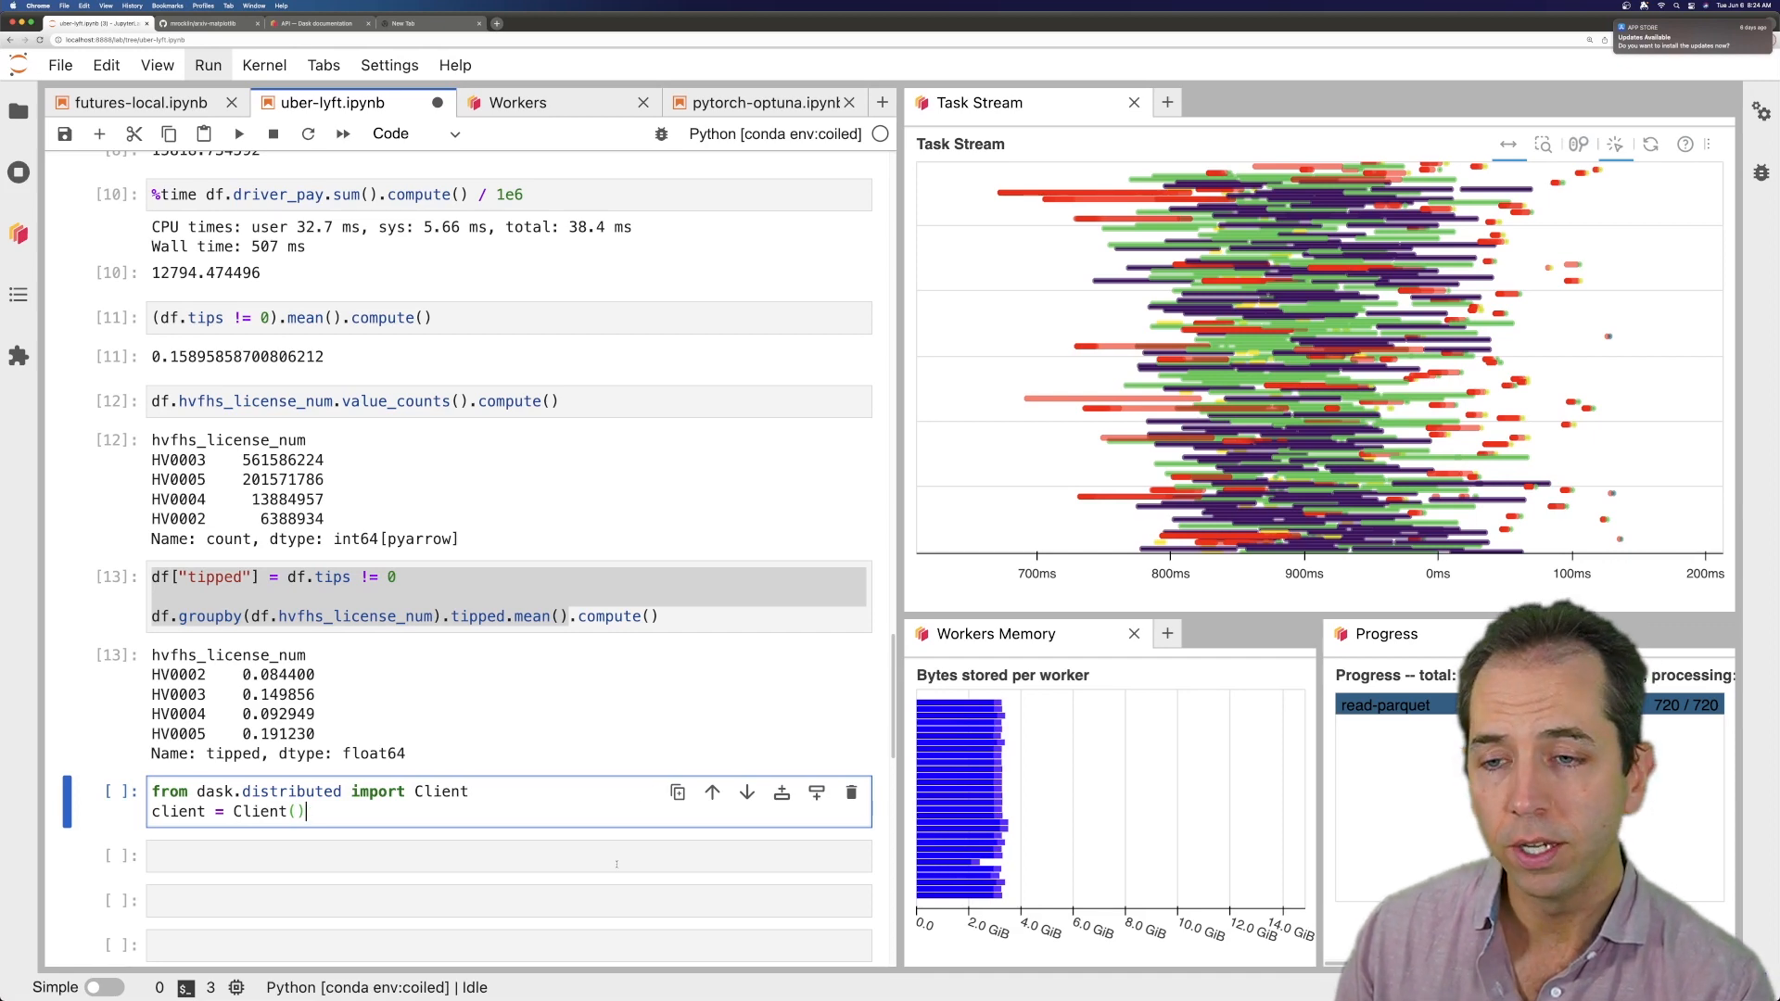
scroll(down, 3)
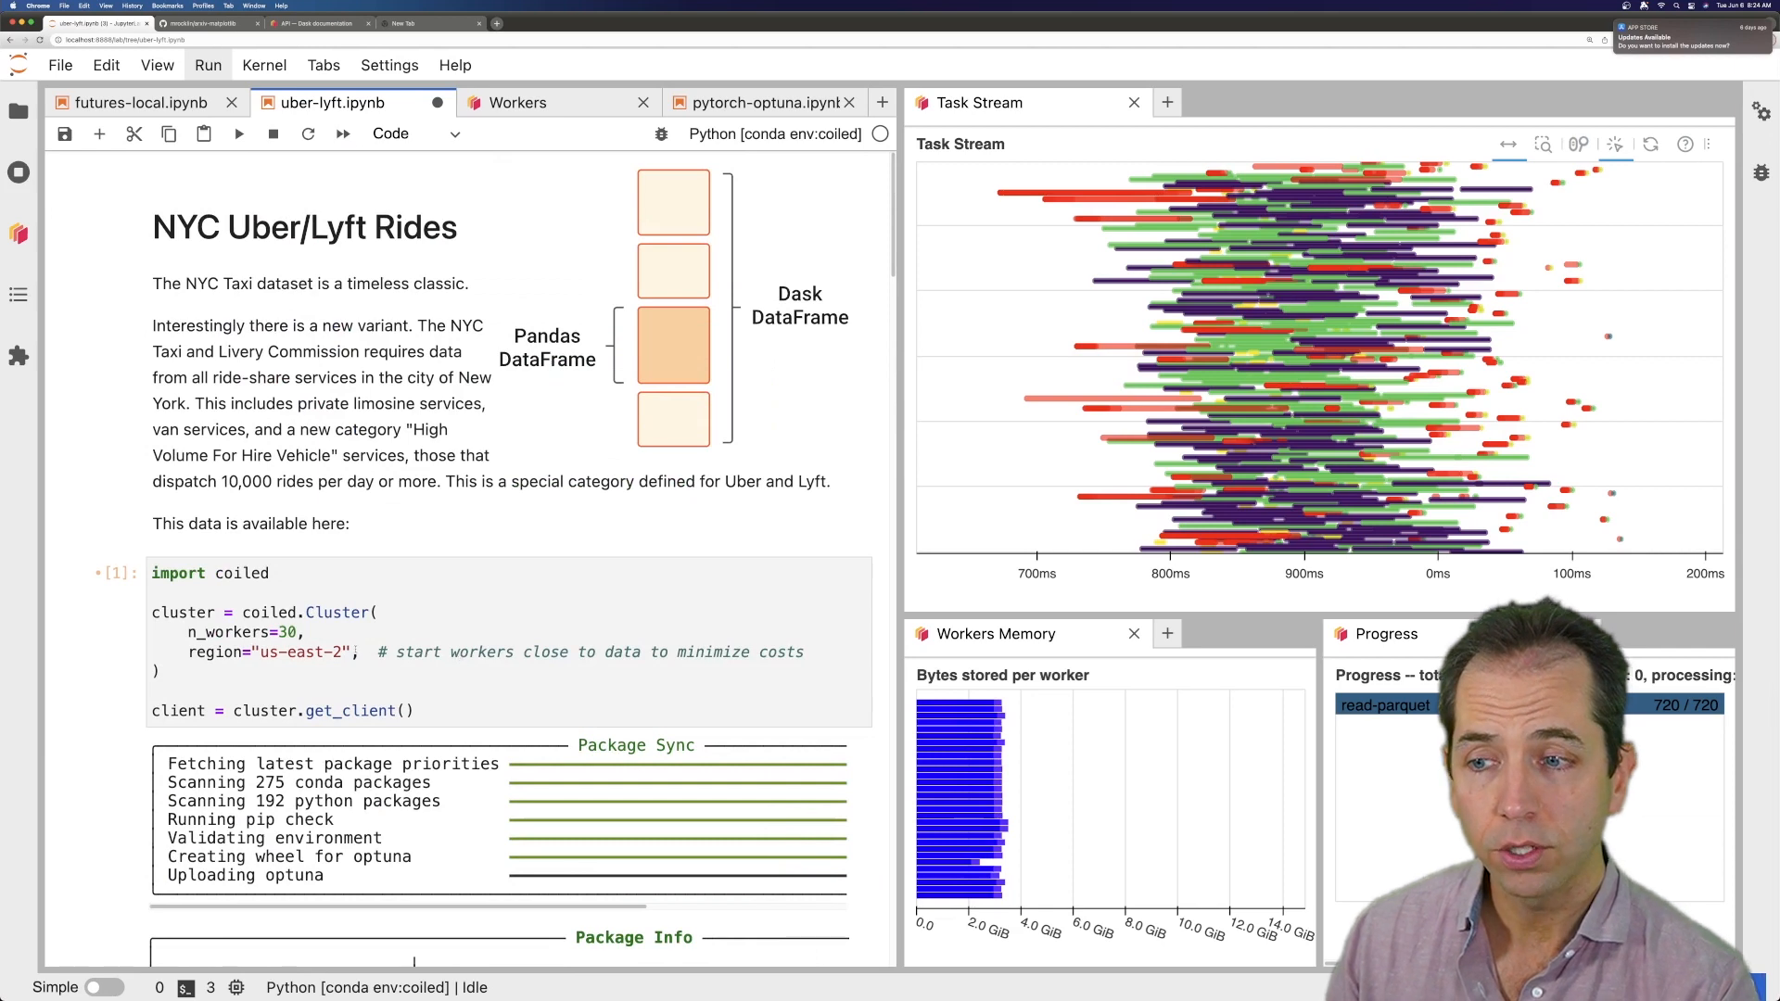
View the Deploy Dask Clusters page in the Dask docs, then return to the uber-lyft notebook
scroll(down, 3)
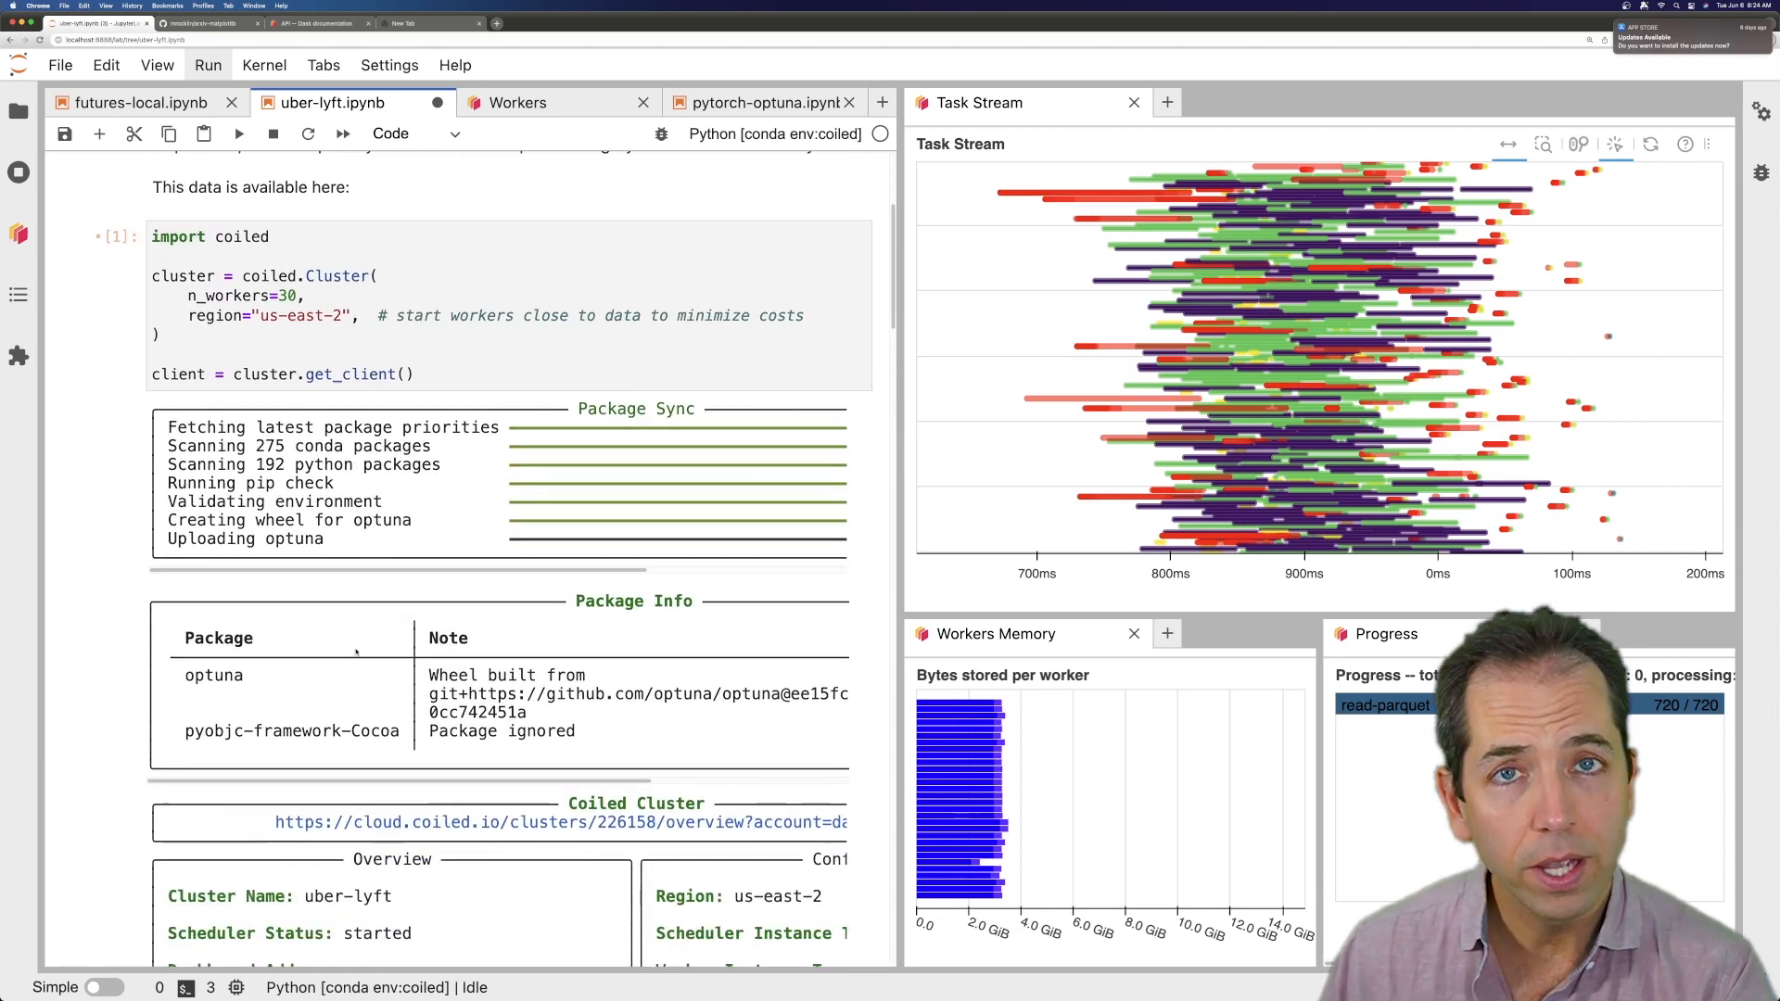
click(324, 23)
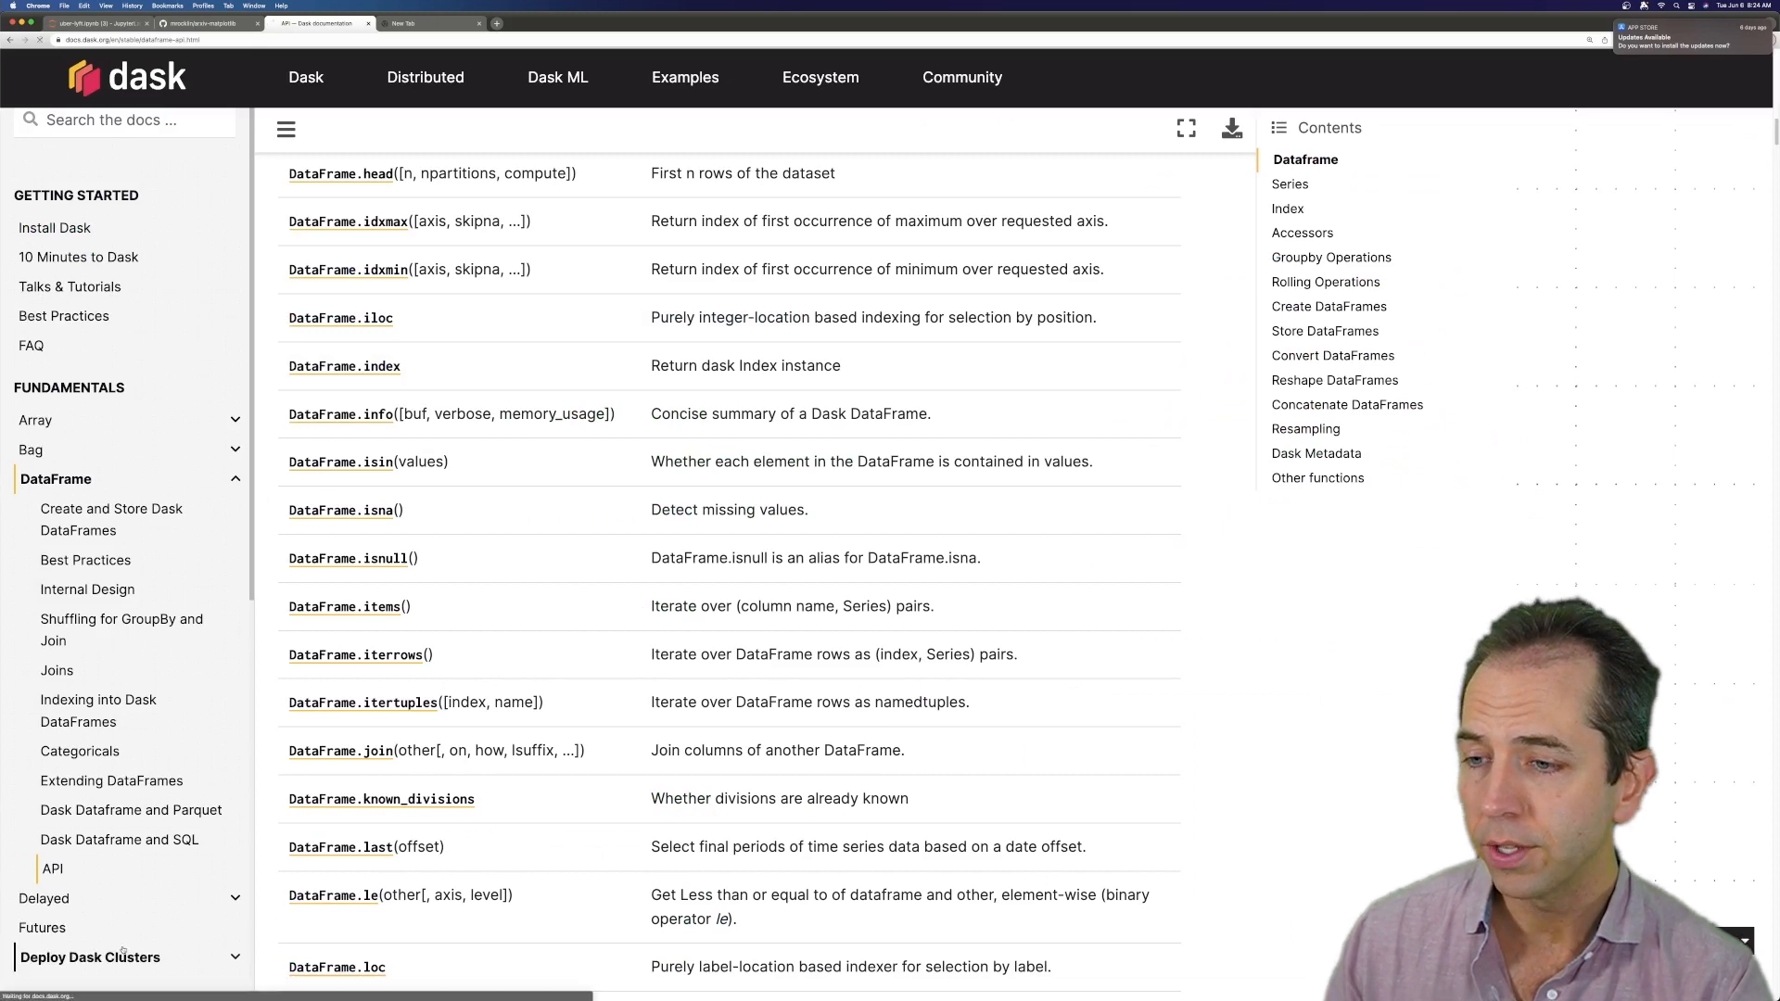
click(90, 957)
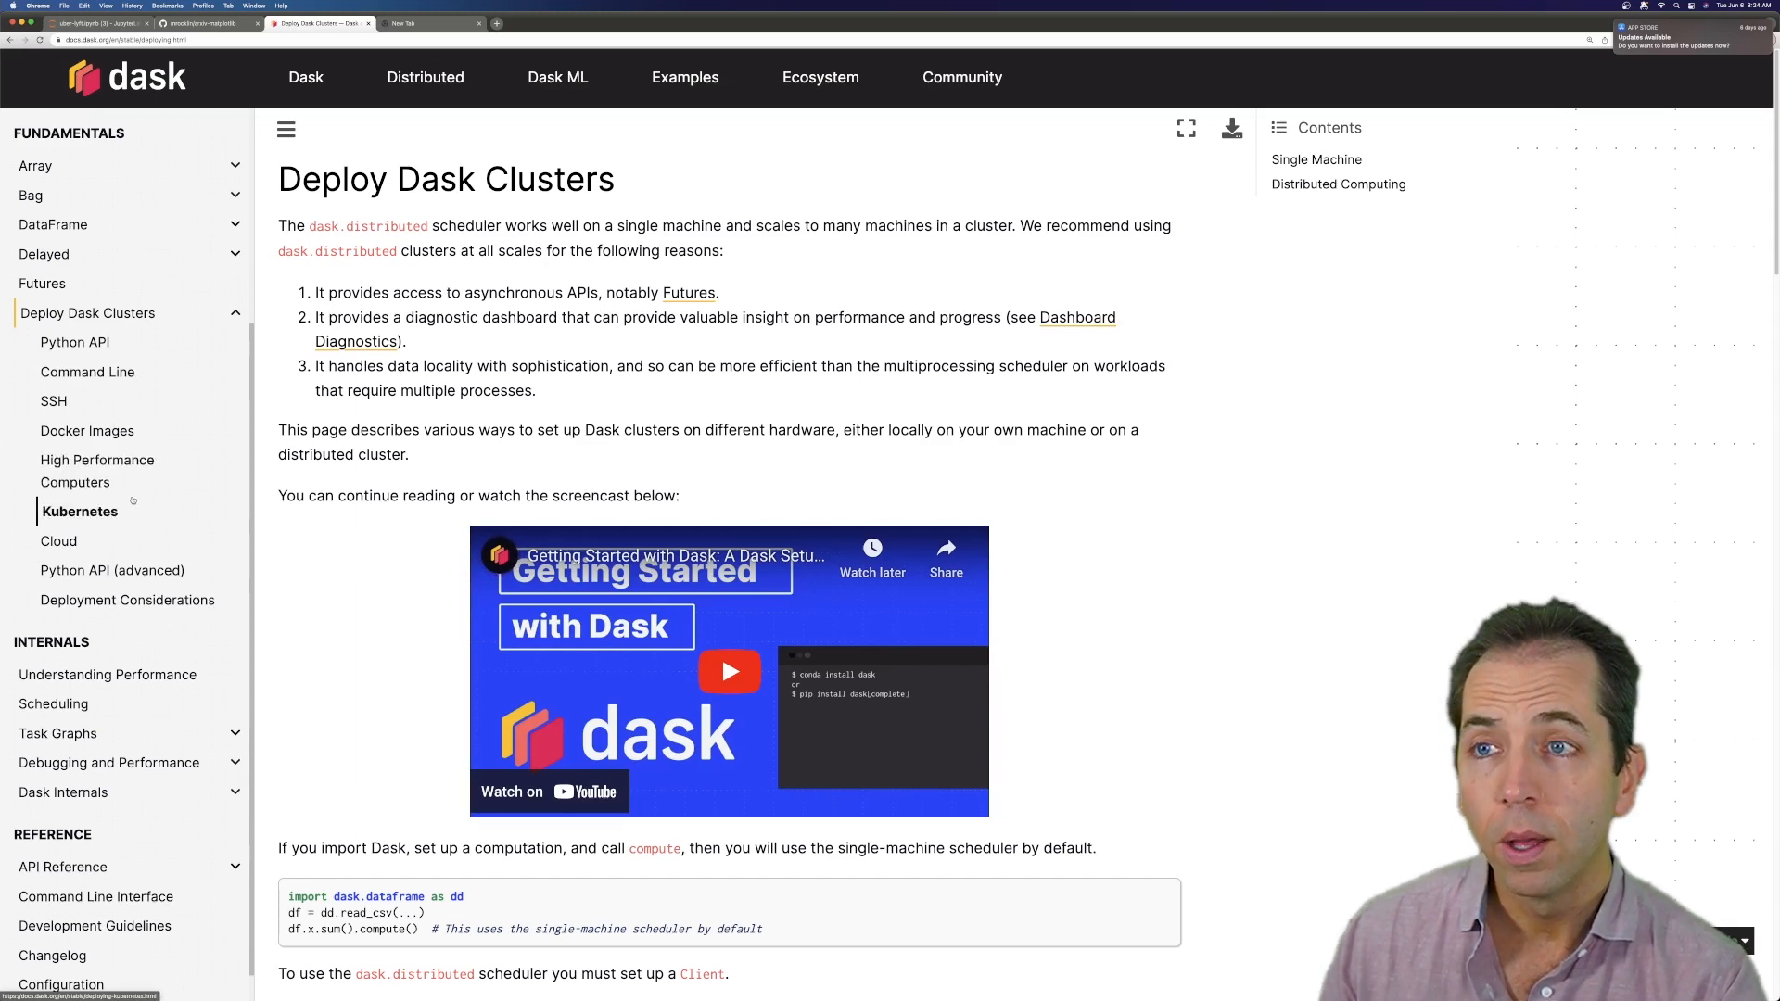
click(93, 26)
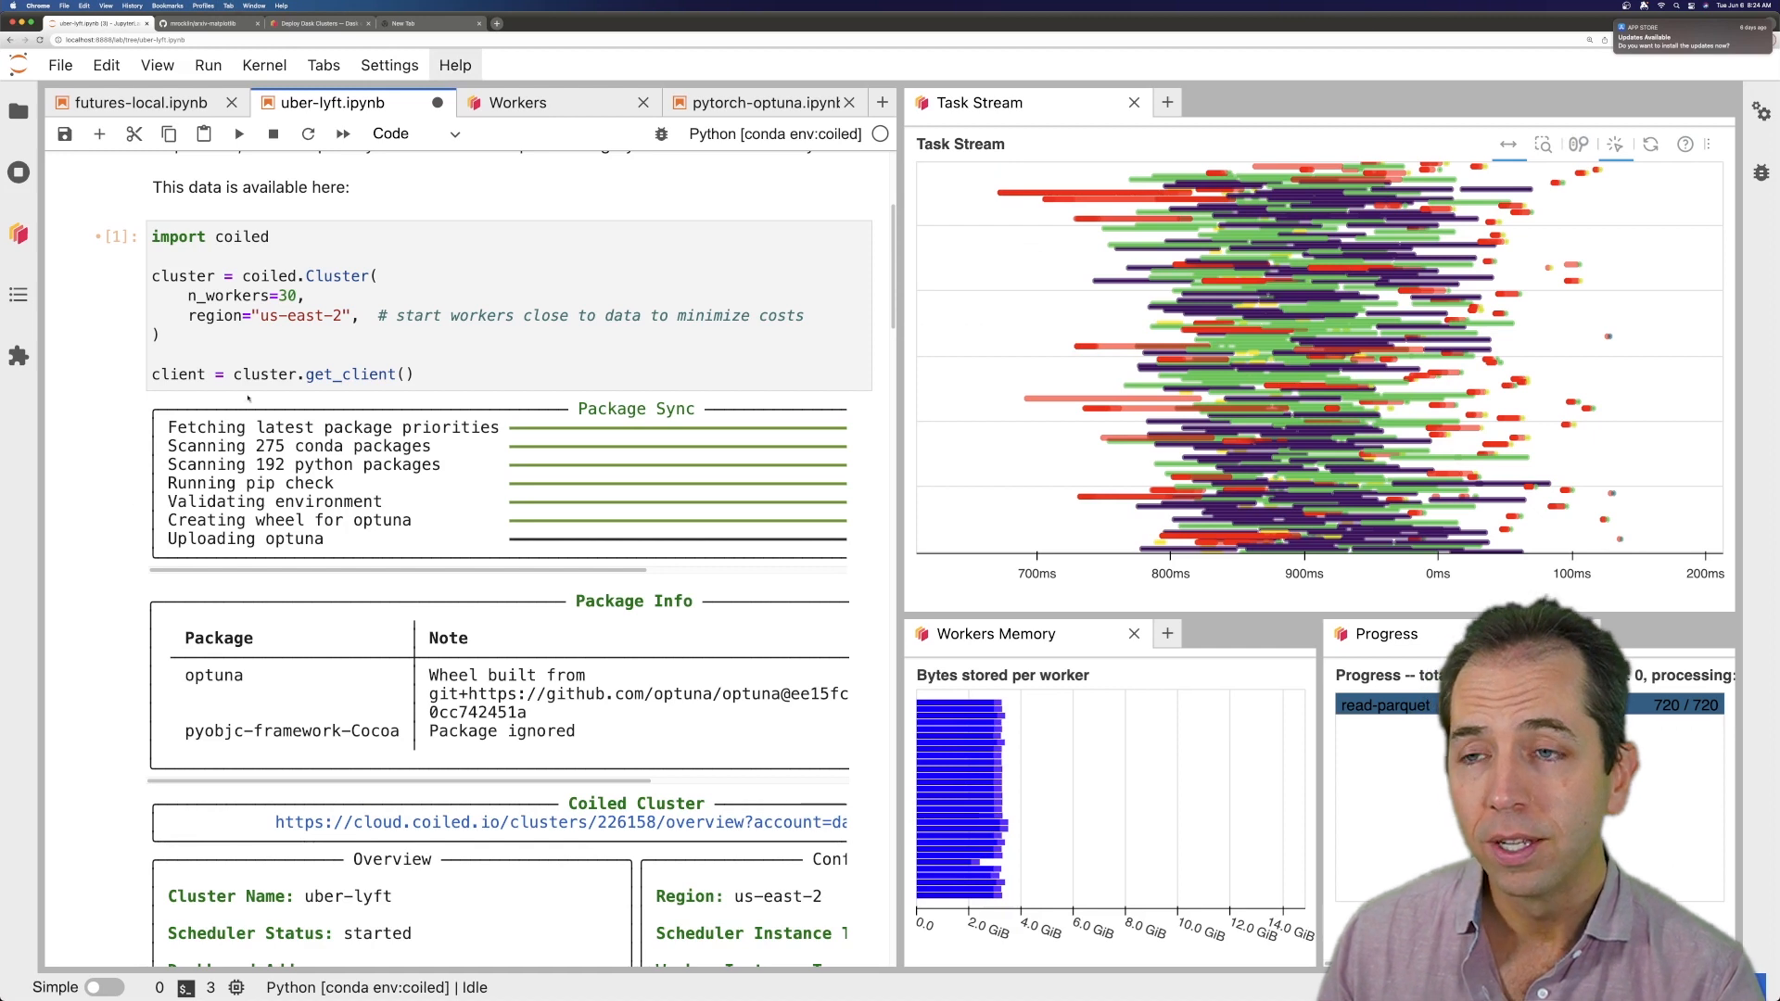
Edit coiled.Cluster to n_workers=50, worker_cpu=8, arm=True and region eu-central-1
click(306, 296)
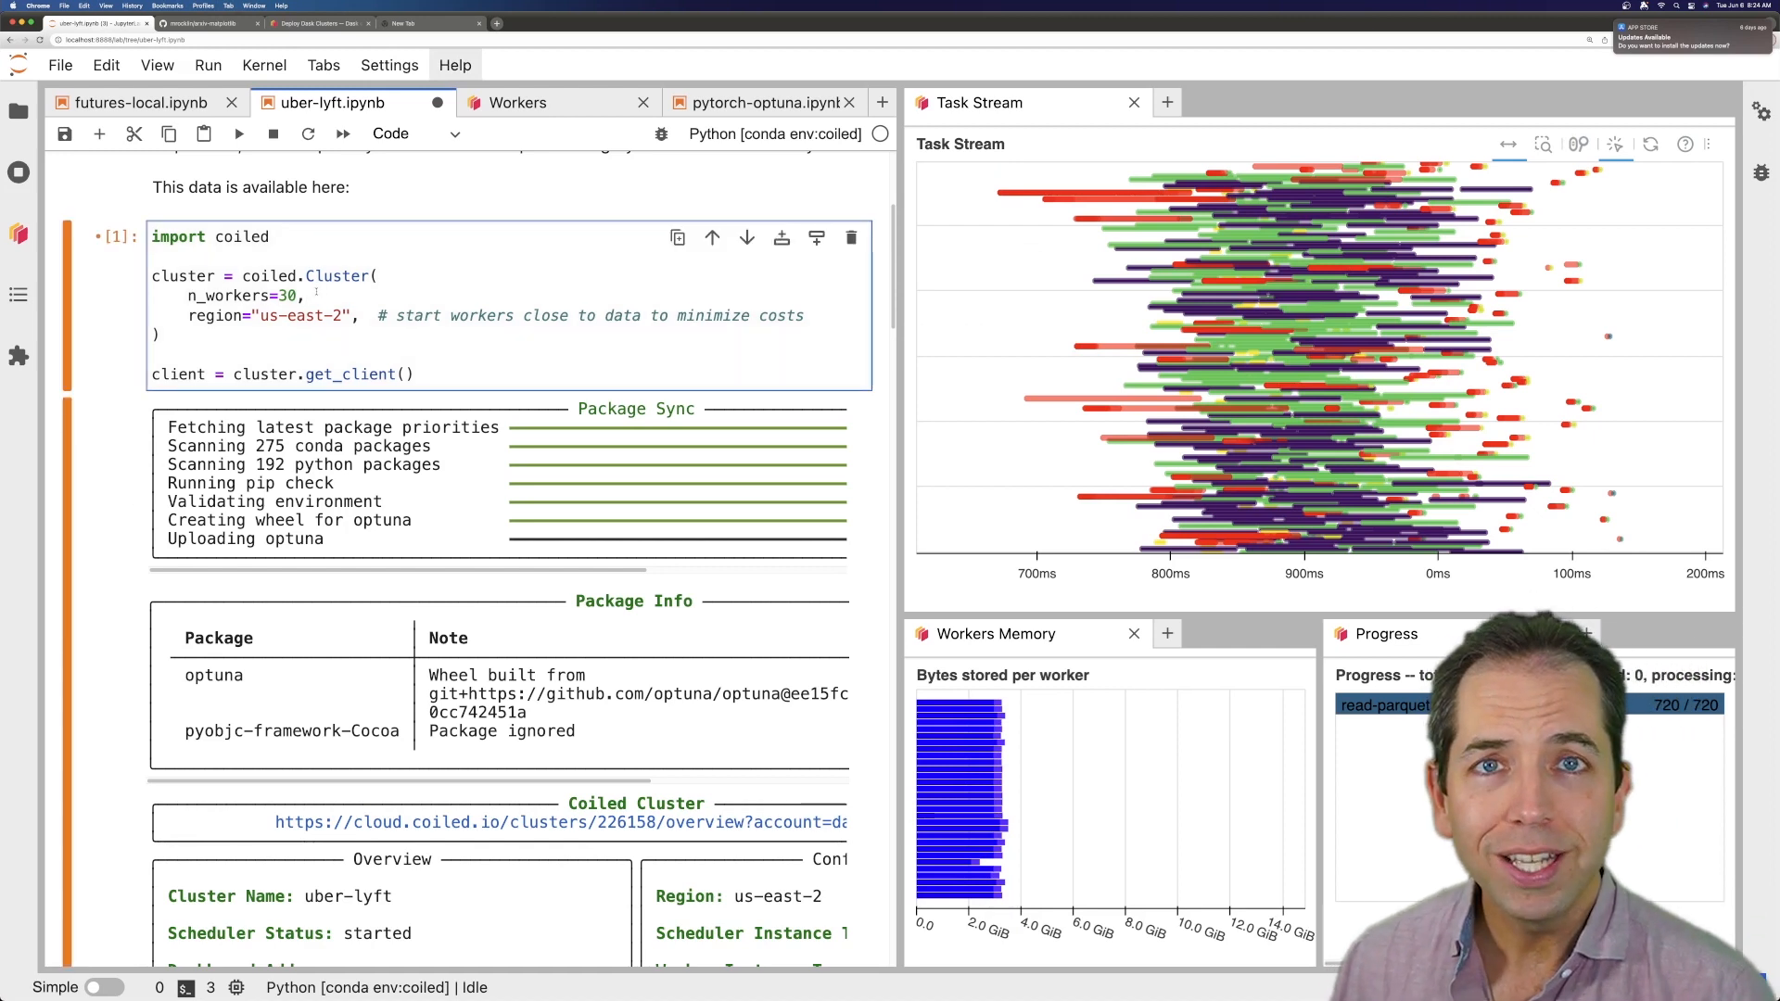
text(worker_cpu=)
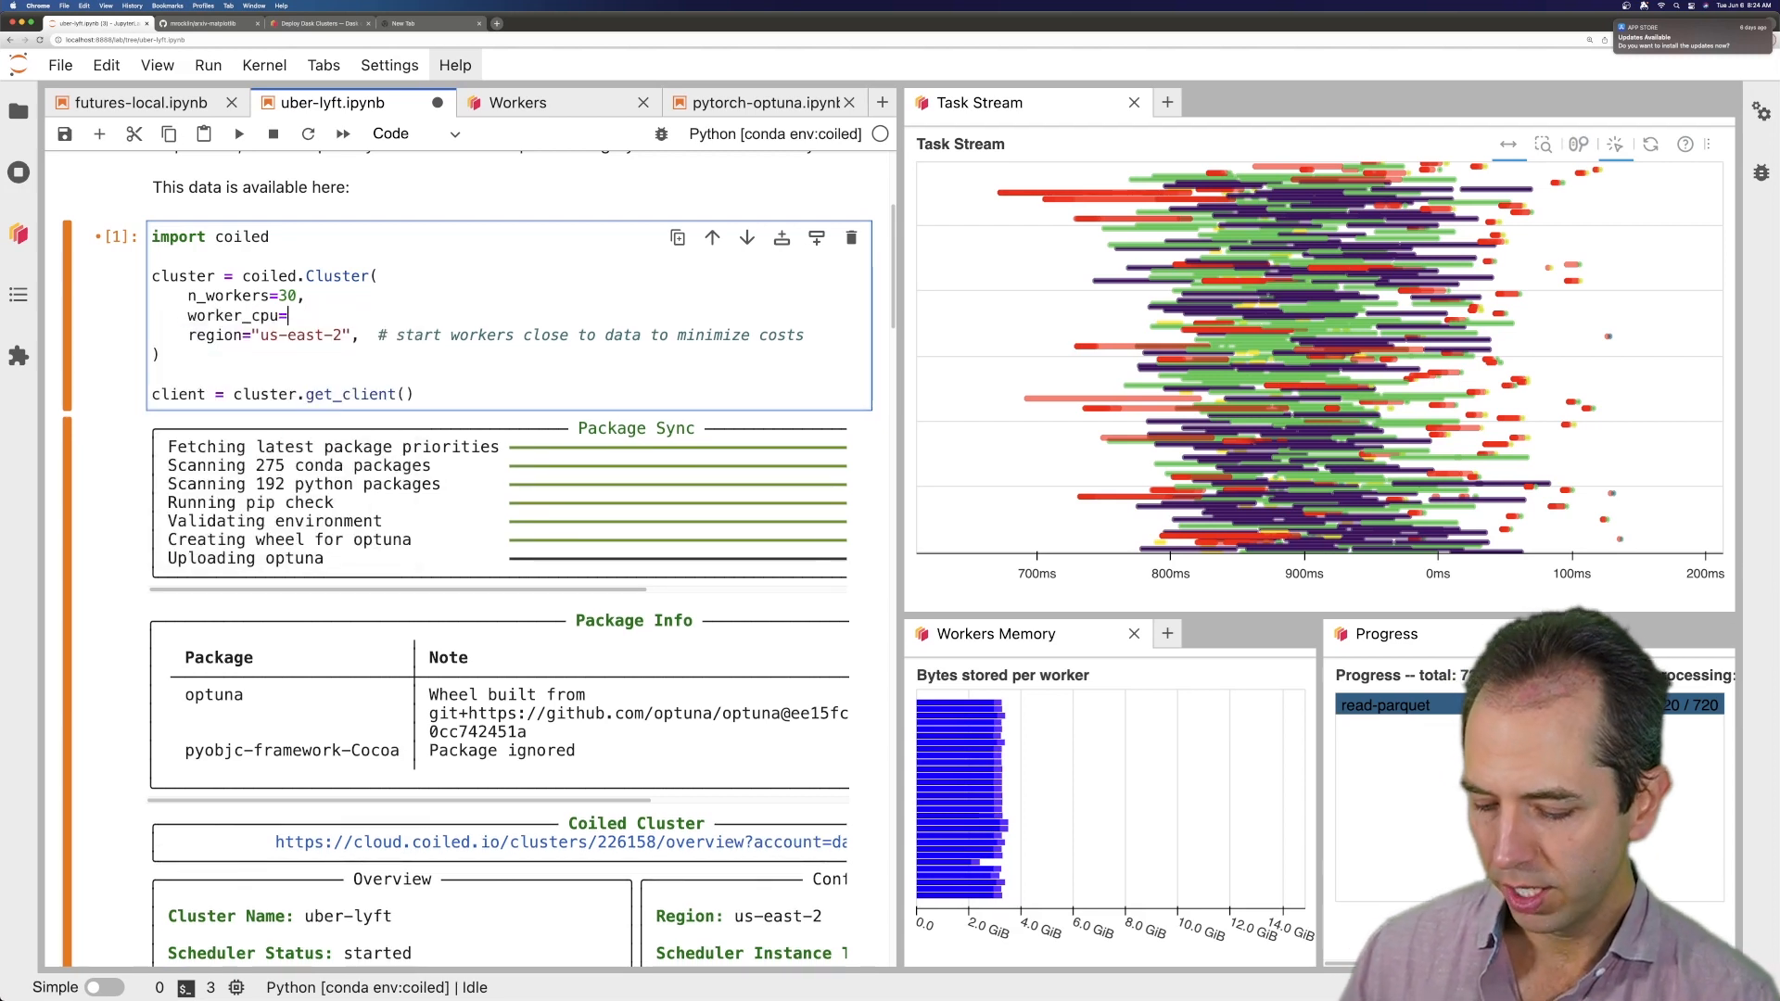
text(8)
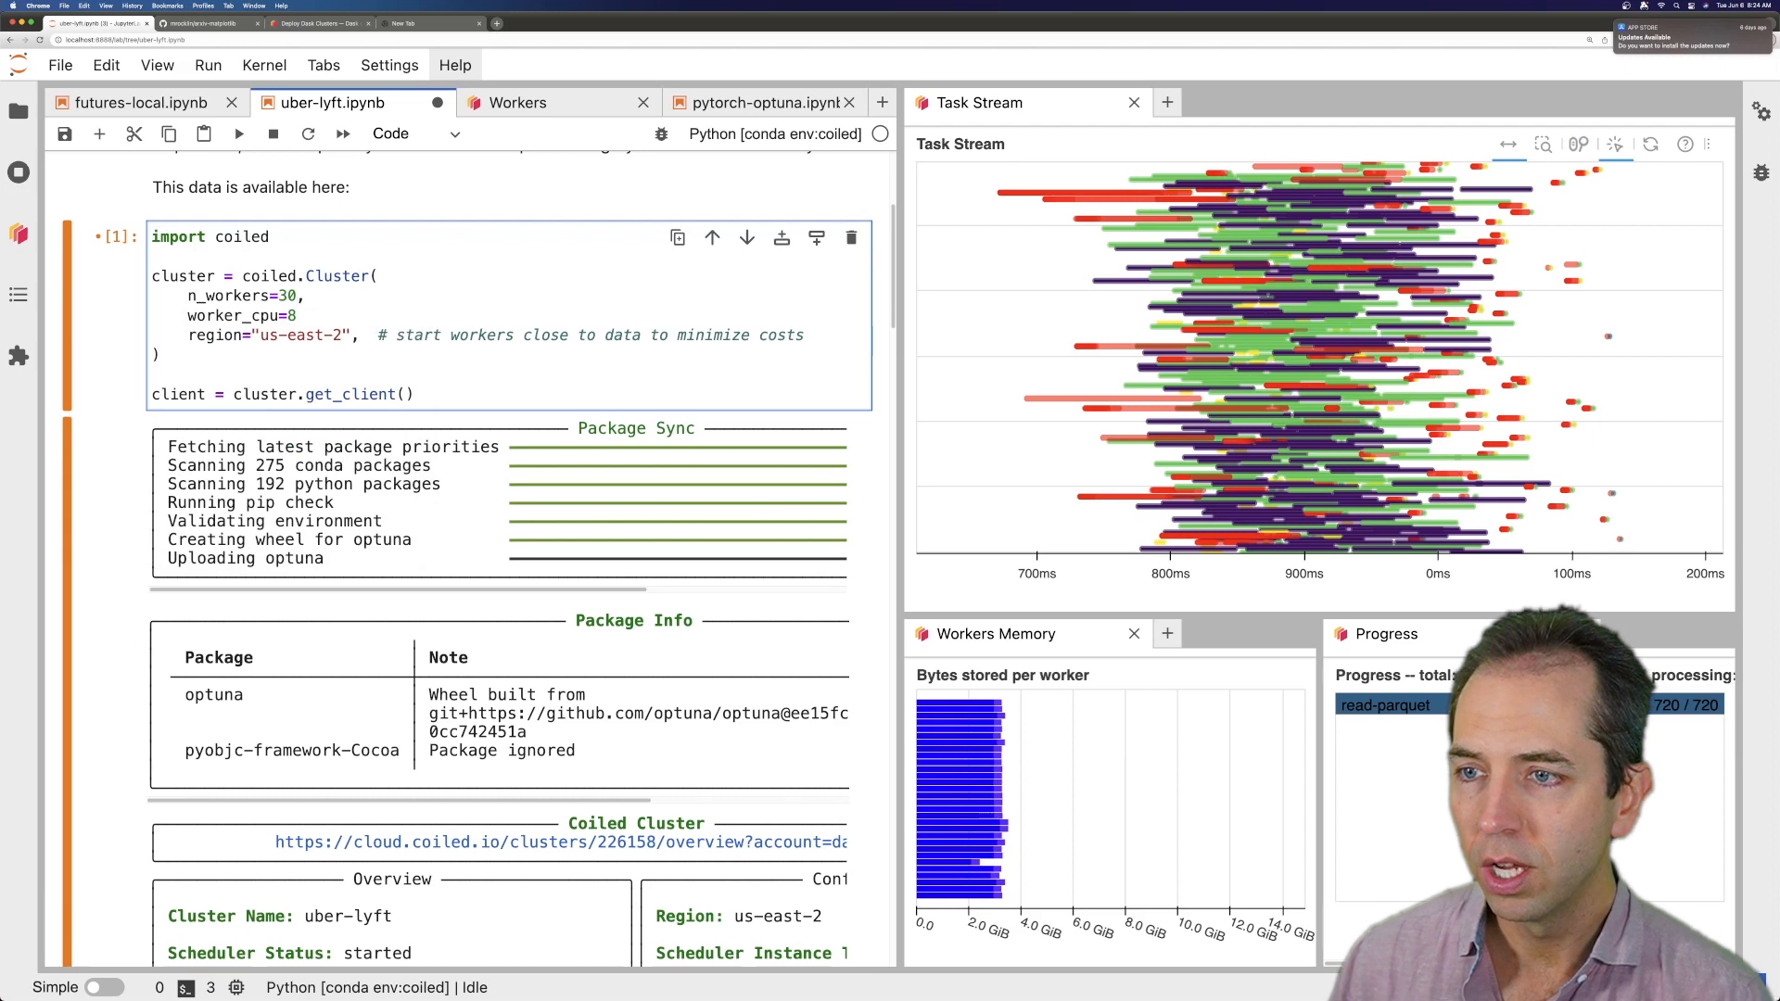
text(50)
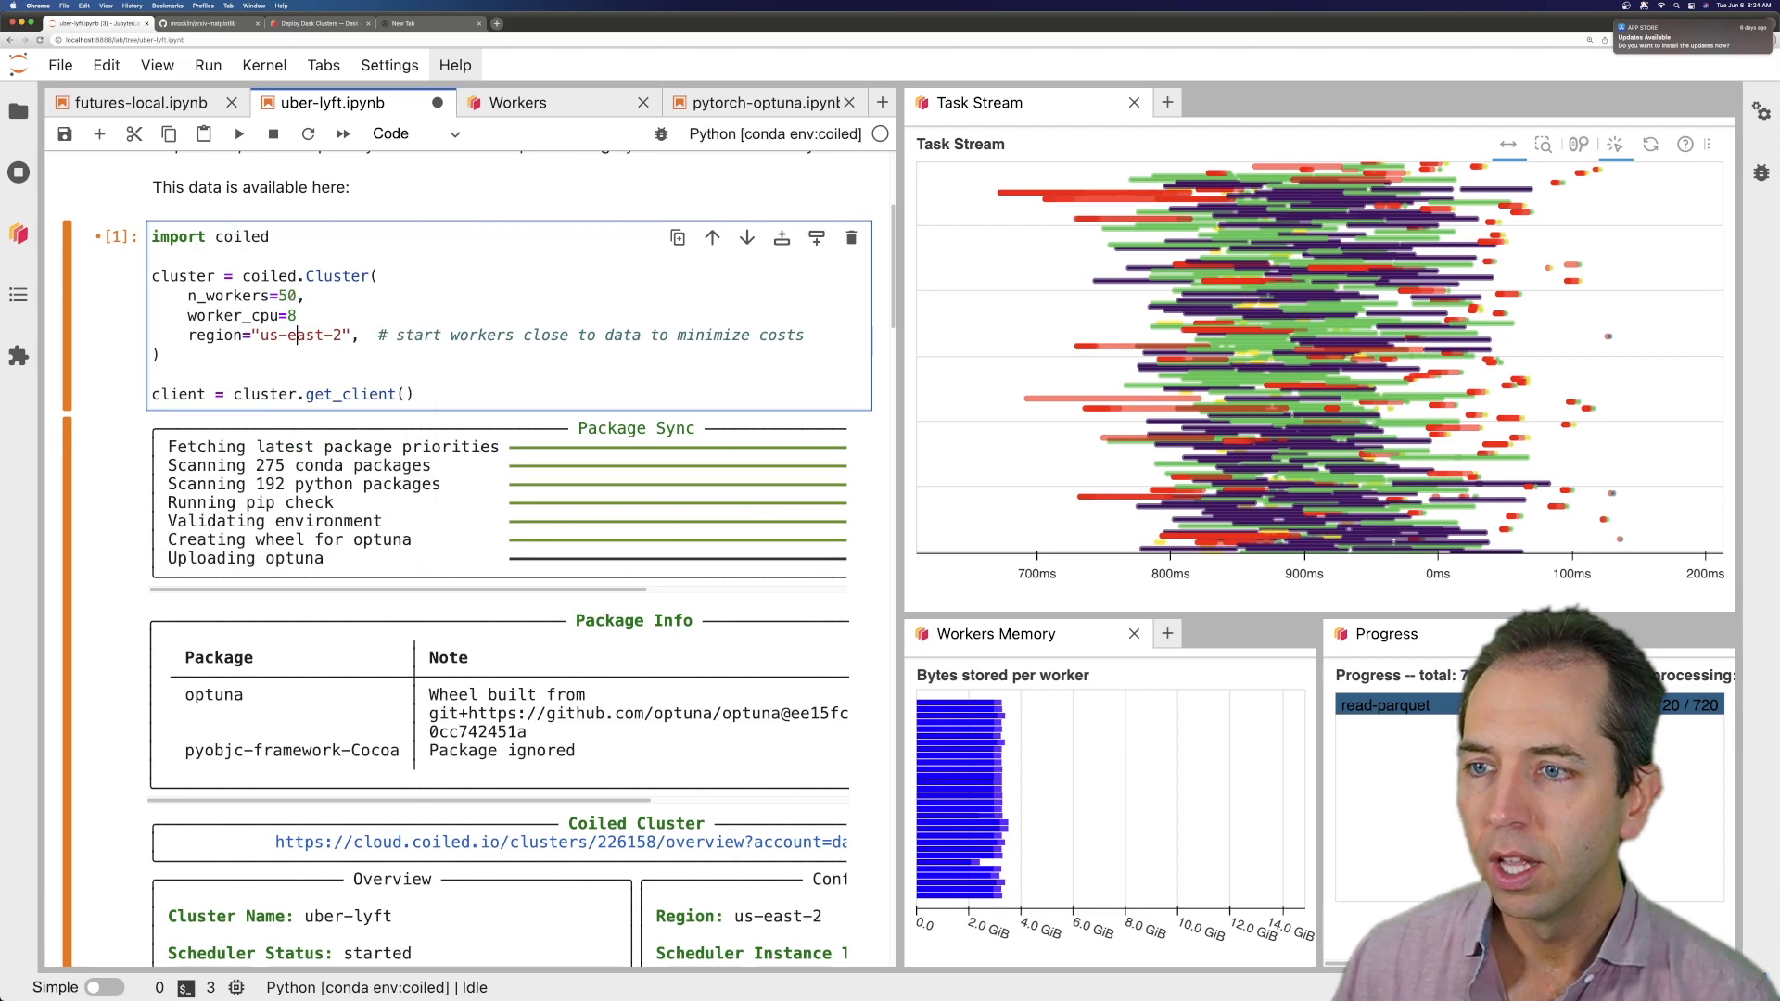
key(Backspace)
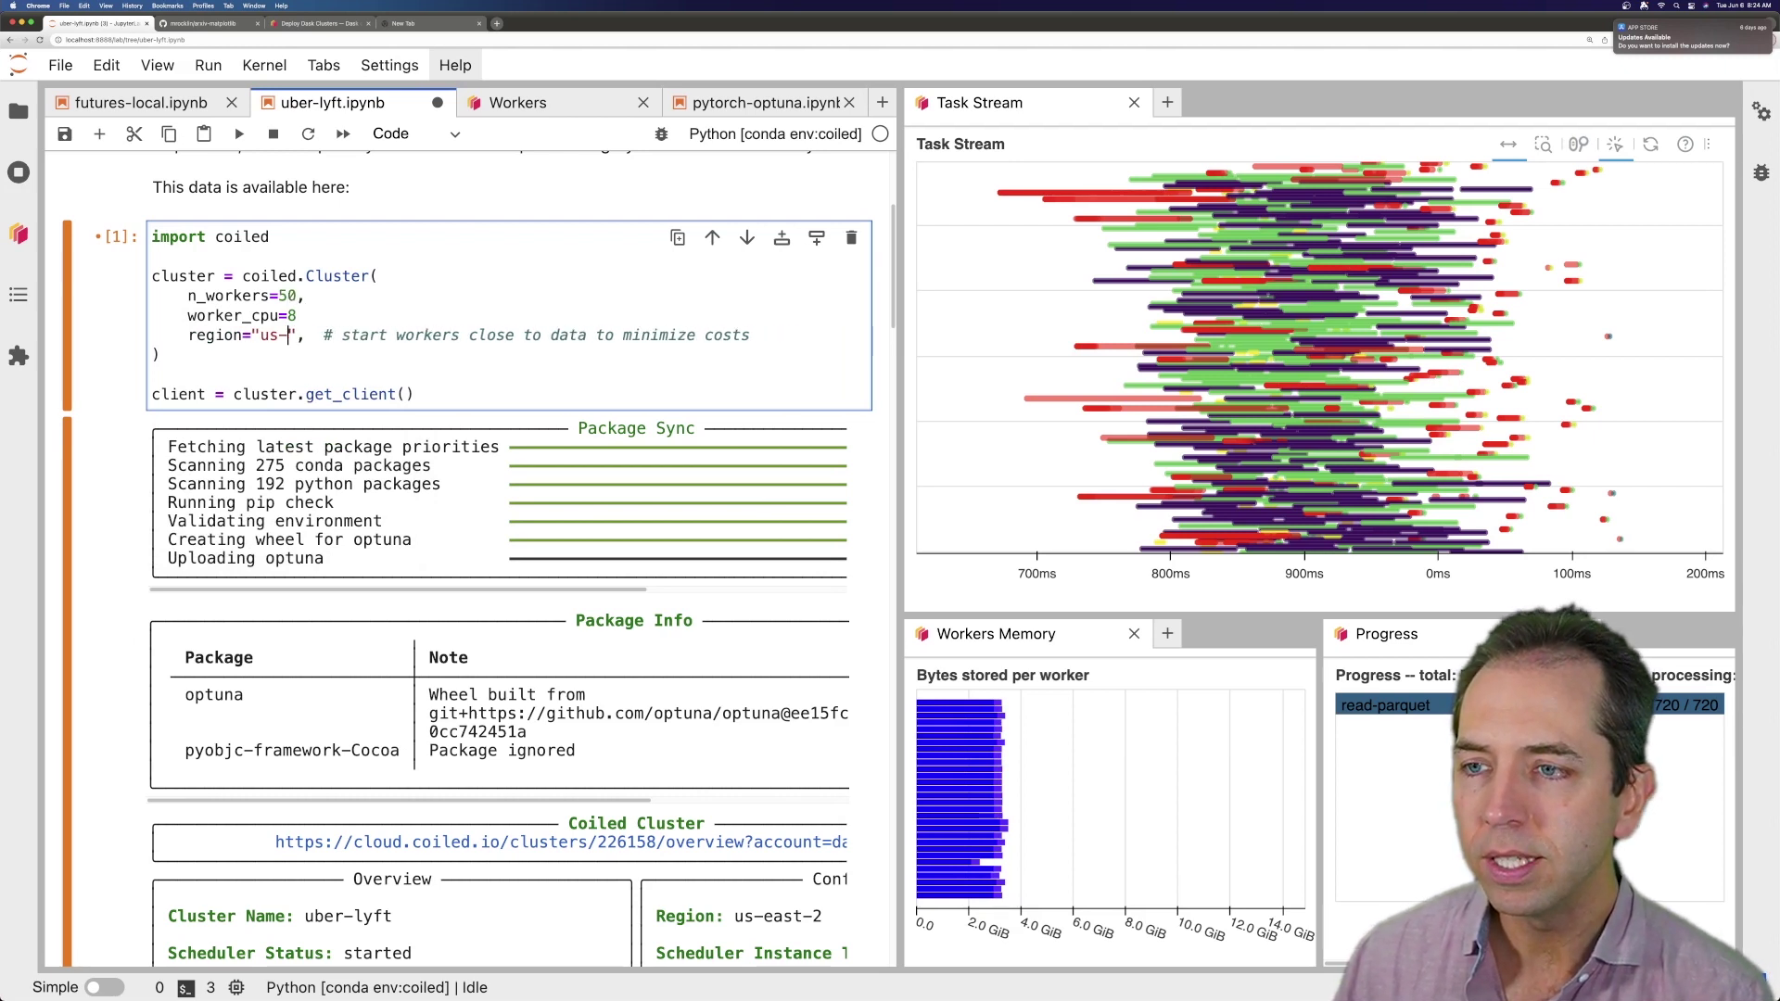
text(eu-central-1)
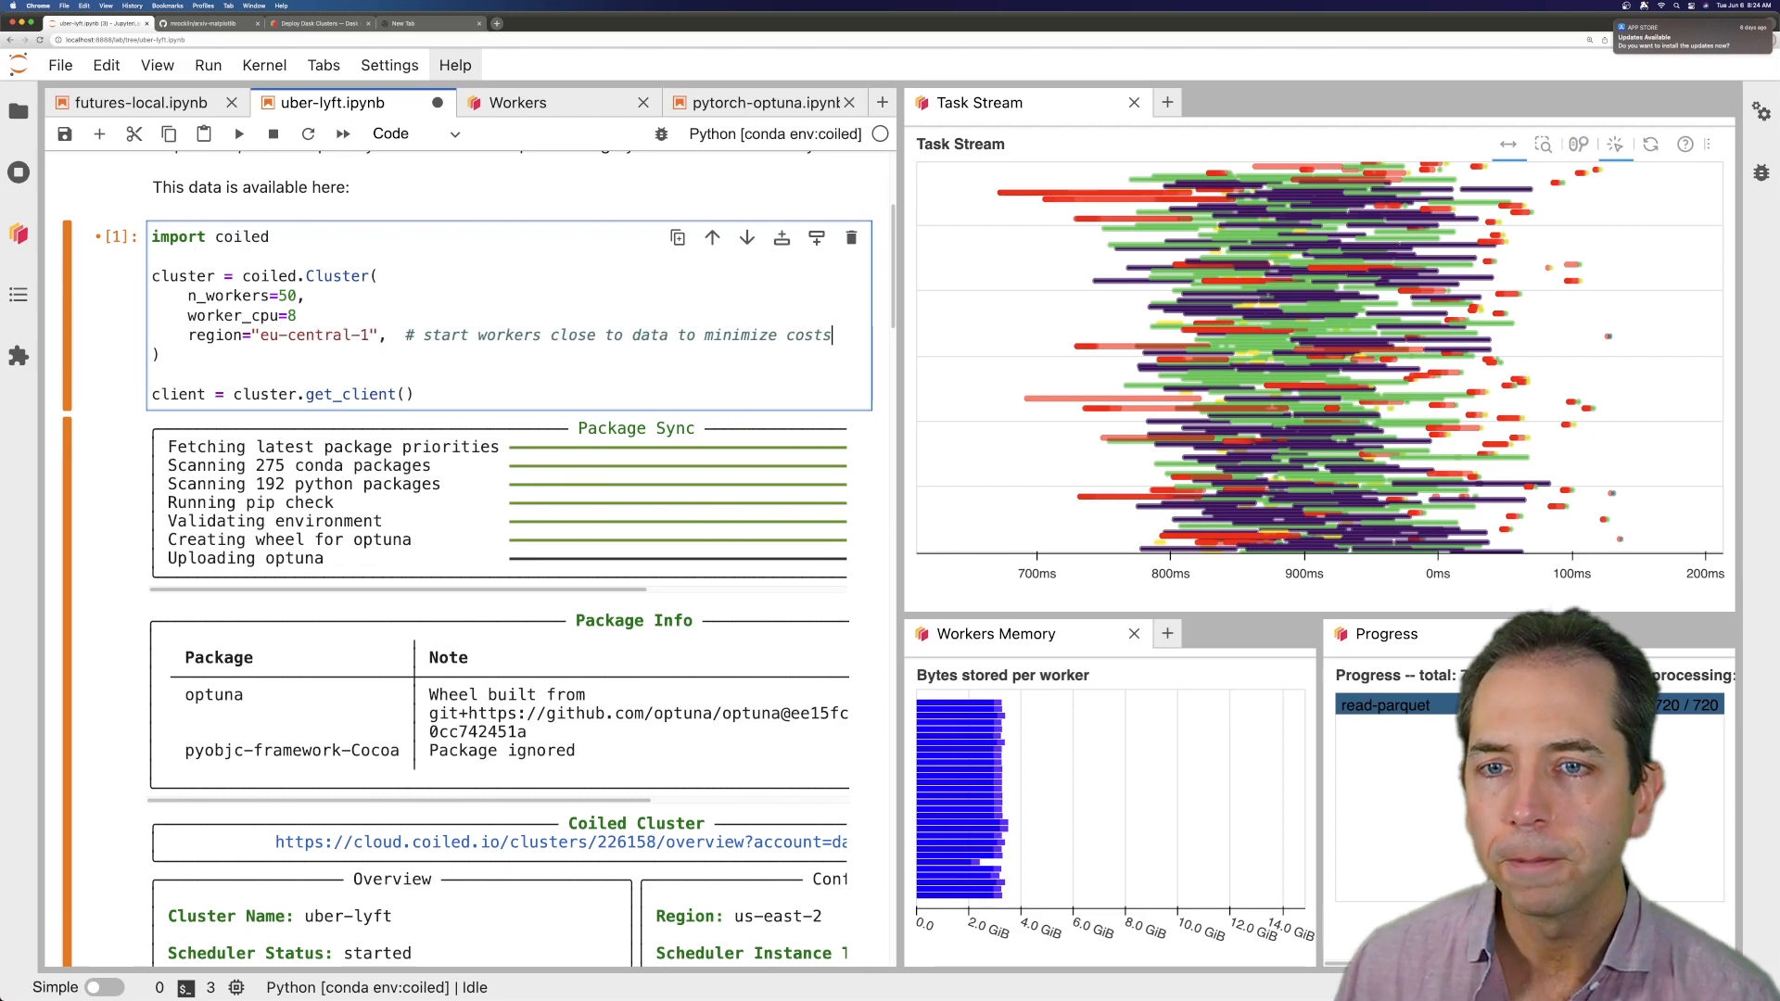
text(arm=)
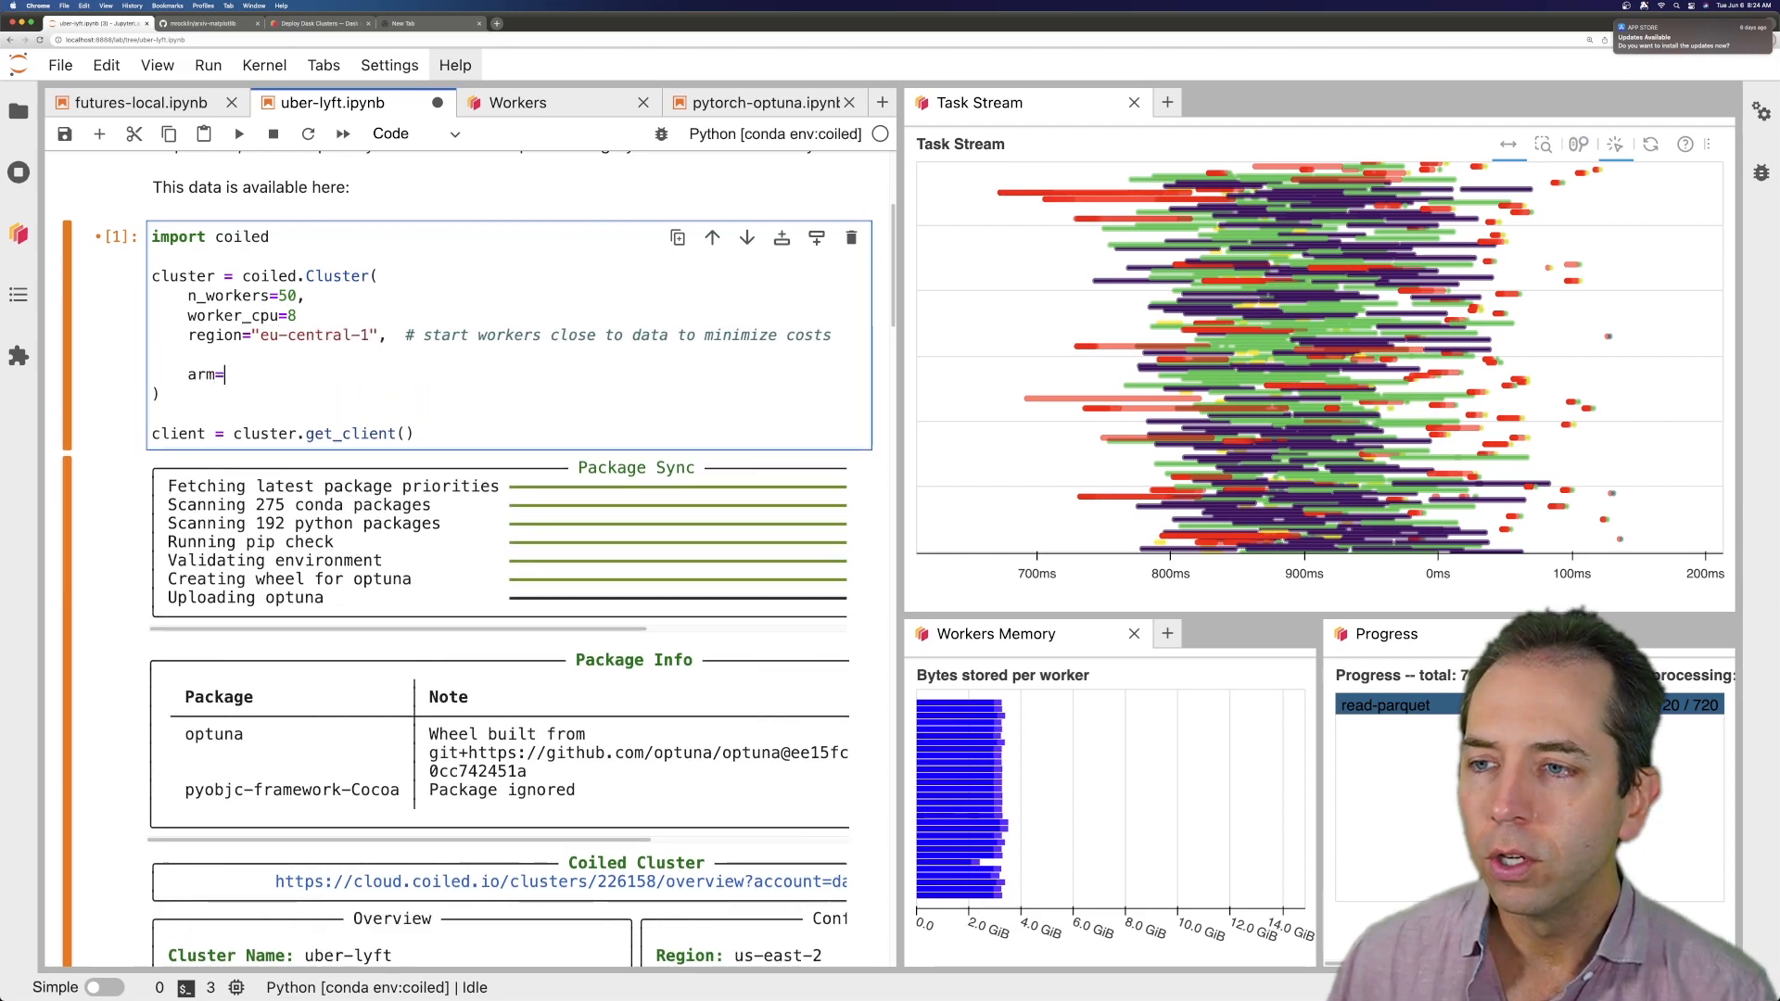
text(True,)
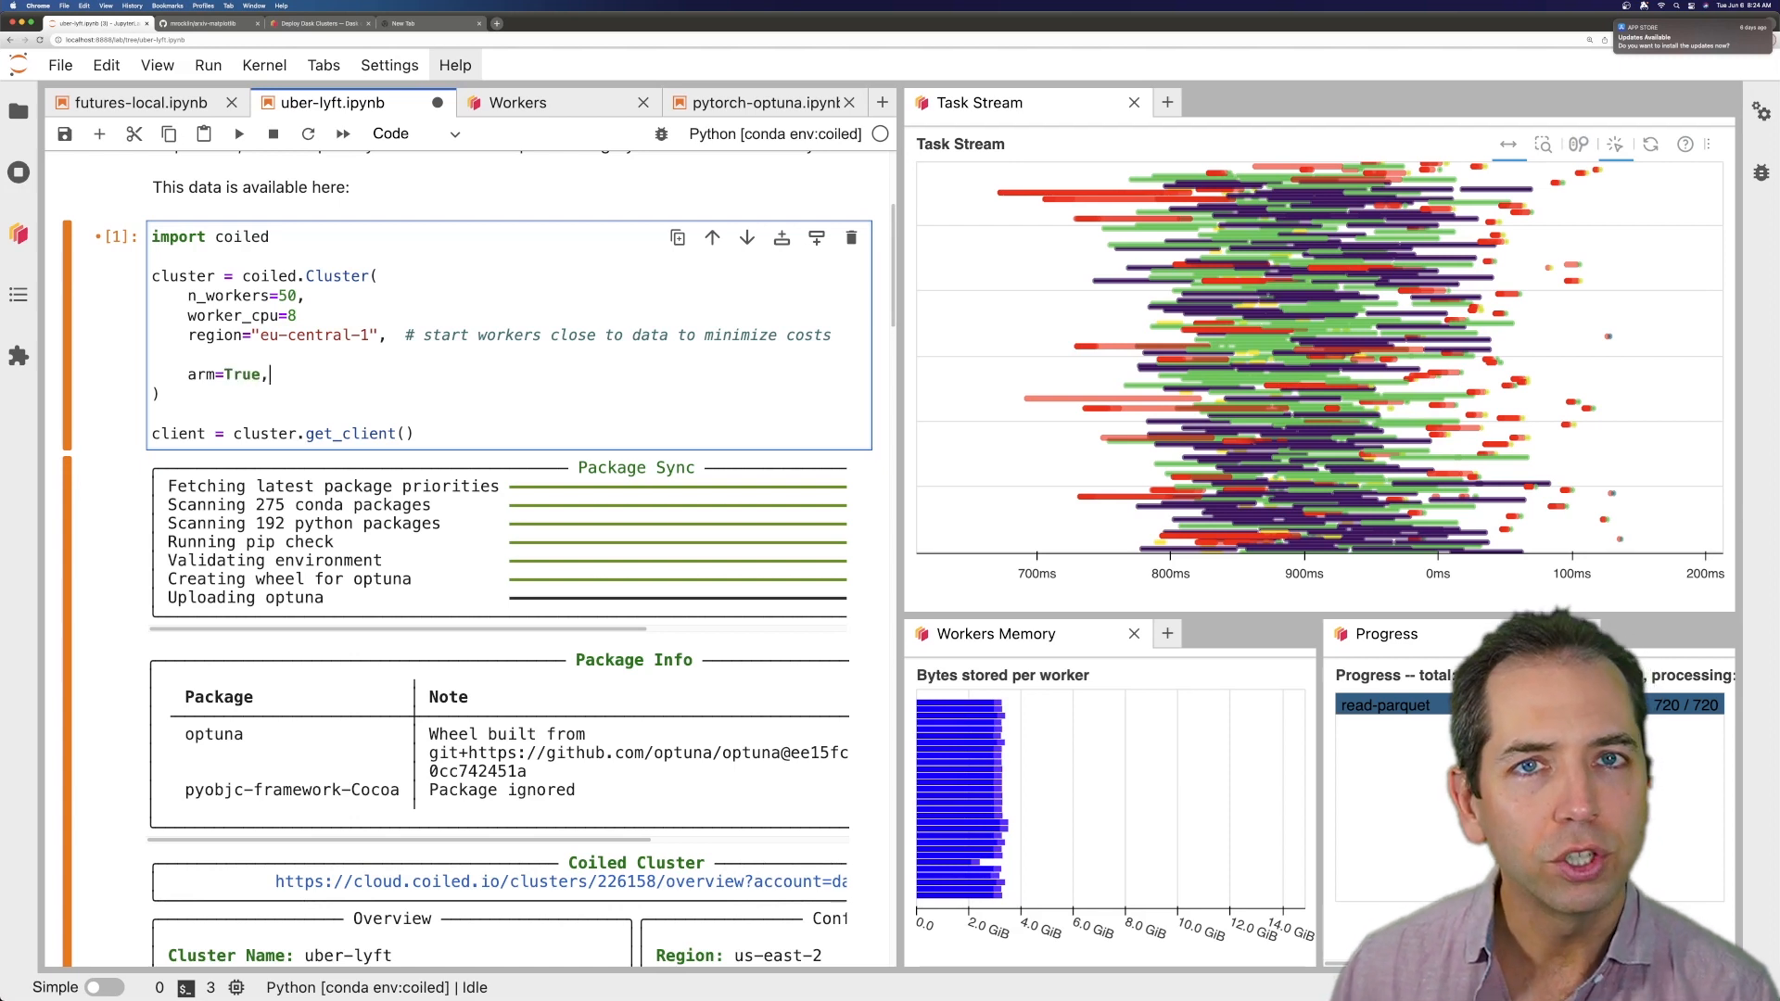
text(compu)
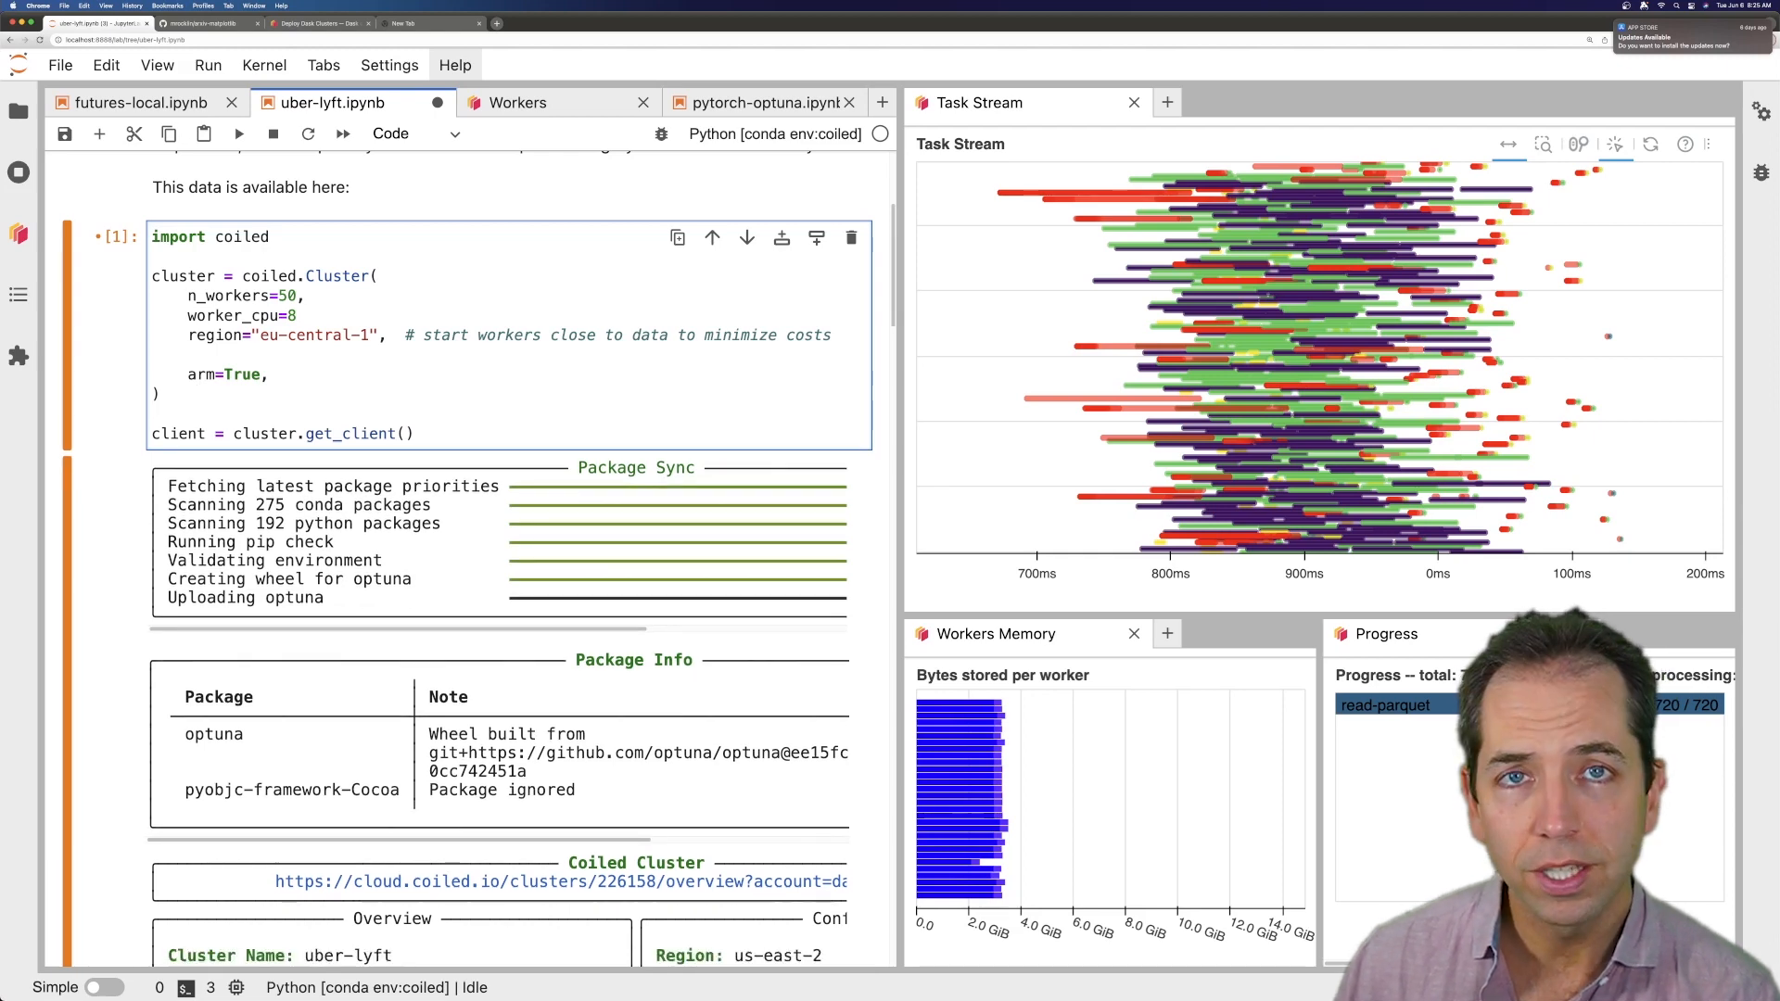
Add the missing comma after worker_cpu=8, rerun the cluster cell and review the provisioning output
click(238, 134)
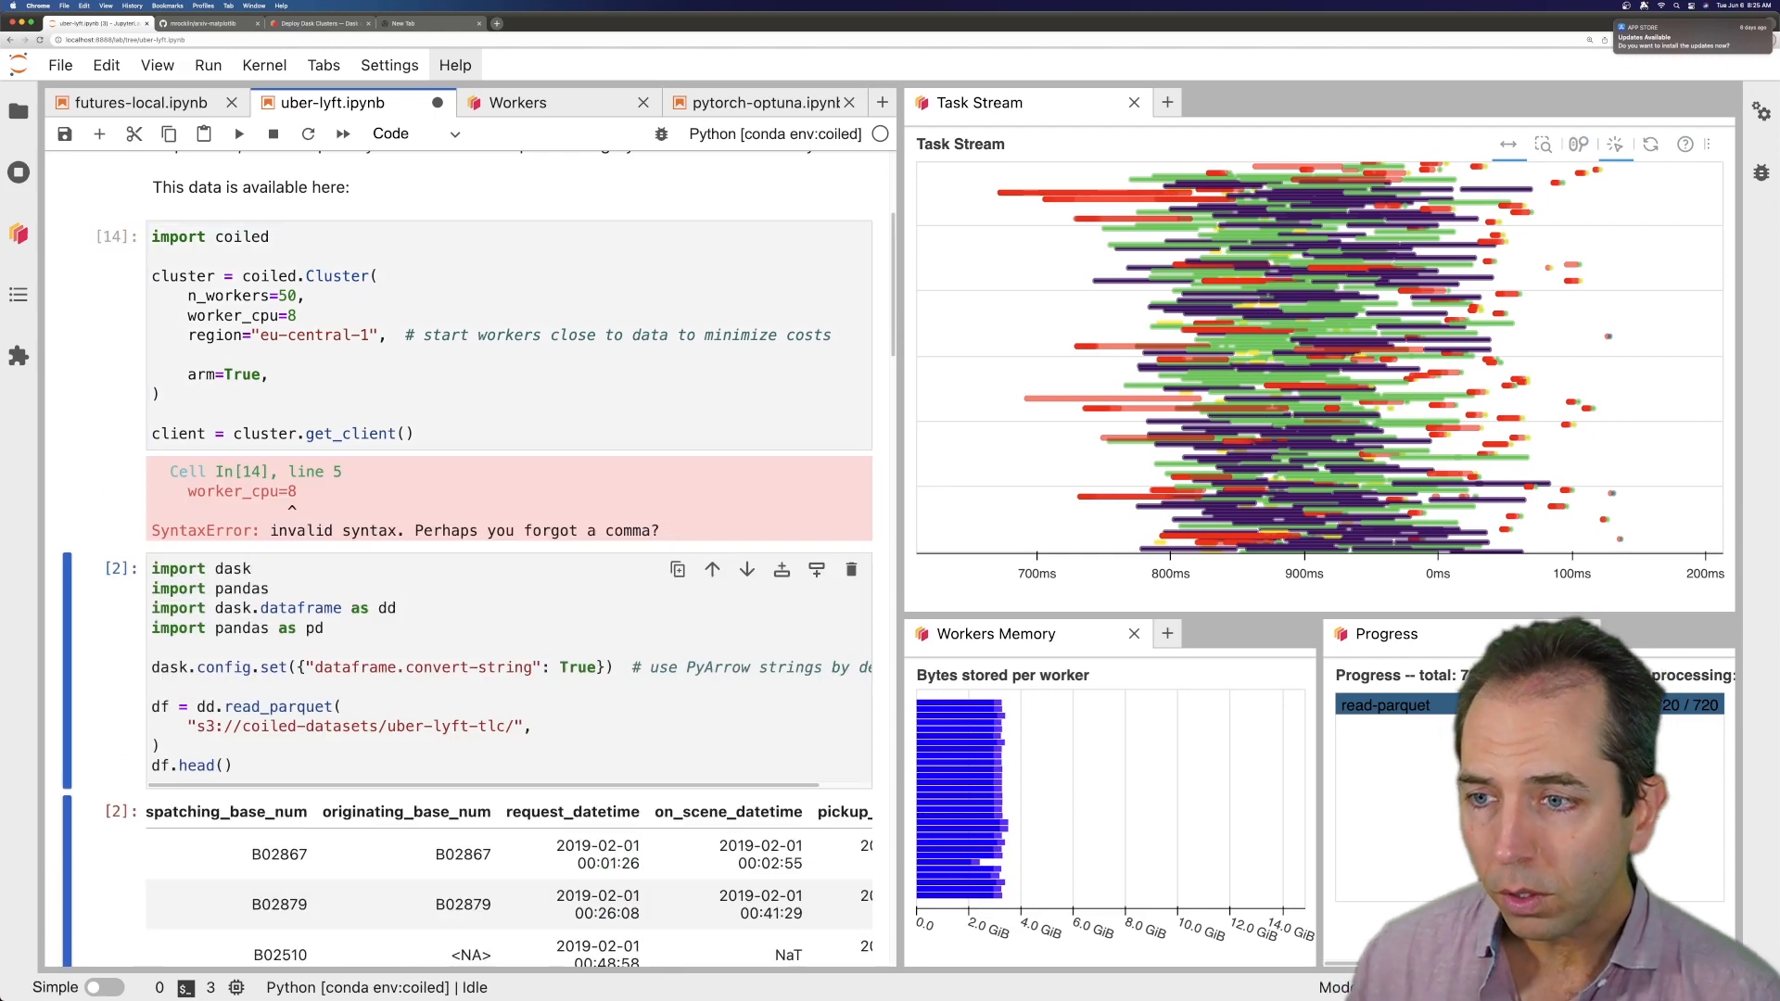
click(303, 315)
text(,)
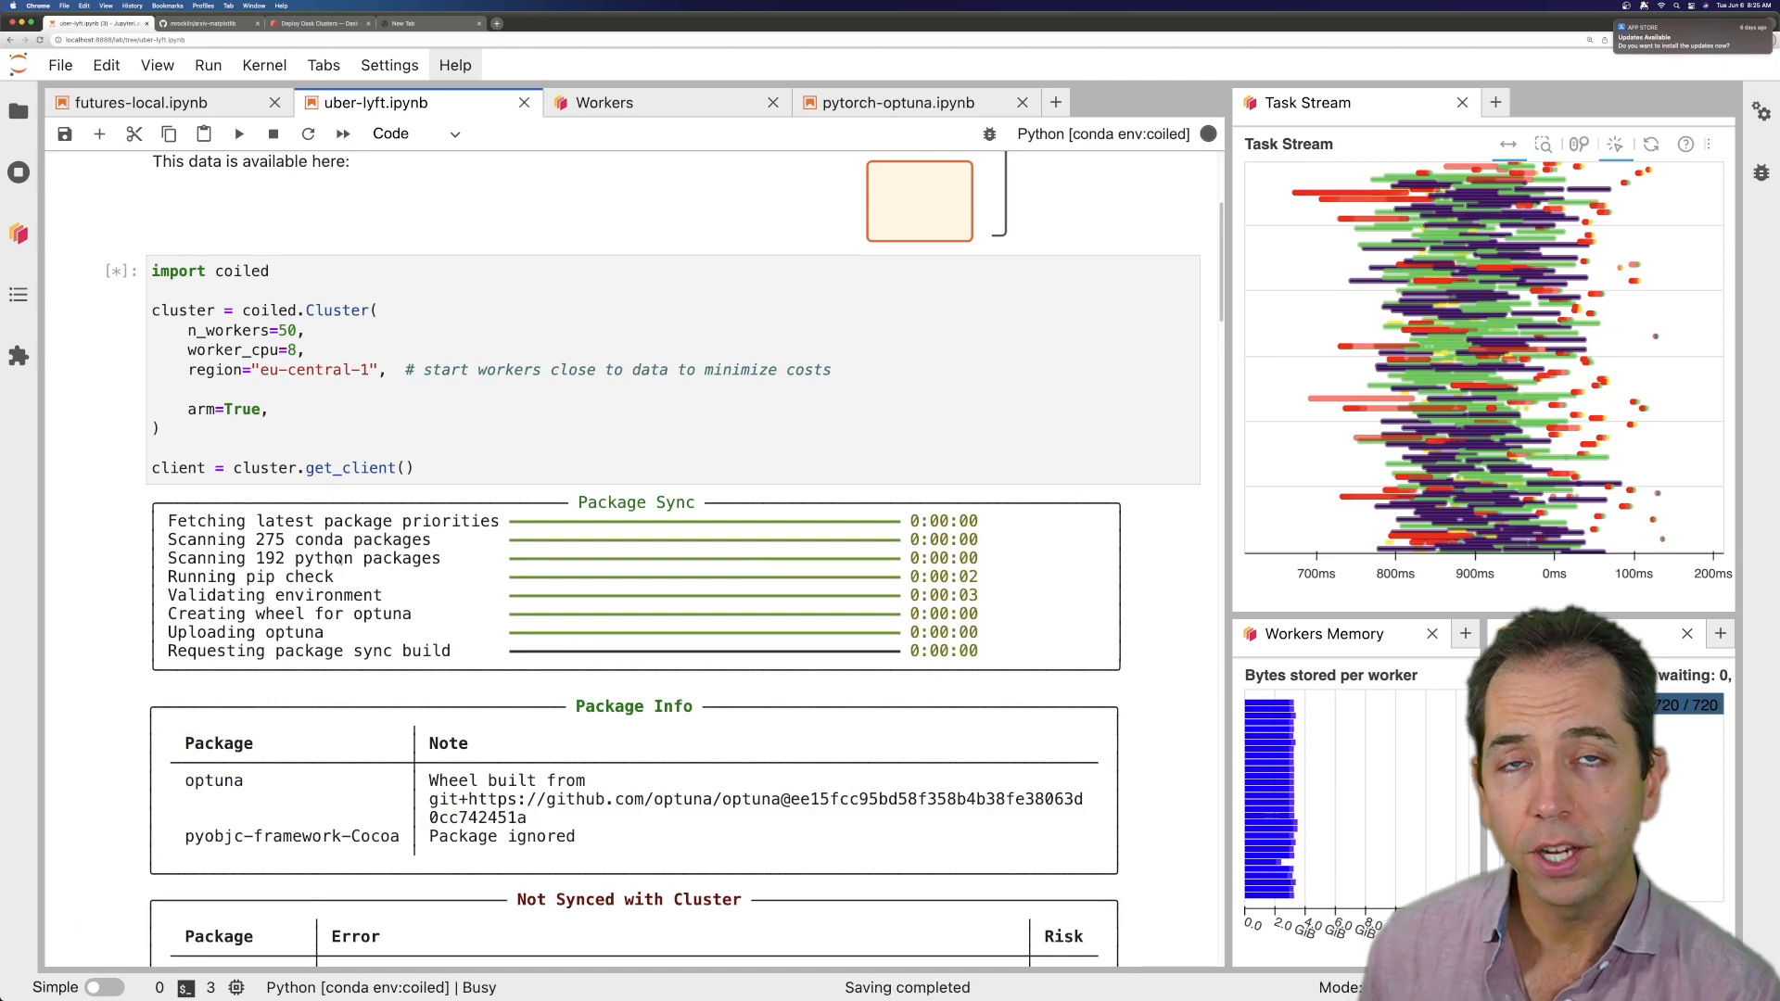
scroll(down, 3)
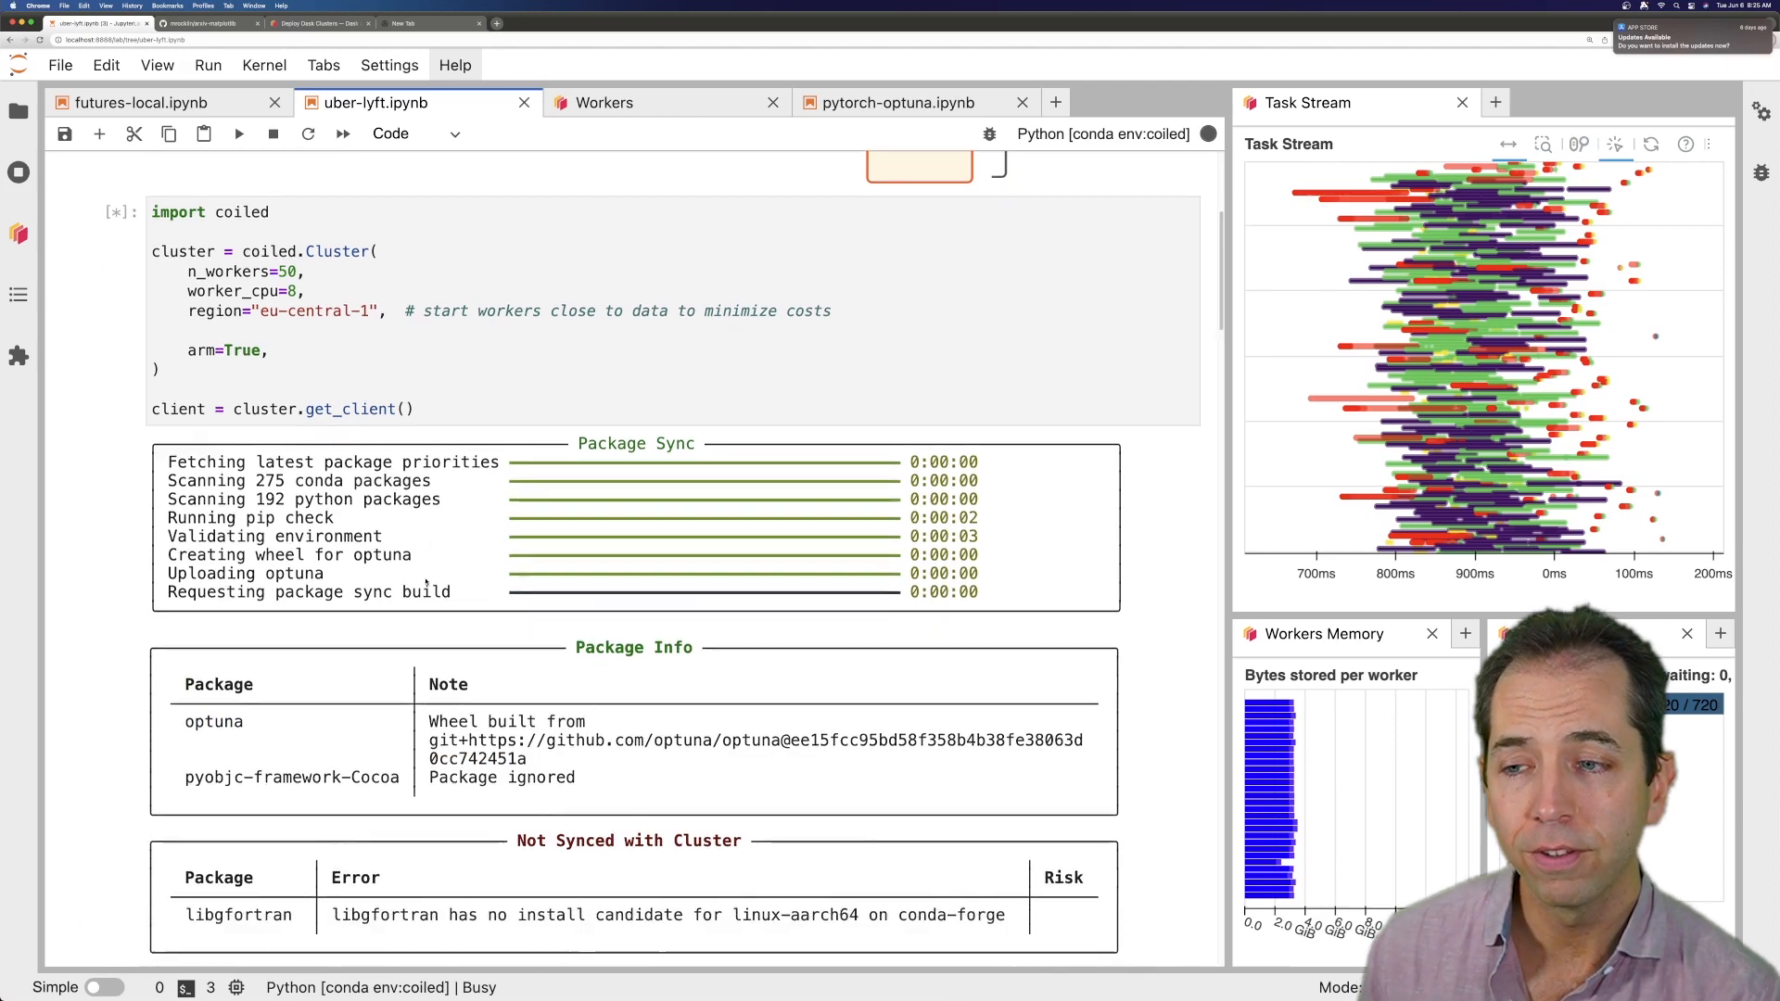
scroll(down, 3)
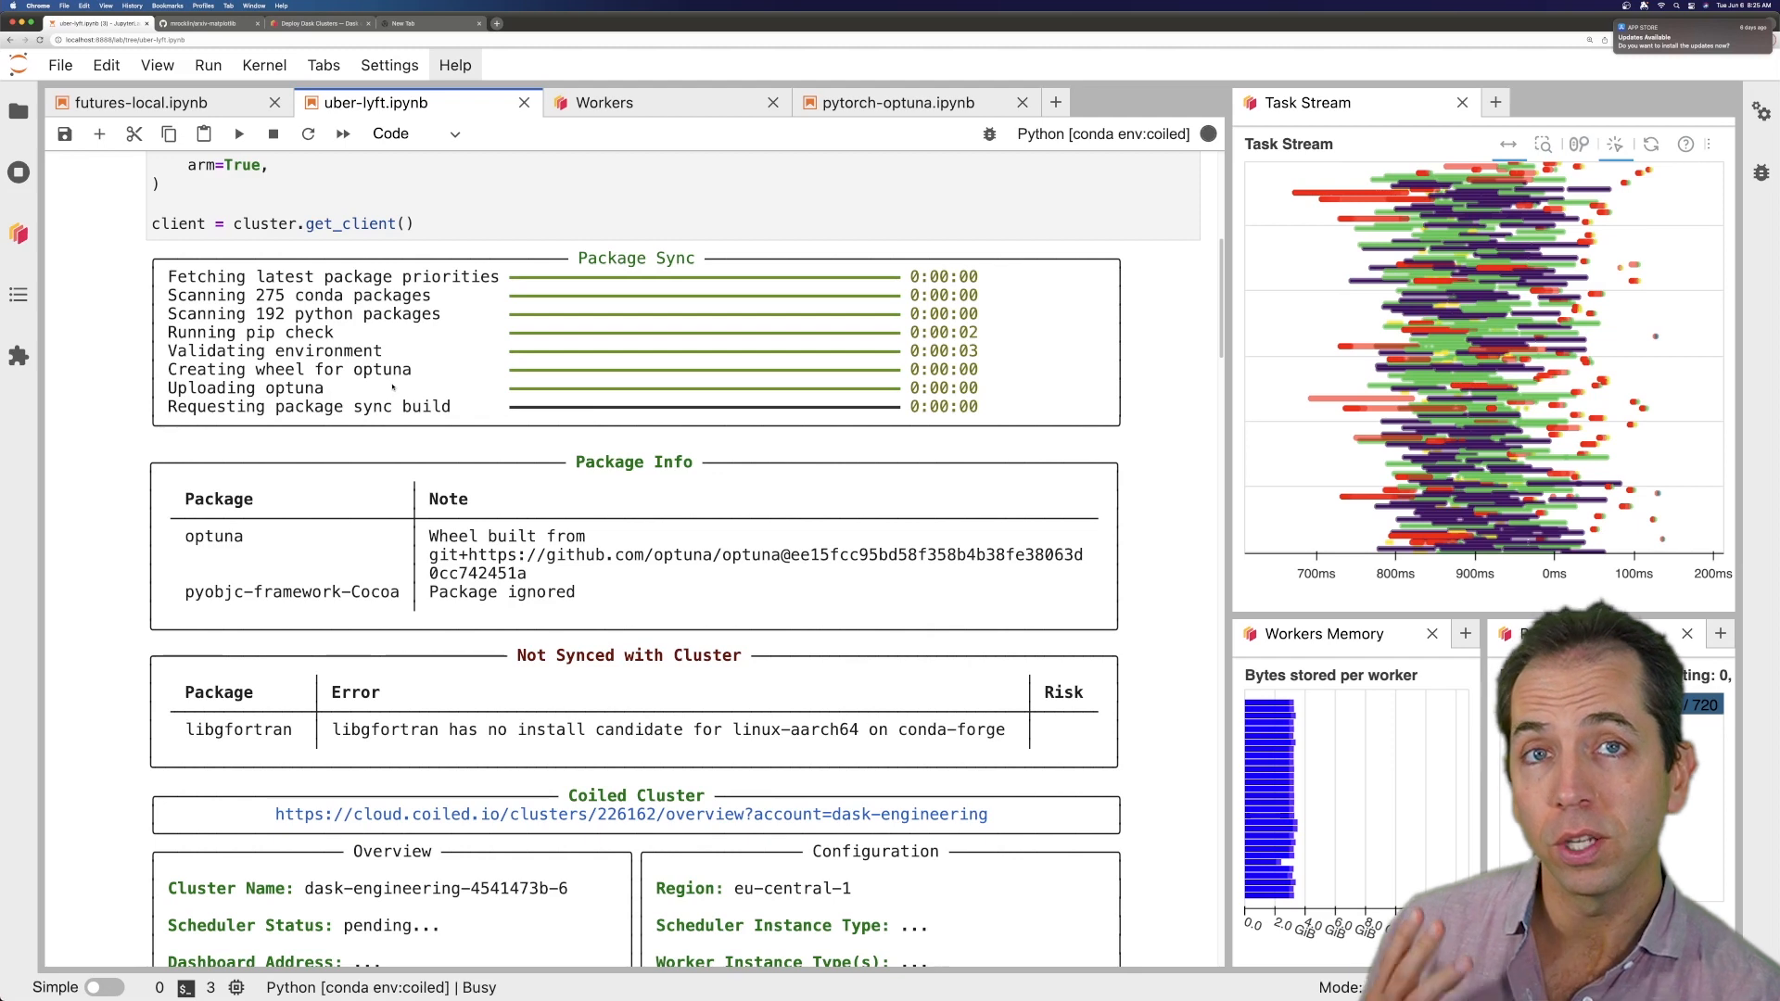
scroll(down, 3)
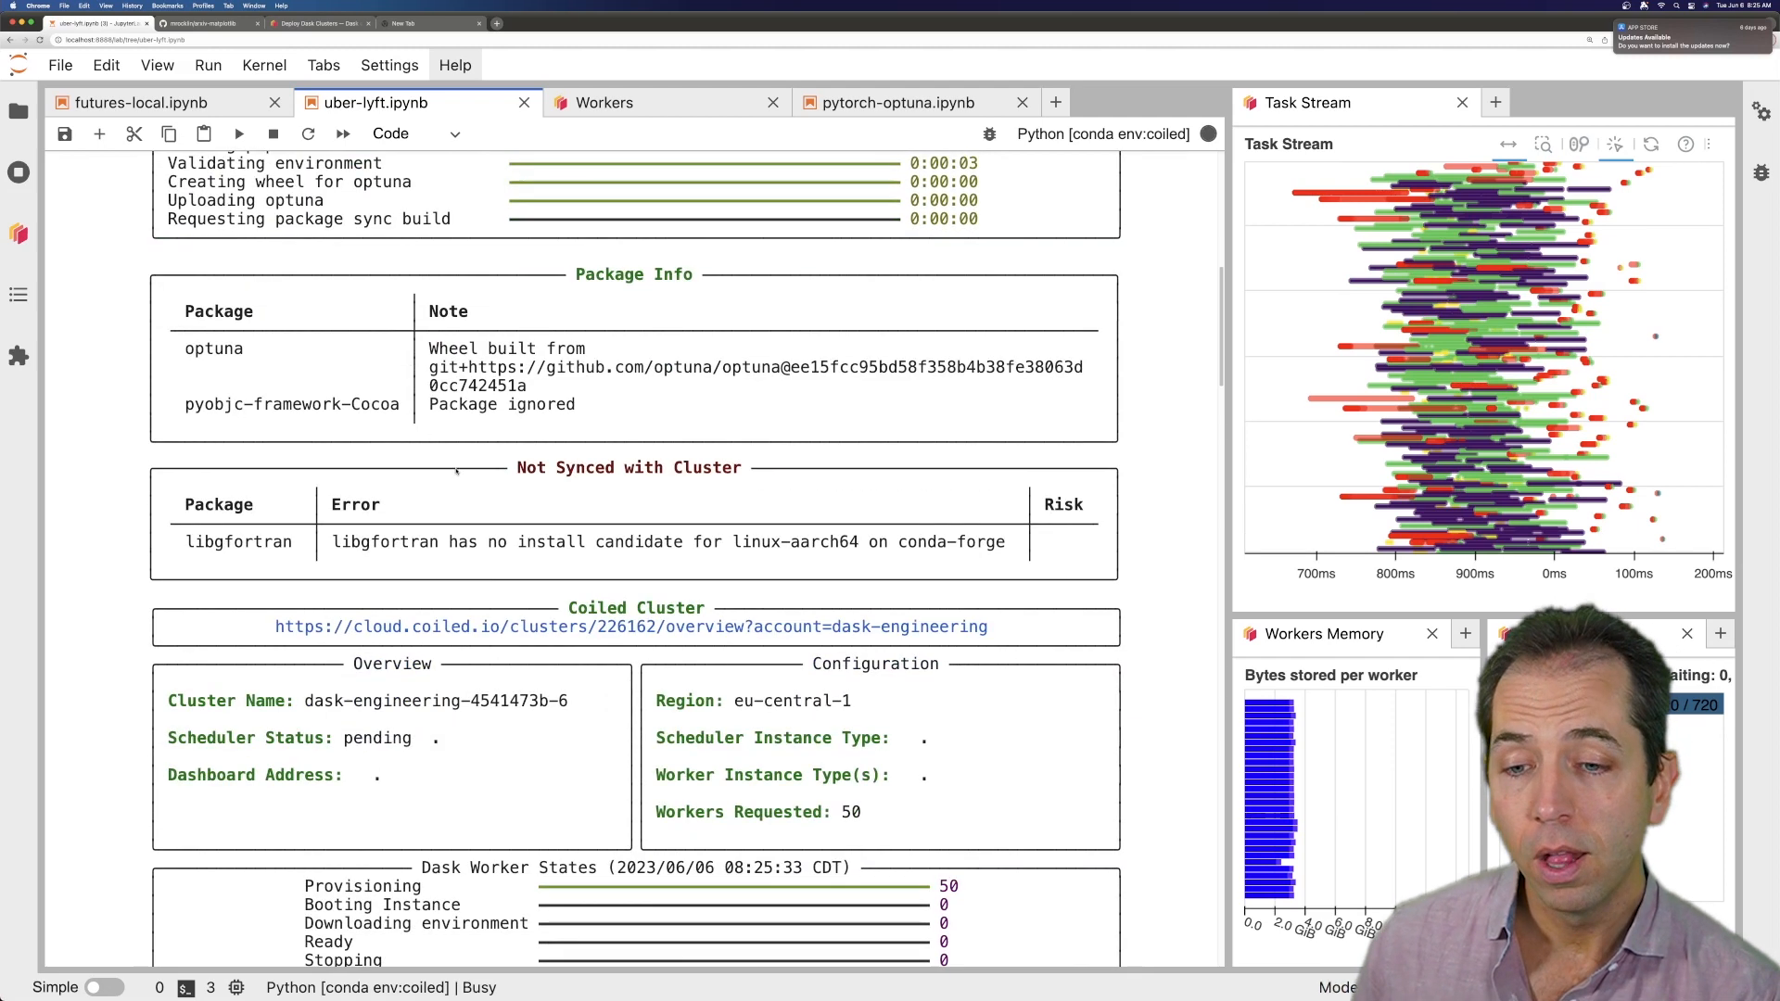